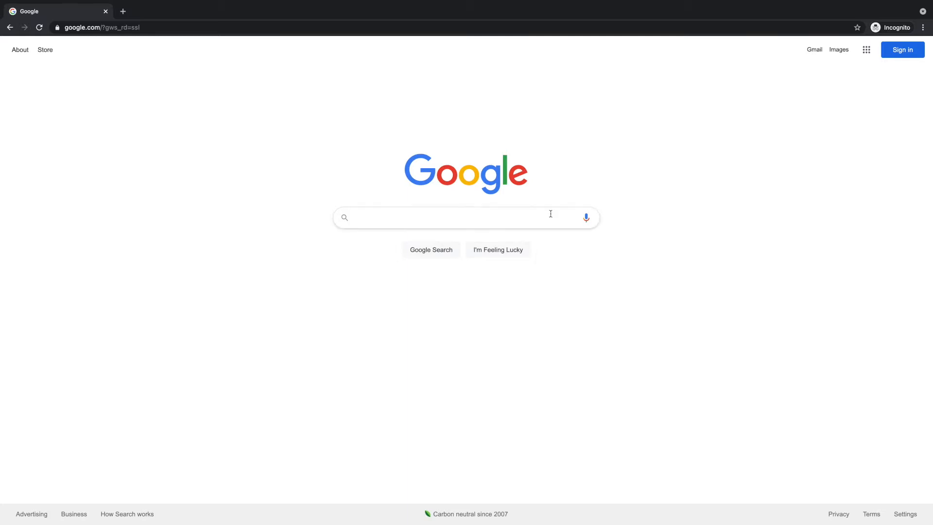
# Search Google for the Fabric example mod and reach the FabricMC repository page
pyautogui.click(467, 217)
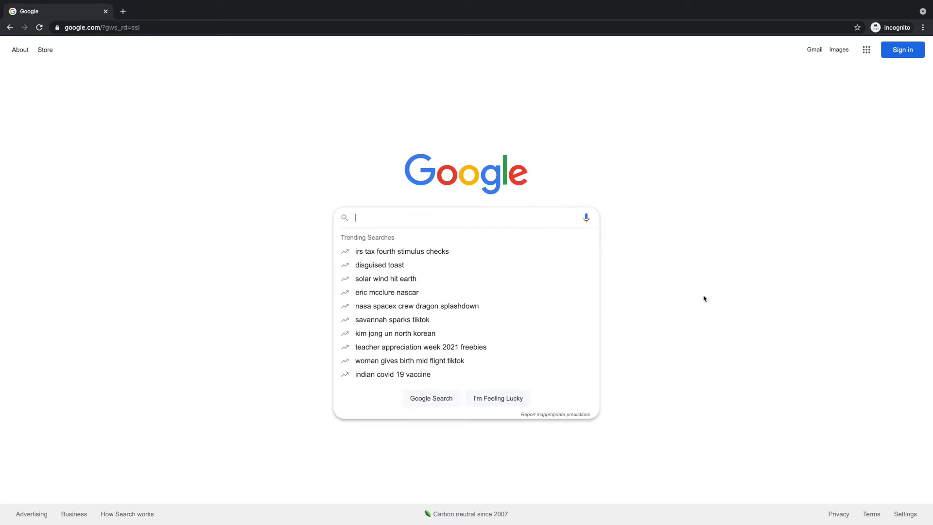
pyautogui.moveTo(673, 237)
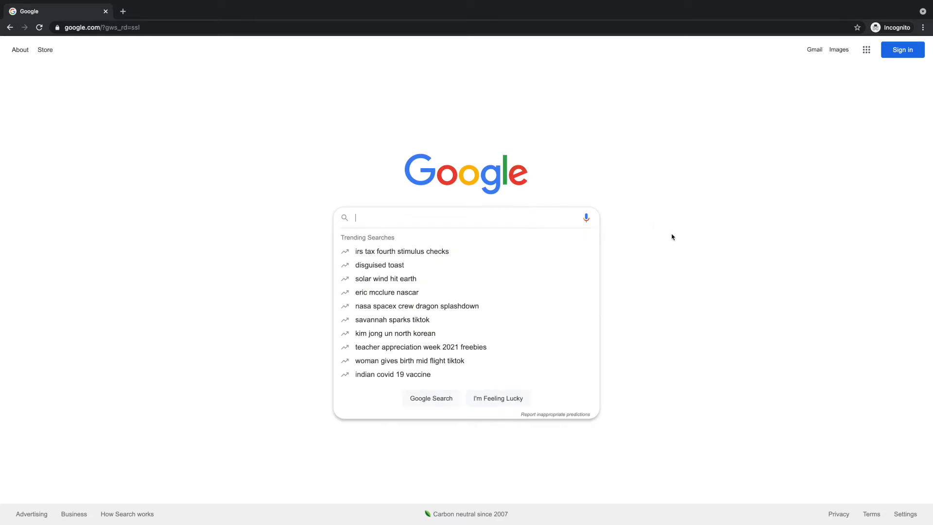
pyautogui.moveTo(702, 199)
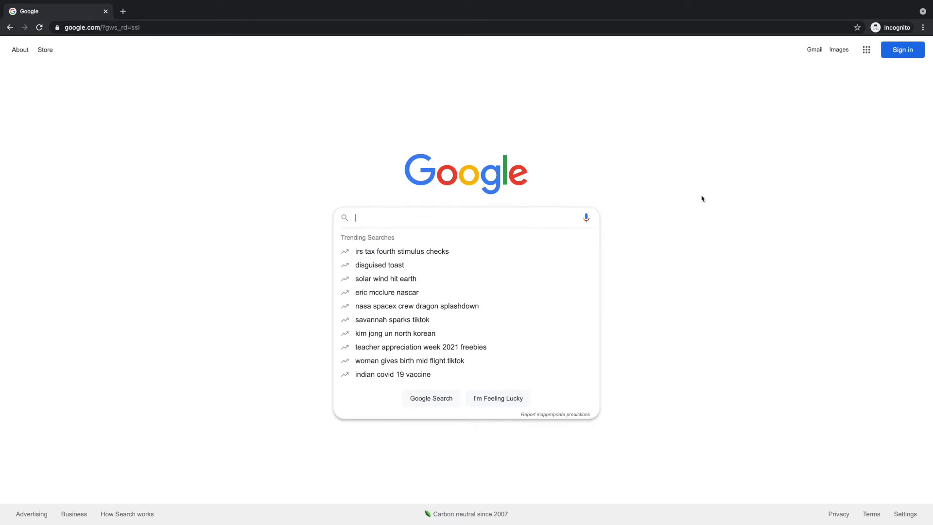
pyautogui.moveTo(706, 197)
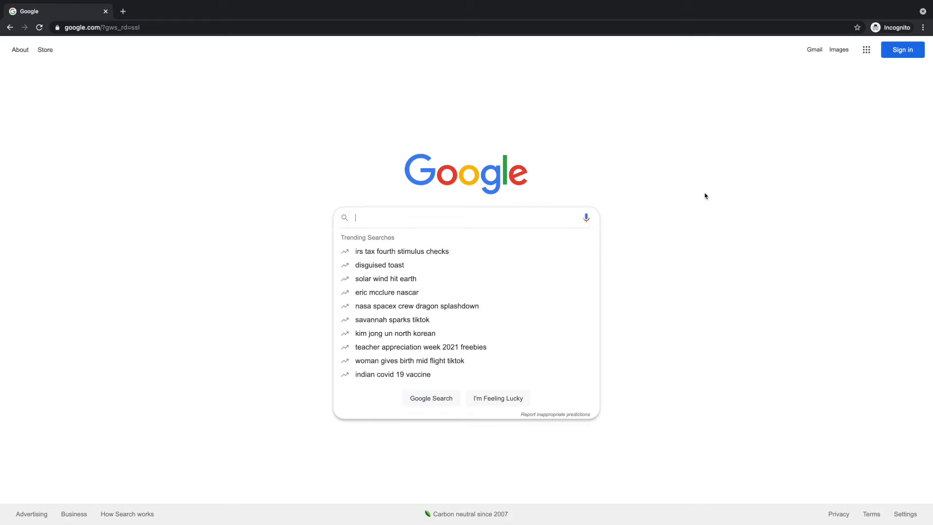
pyautogui.moveTo(707, 192)
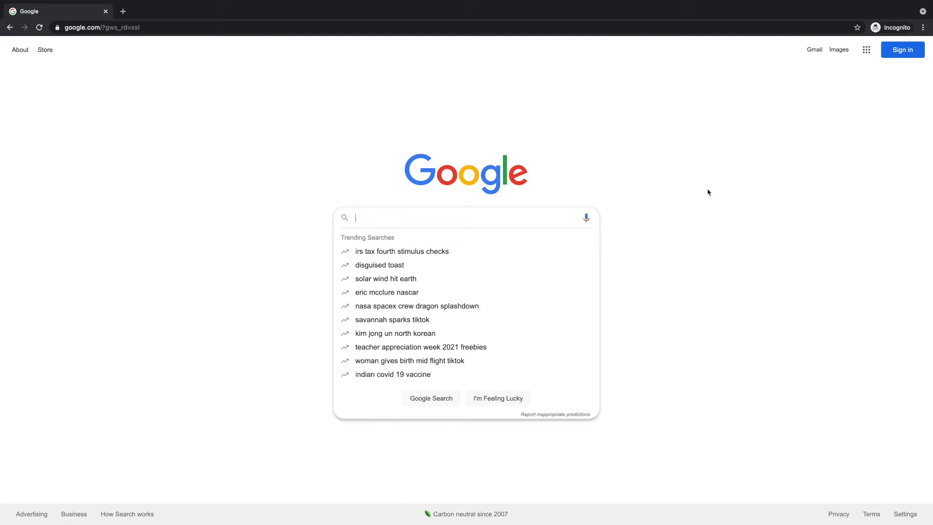
pyautogui.moveTo(692, 159)
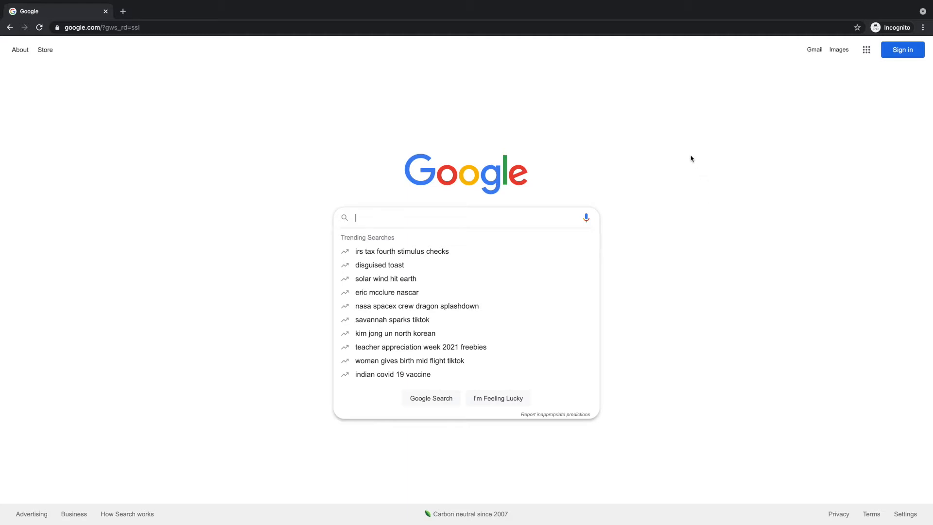
pyautogui.moveTo(558, 208)
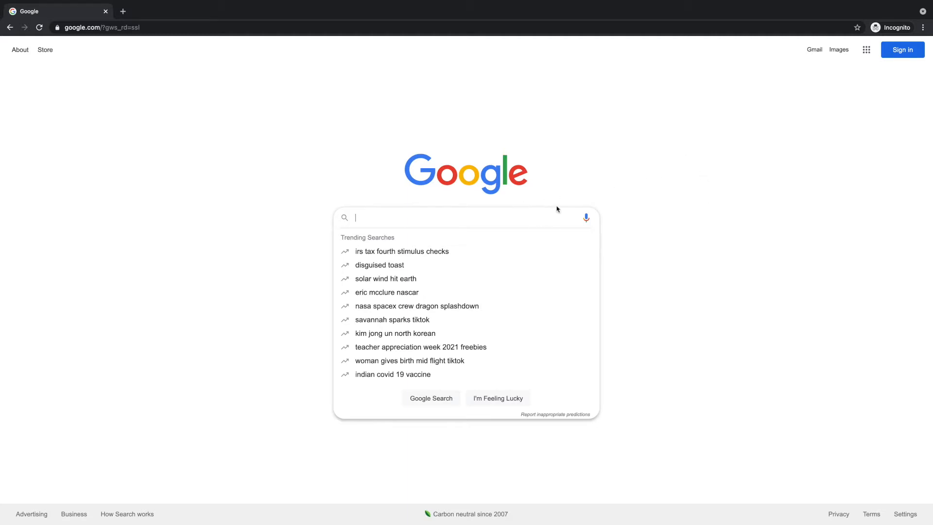
pyautogui.moveTo(600, 173)
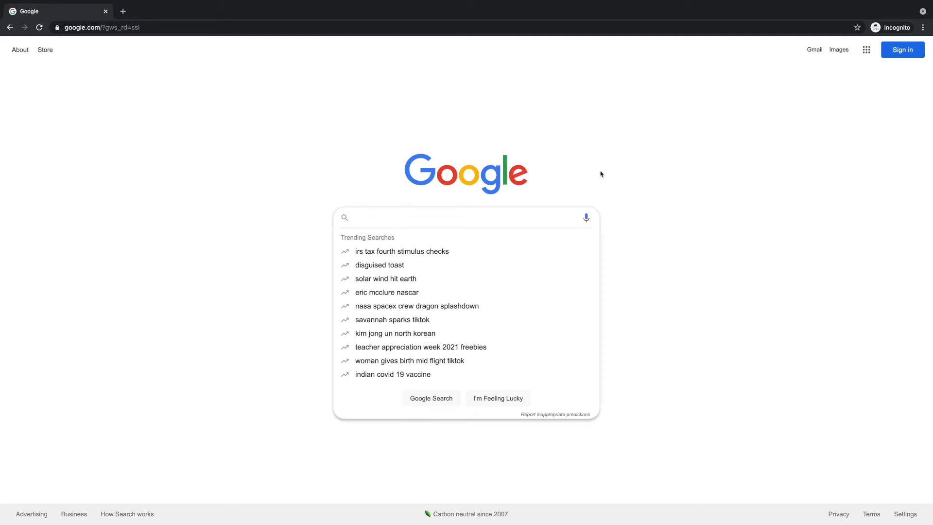
pyautogui.write('fabric example')
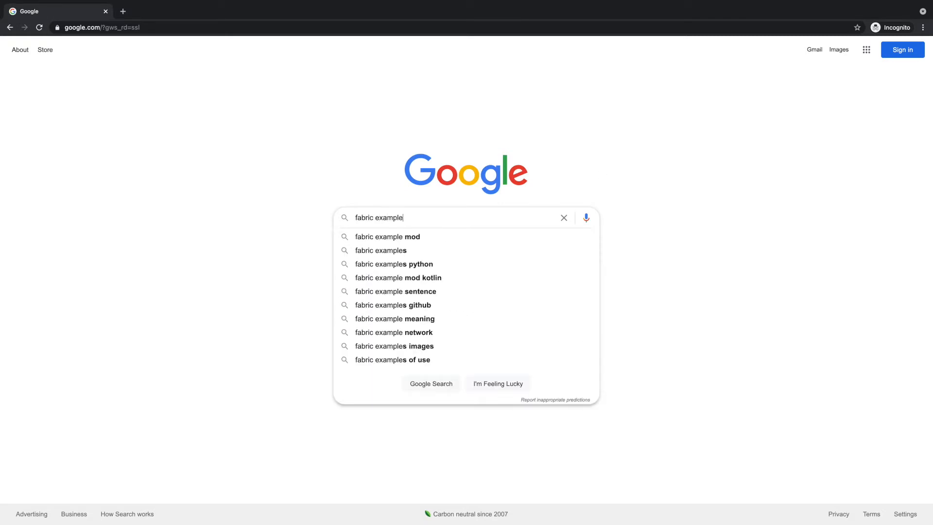
pyautogui.click(387, 236)
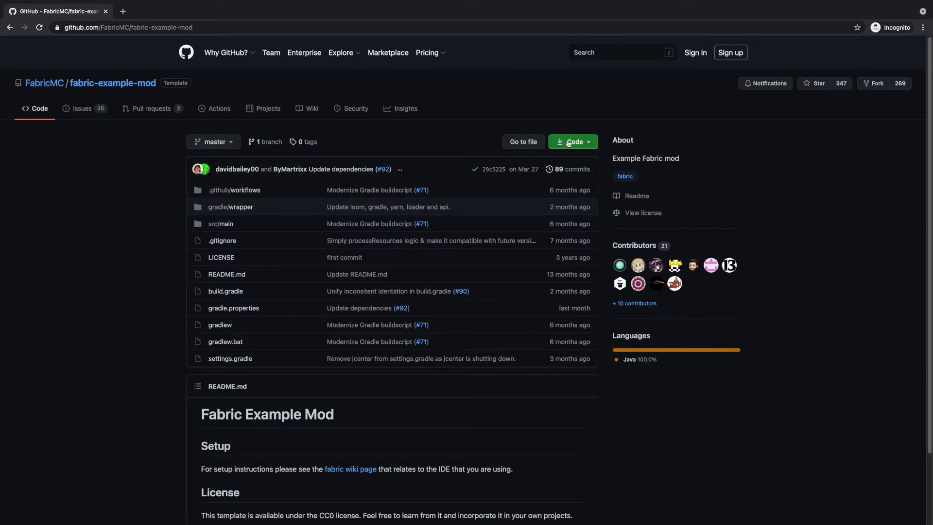
# Download the fabric-example-mod repository as a ZIP from the Code menu
pyautogui.click(573, 142)
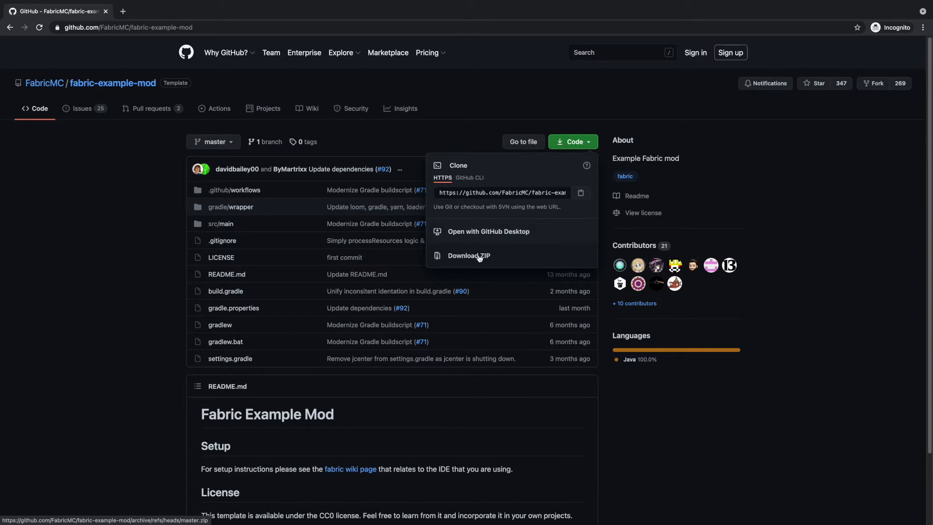
pyautogui.click(470, 256)
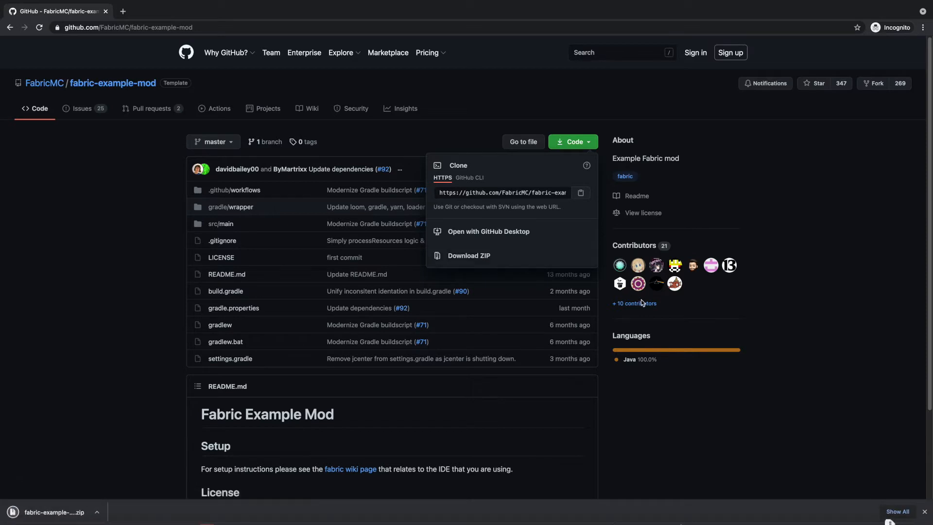
pyautogui.click(731, 407)
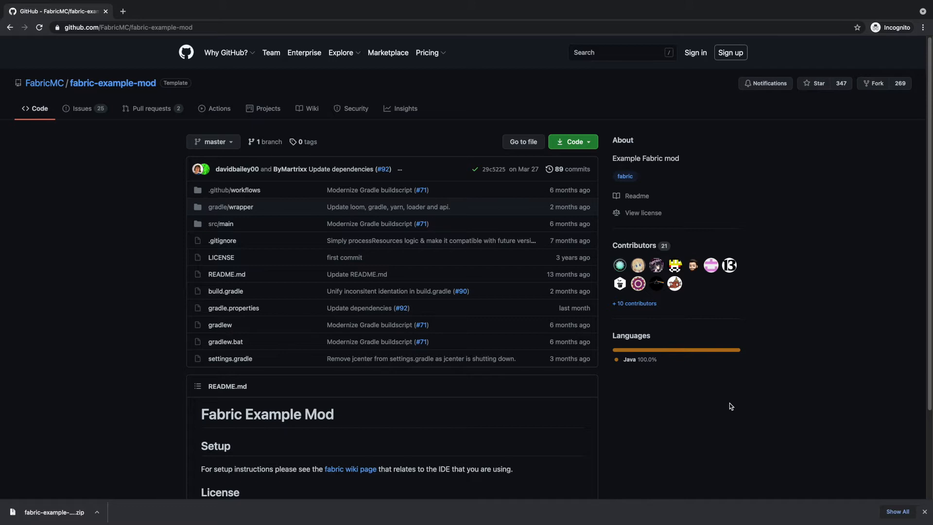
pyautogui.moveTo(673, 463)
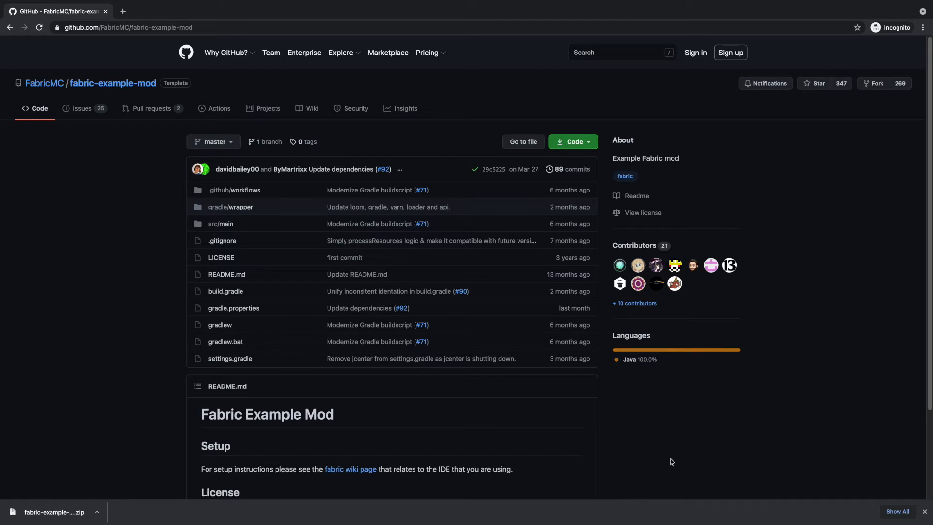
pyautogui.moveTo(801, 412)
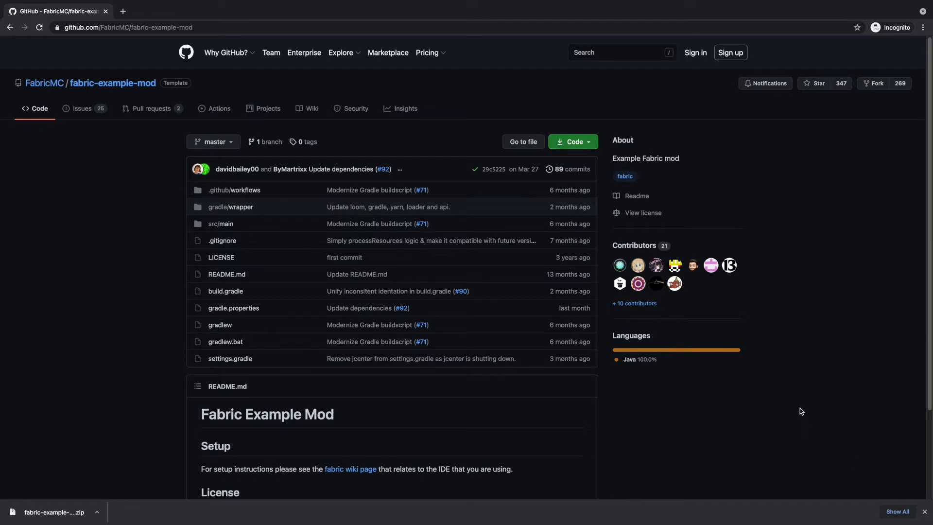
pyautogui.moveTo(759, 412)
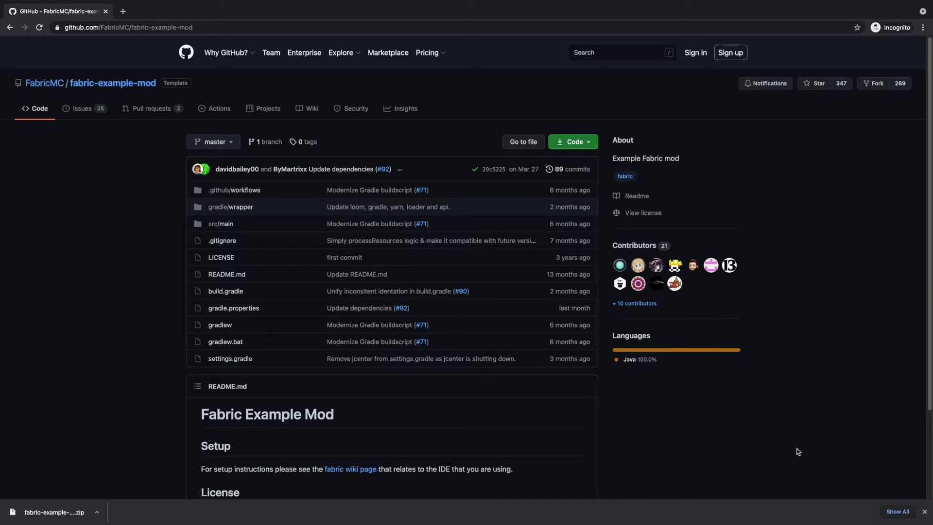
pyautogui.moveTo(801, 436)
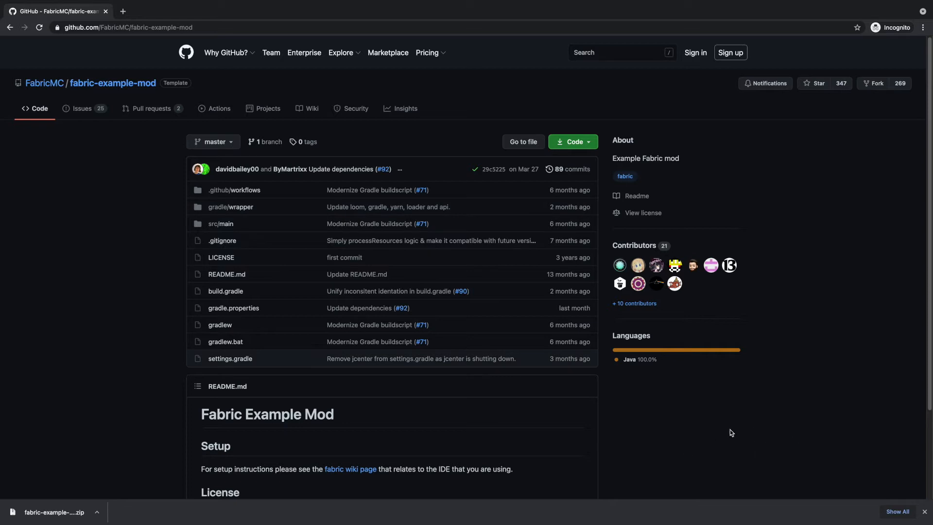
pyautogui.moveTo(695, 455)
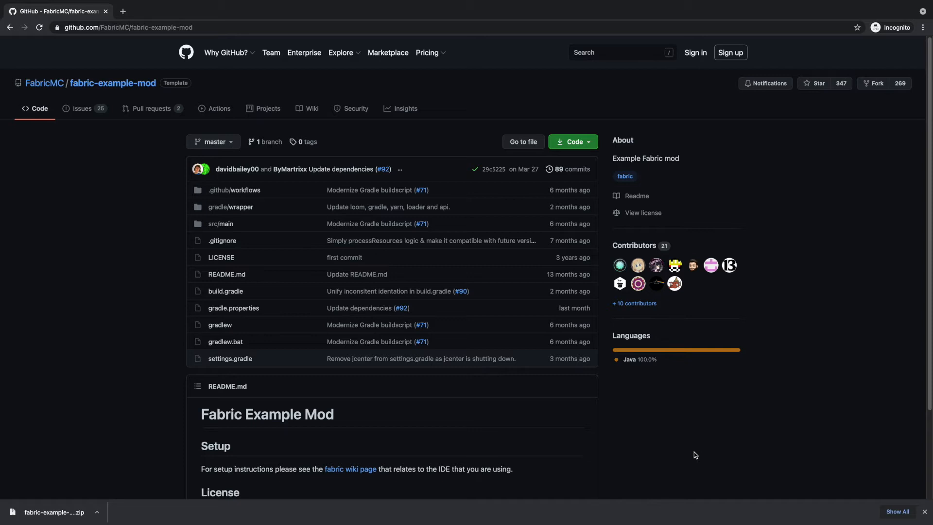
pyautogui.moveTo(603, 431)
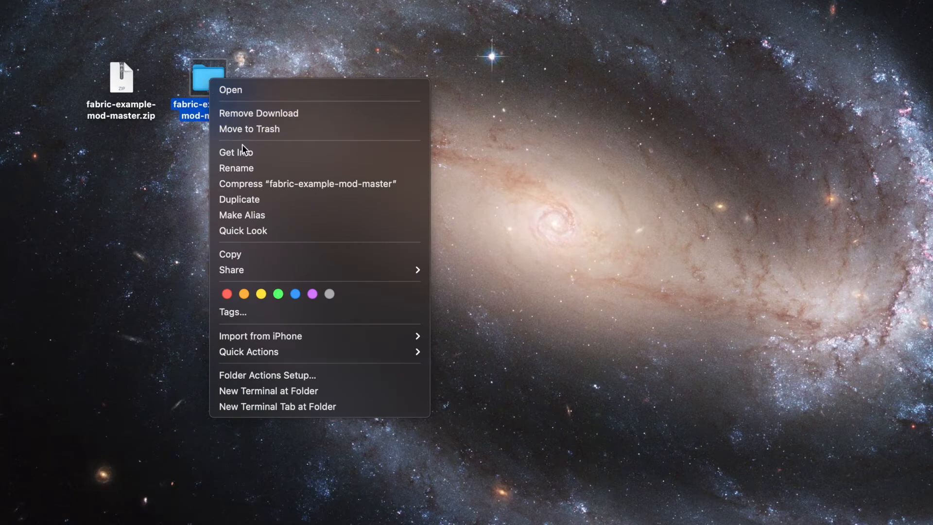
# Rename the extracted example mod folder on the desktop to fabric-amplitudex
pyautogui.click(237, 168)
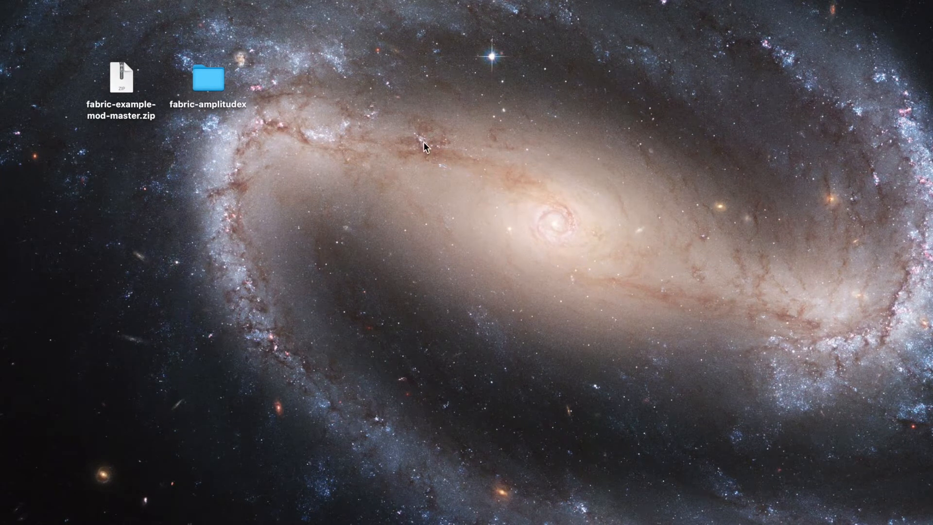
# Create a new desktop folder named MyMods
pyautogui.rightClick(424, 148)
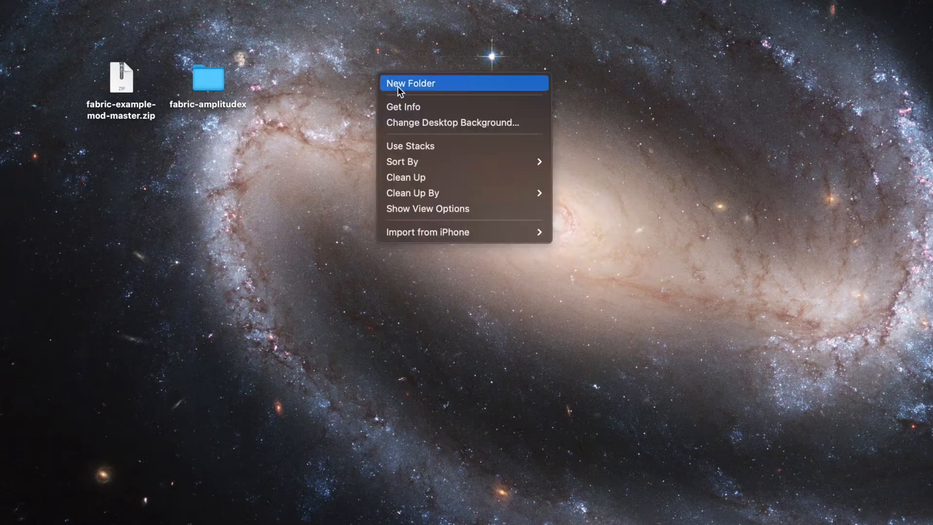
pyautogui.click(411, 84)
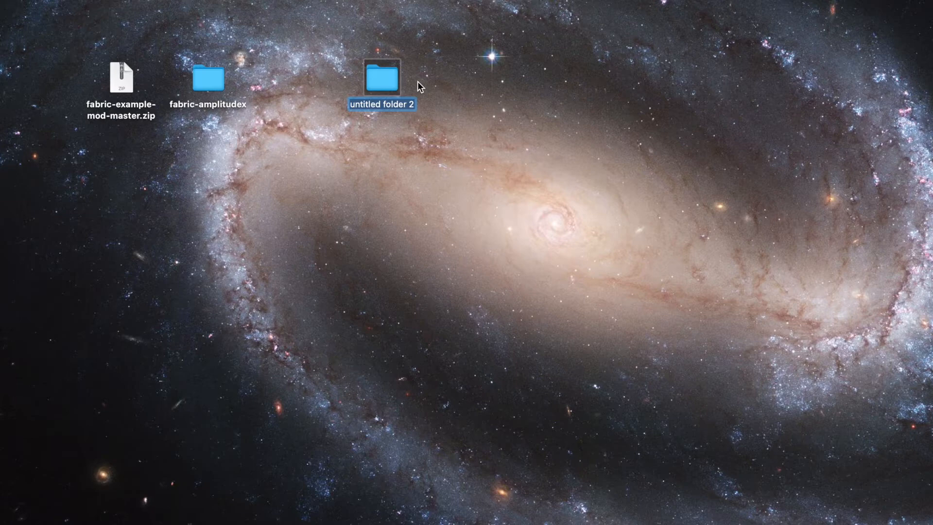
pyautogui.write('MyMods')
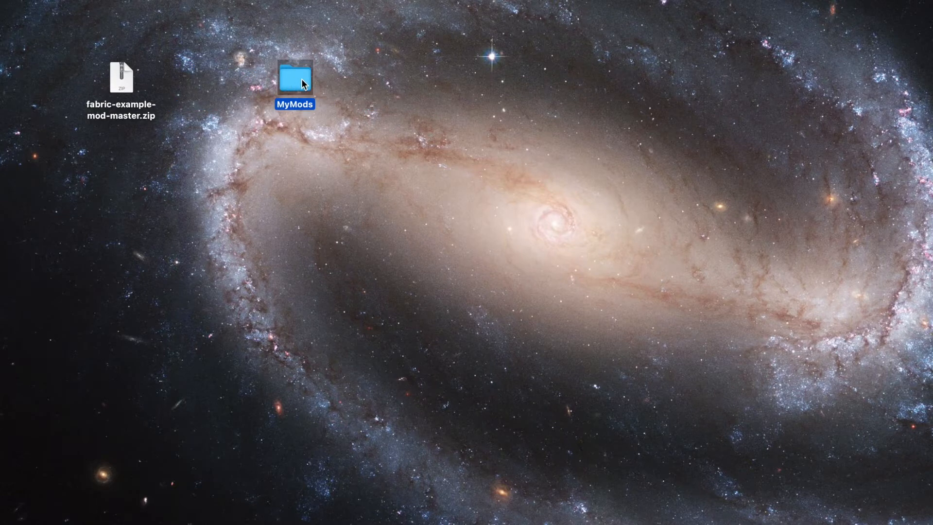
# Browse into MyMods then fabric-amplitudex and select all its project files
pyautogui.doubleClick(298, 78)
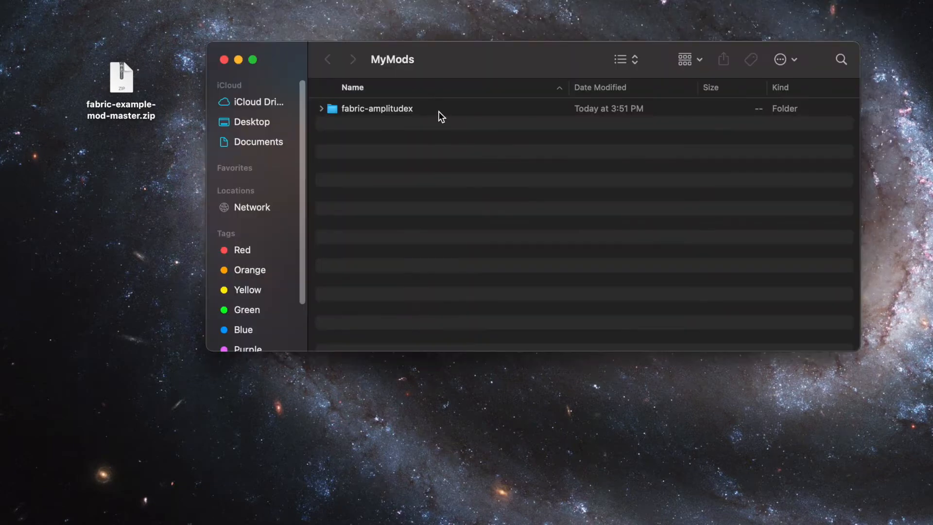
pyautogui.doubleClick(377, 109)
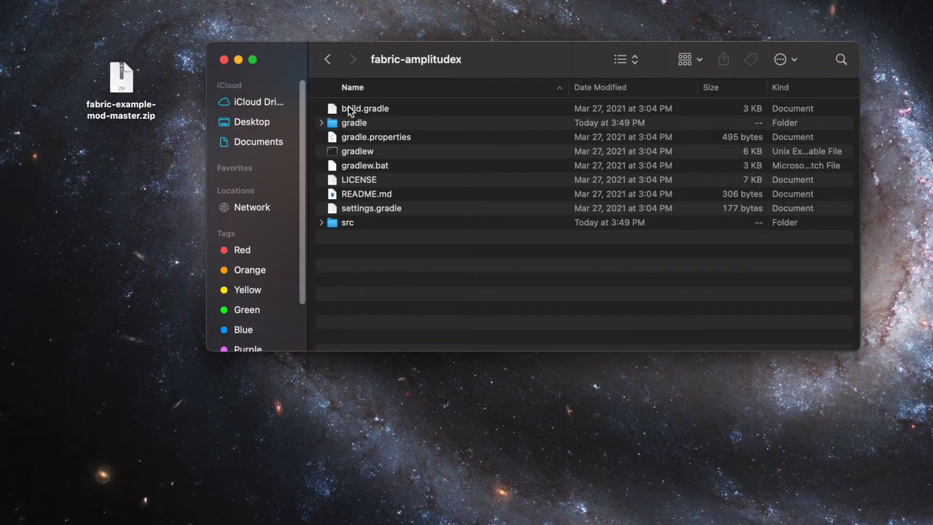
pyautogui.press('cmd+a')
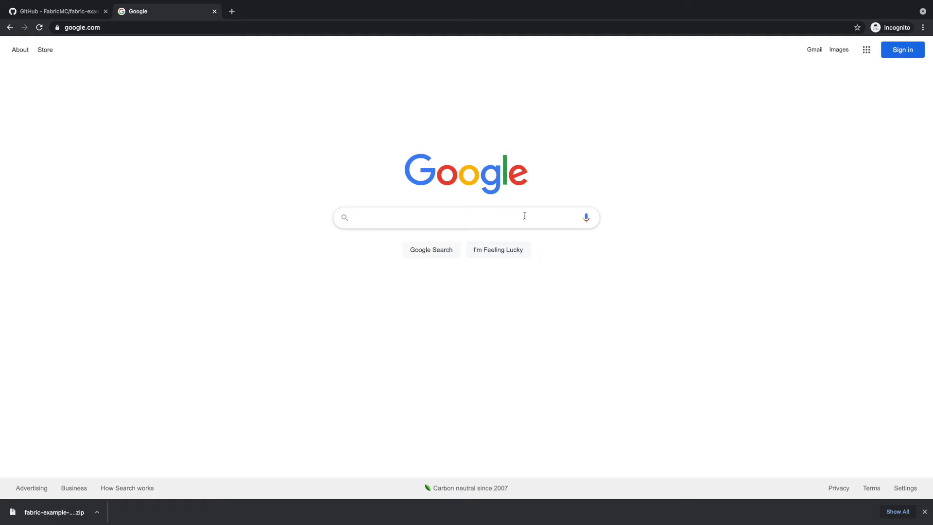
pyautogui.moveTo(524, 215)
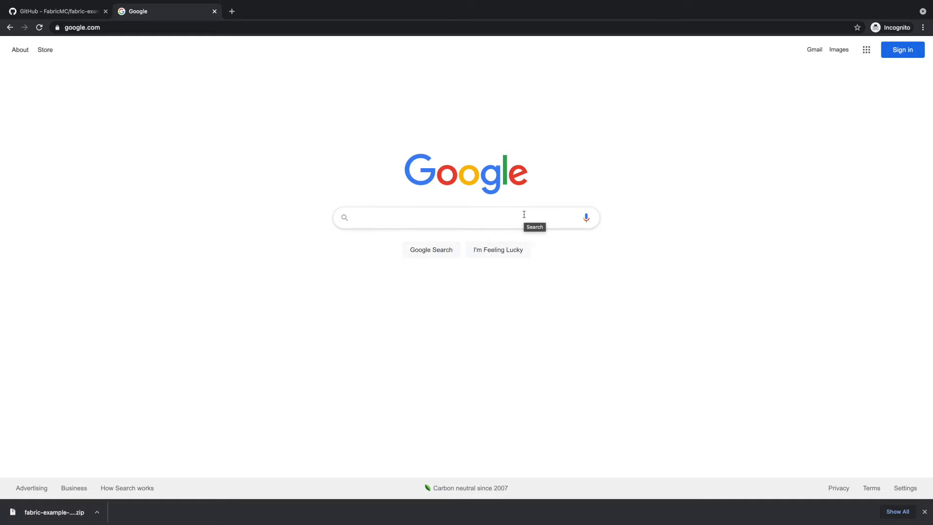
# Search 'fabric latest' and land on the Fabric Latest Versions page
pyautogui.write('f')
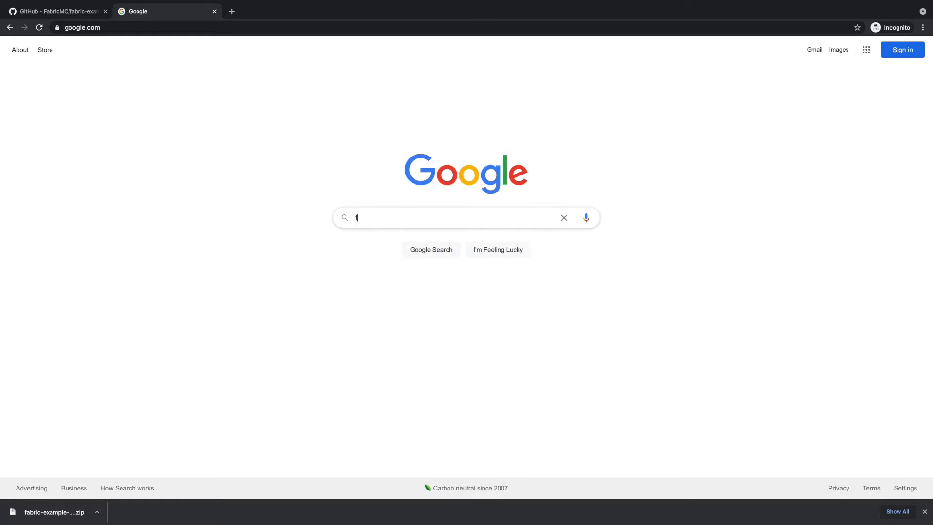
pyautogui.write('abric latest versions')
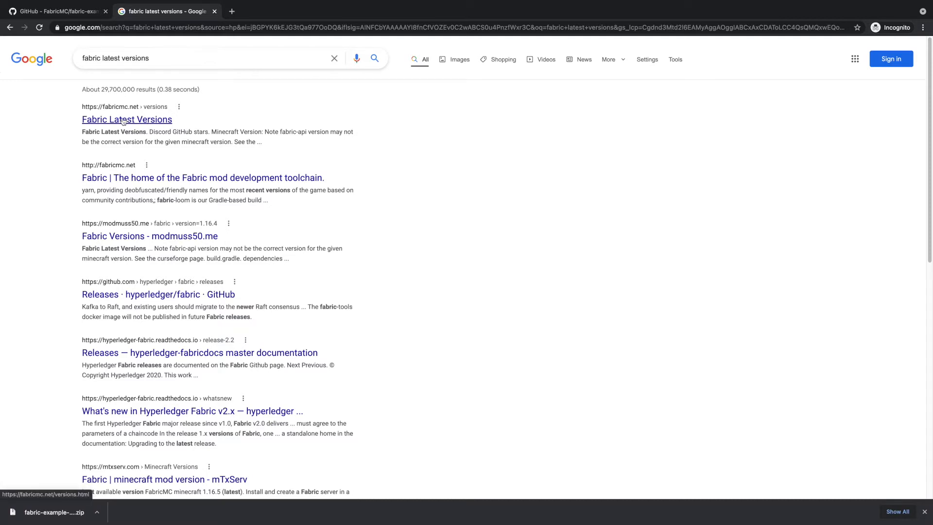
pyautogui.click(128, 119)
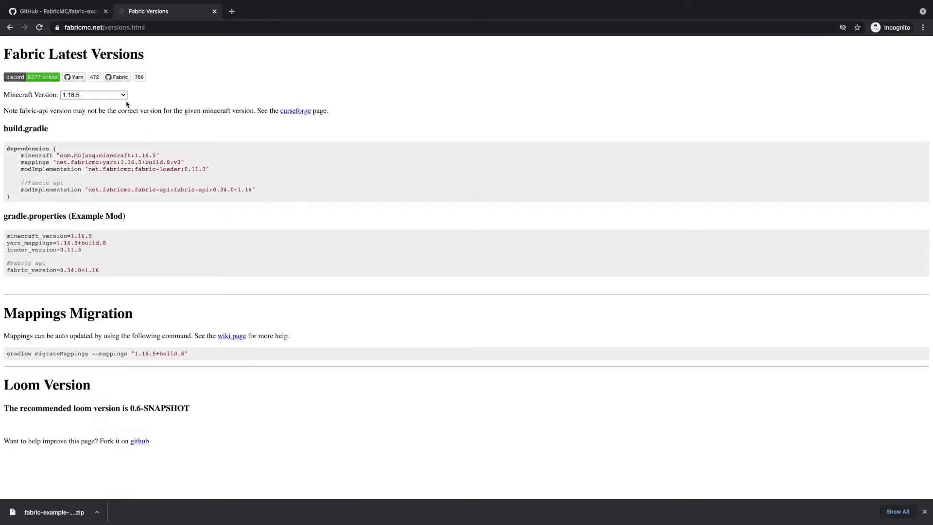
pyautogui.moveTo(41, 138)
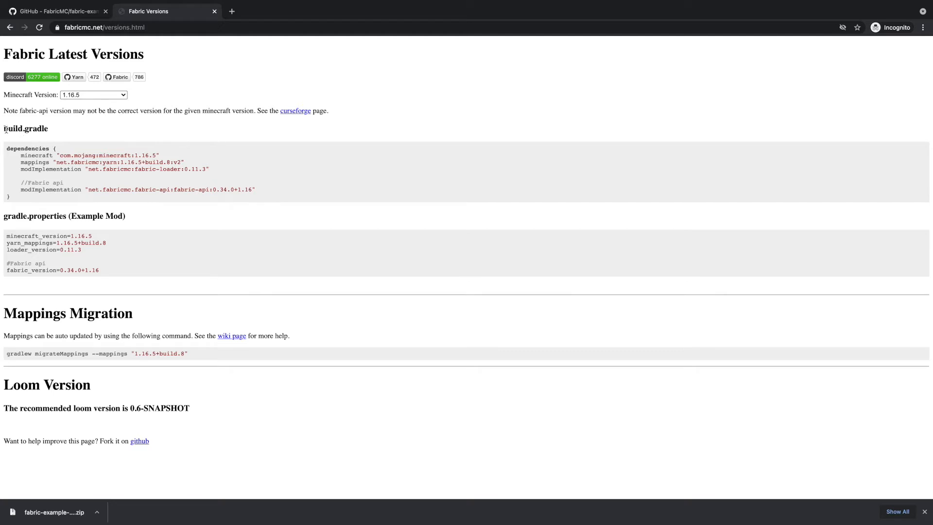
pyautogui.moveTo(6, 233)
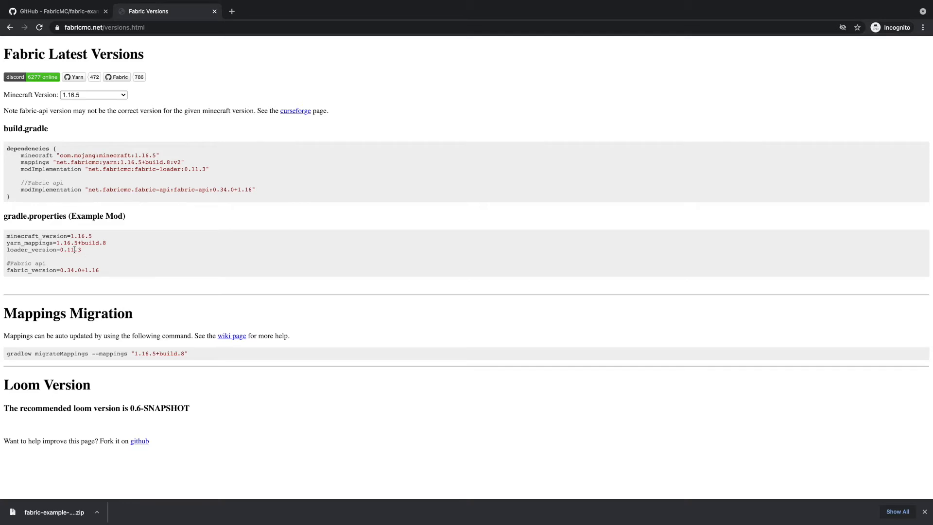
pyautogui.moveTo(115, 143)
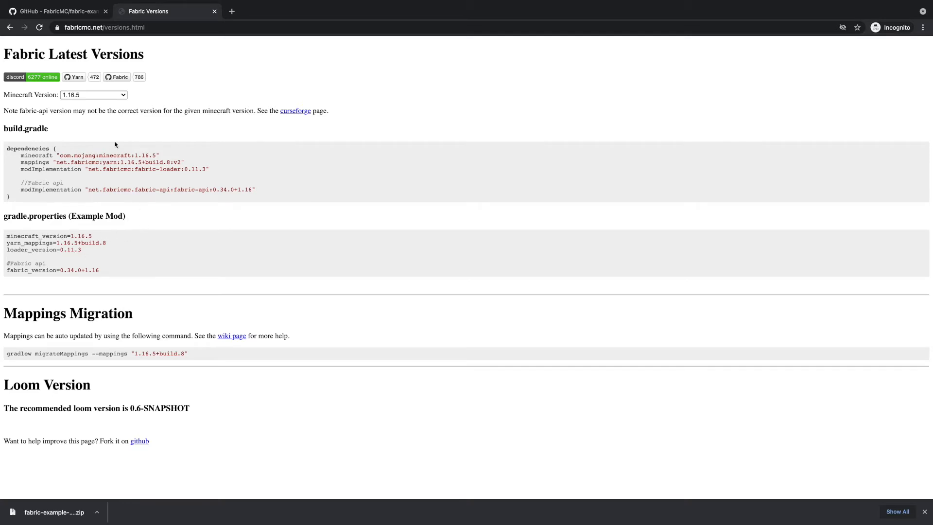
pyautogui.click(58, 11)
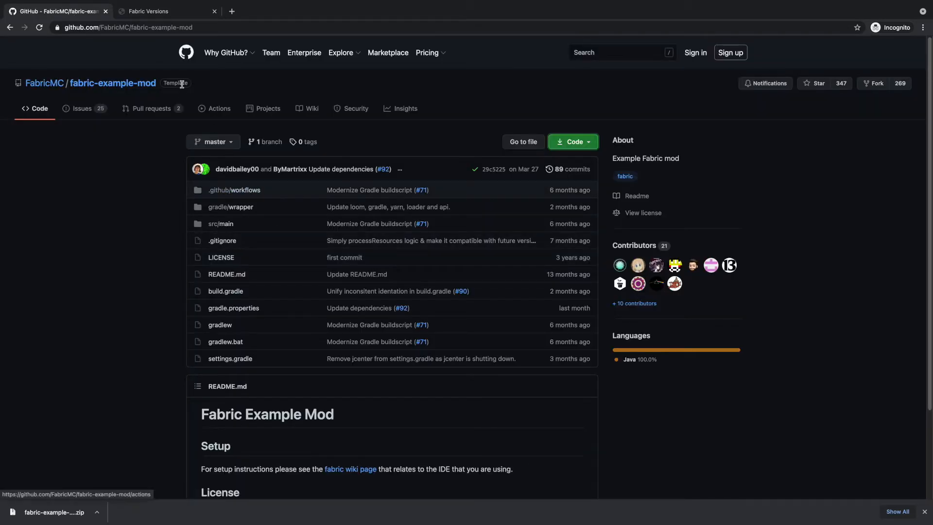
pyautogui.click(147, 11)
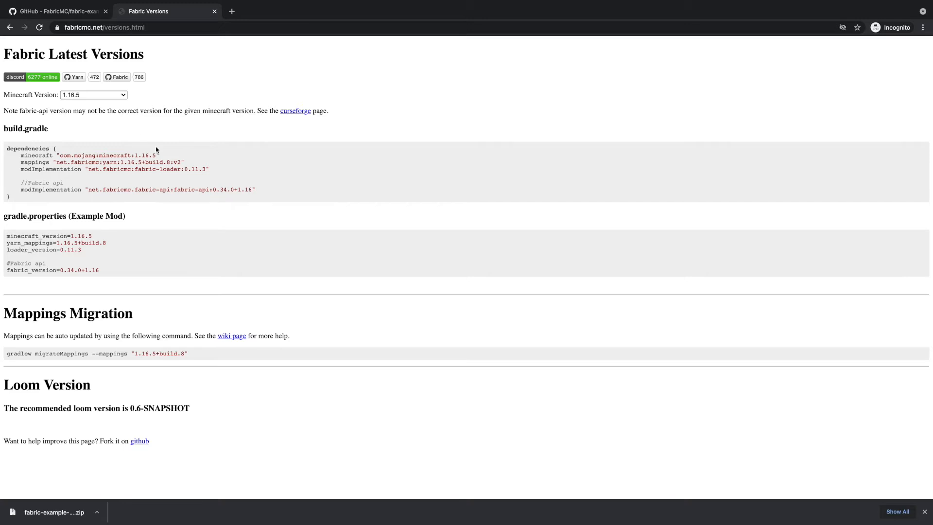
# Choose Minecraft 1.16.5 and select its minecraft, yarn and loader version lines for copying
pyautogui.click(93, 95)
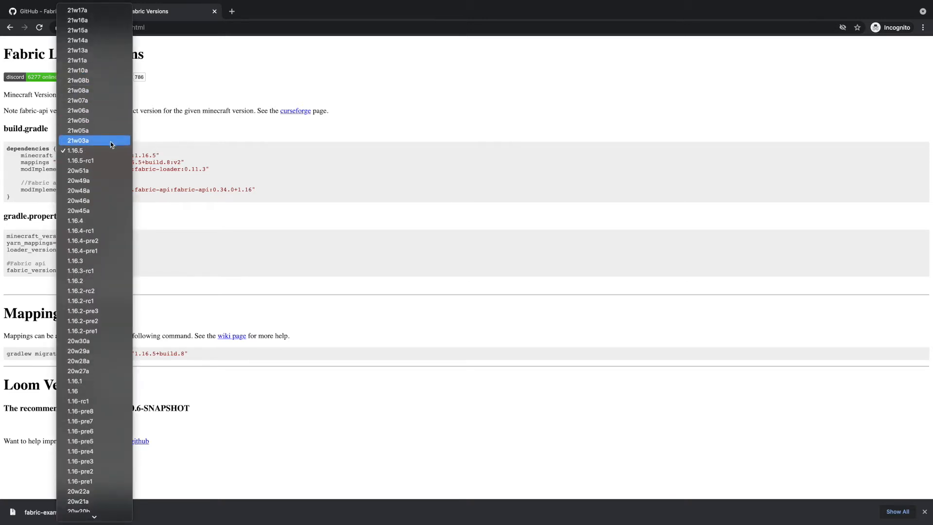
pyautogui.moveTo(87, 150)
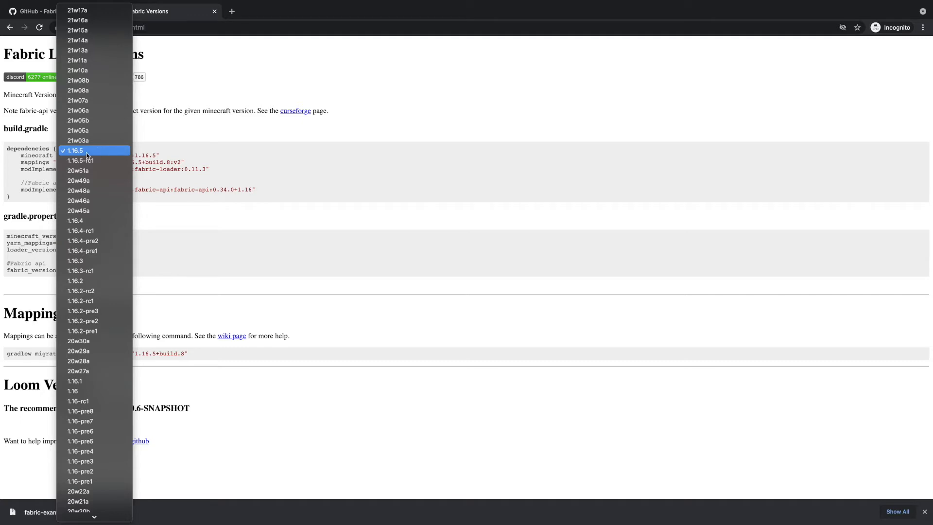
pyautogui.moveTo(98, 140)
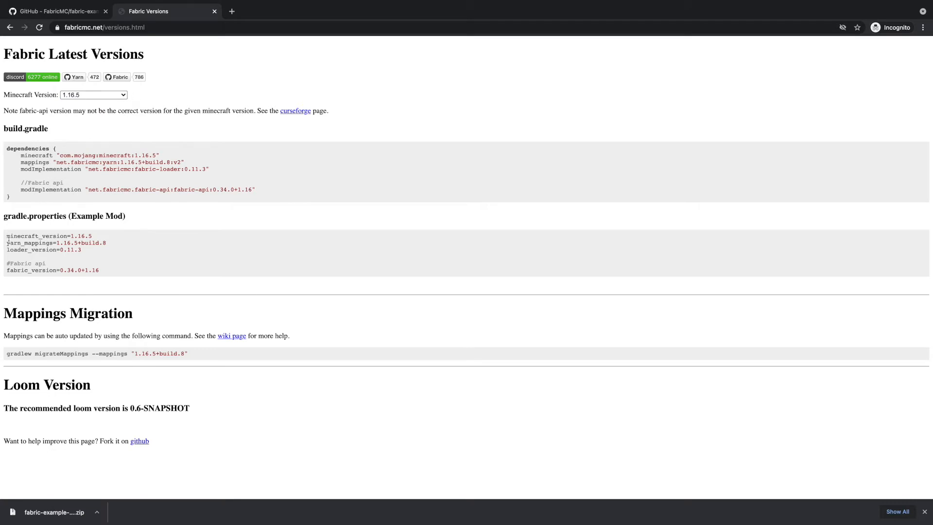
pyautogui.moveTo(6, 236); pyautogui.dragTo(82, 250)
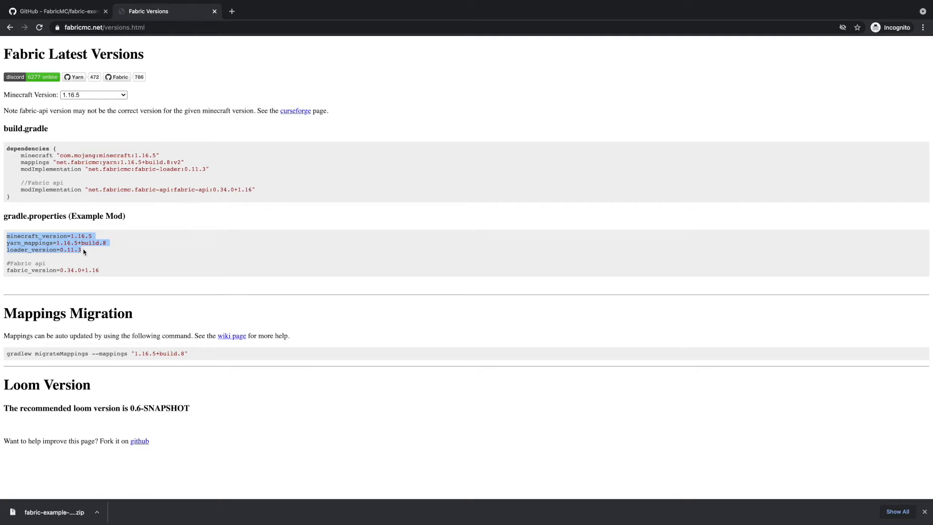
pyautogui.moveTo(129, 272)
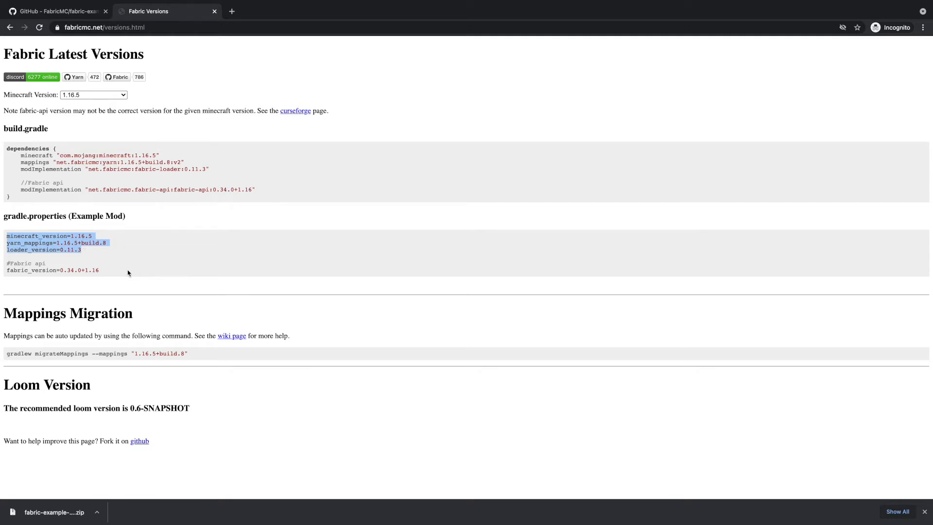
pyautogui.moveTo(175, 263)
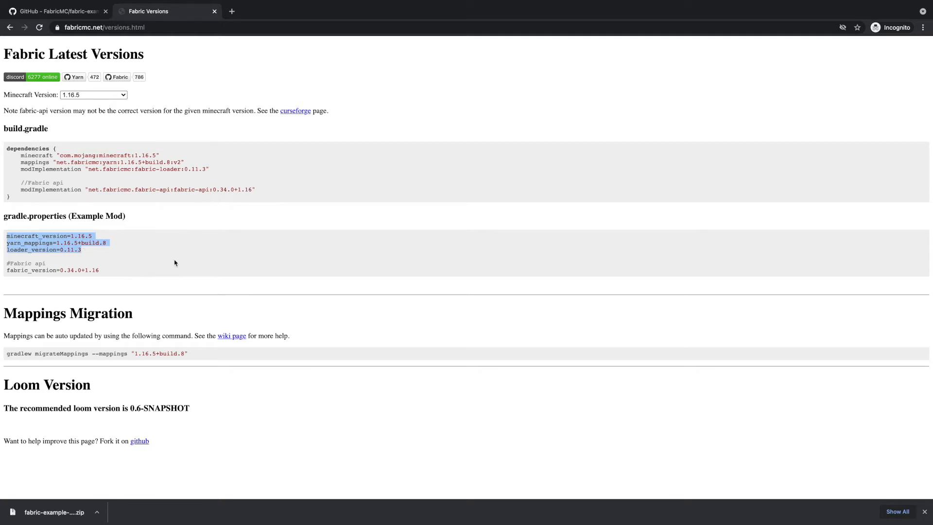
pyautogui.moveTo(92, 252)
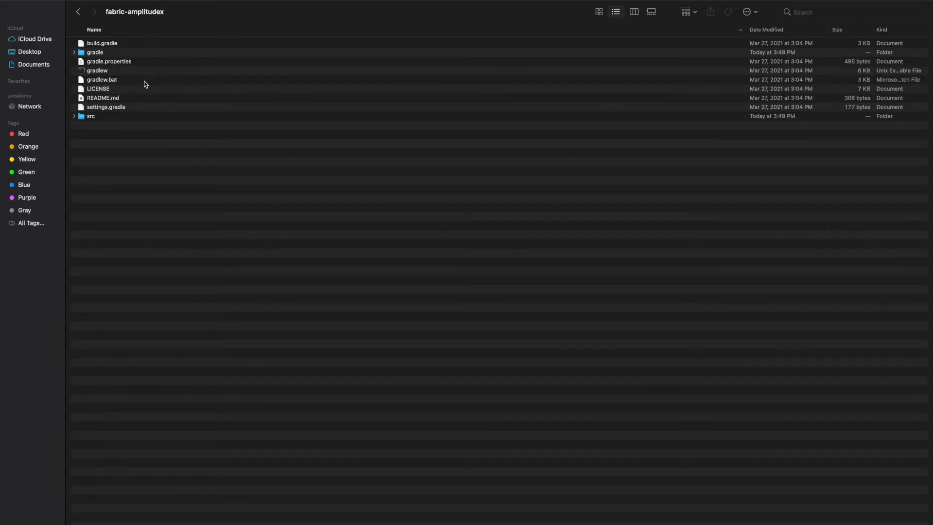
pyautogui.moveTo(147, 75)
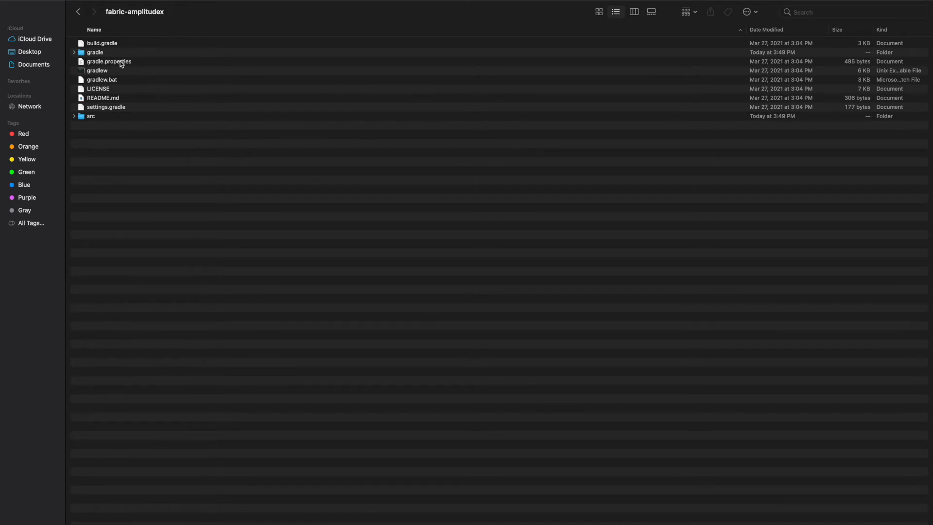
# Open gradle.properties from the fabric-amplitudex folder in TextEdit
pyautogui.rightClick(109, 61)
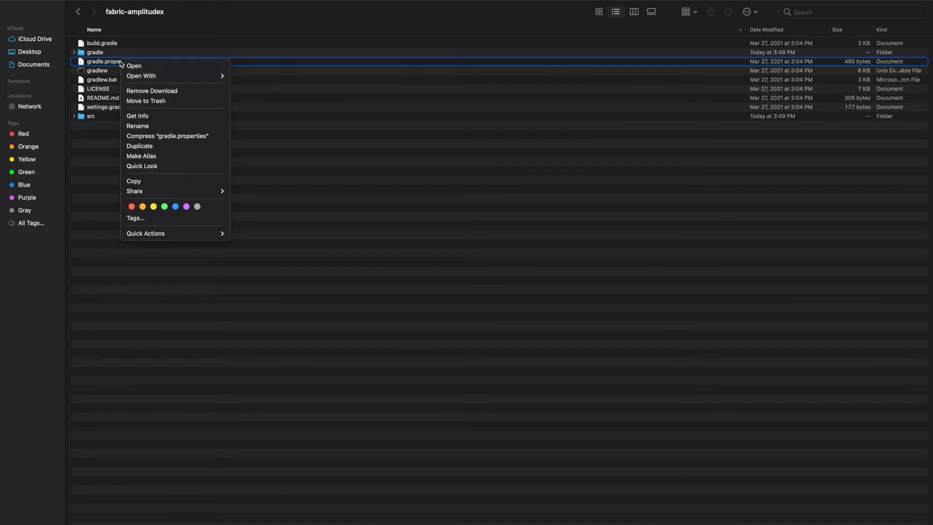
pyautogui.click(134, 66)
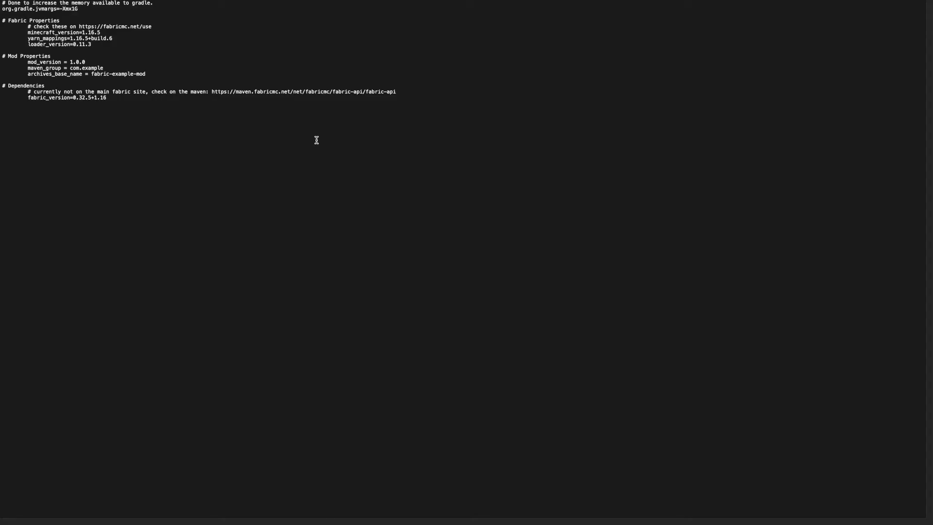
pyautogui.moveTo(316, 138)
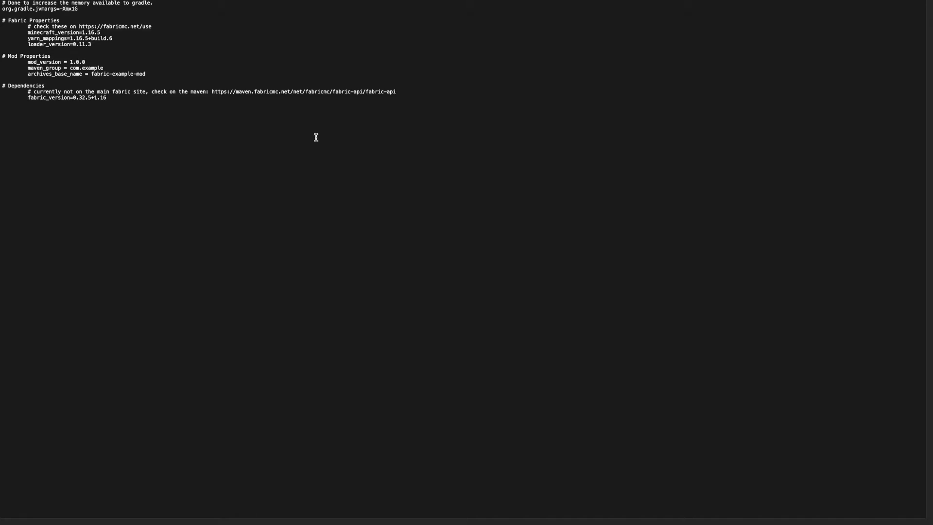
pyautogui.moveTo(27, 86)
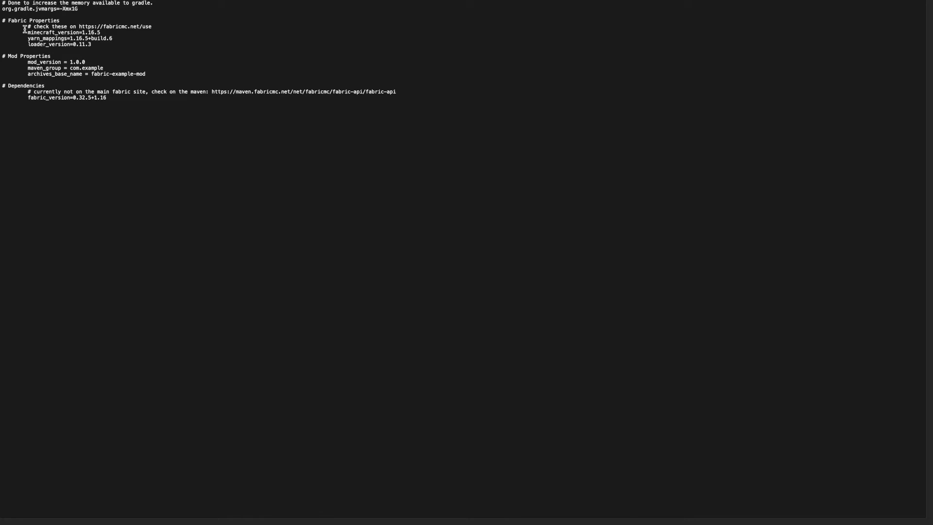
pyautogui.moveTo(37, 39)
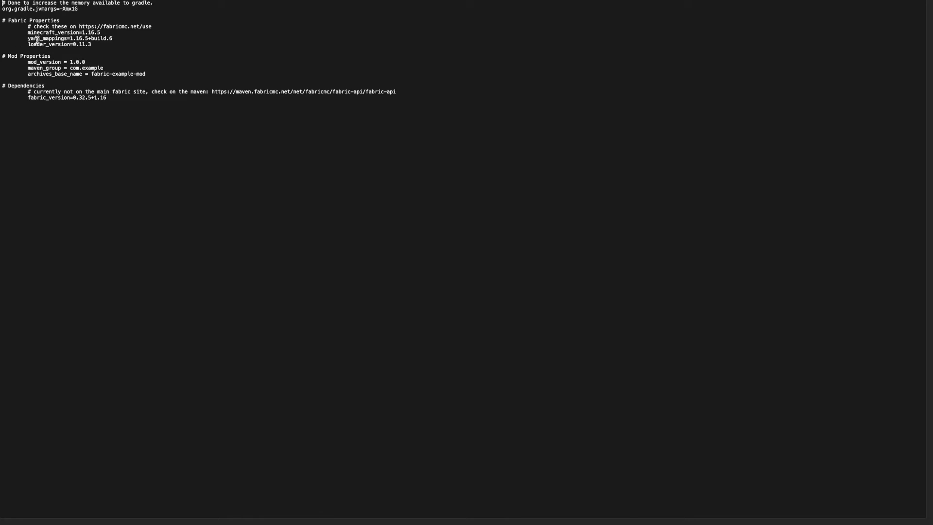
pyautogui.moveTo(29, 31)
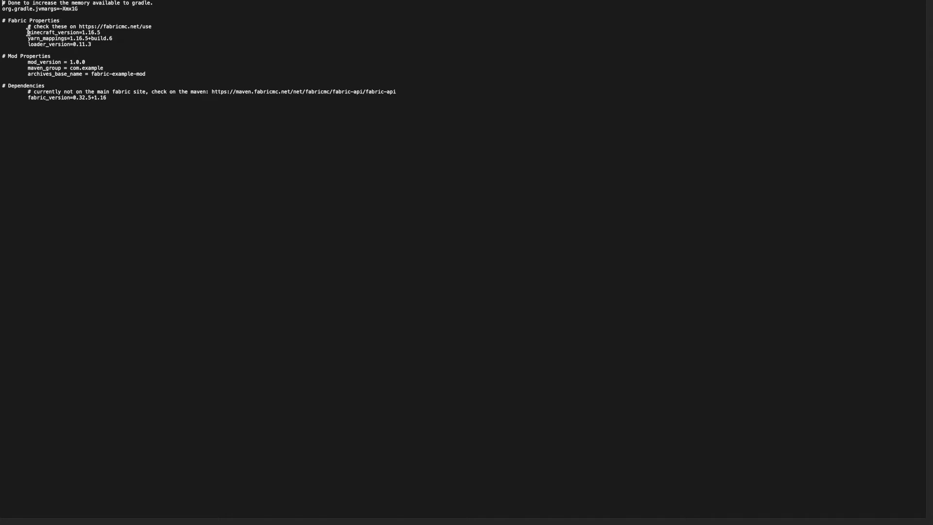
# Select the minecraft_version, yarn_mappings and loader_version lines to replace with the copied 1.16.5 values
pyautogui.moveTo(27, 31); pyautogui.dragTo(104, 44)
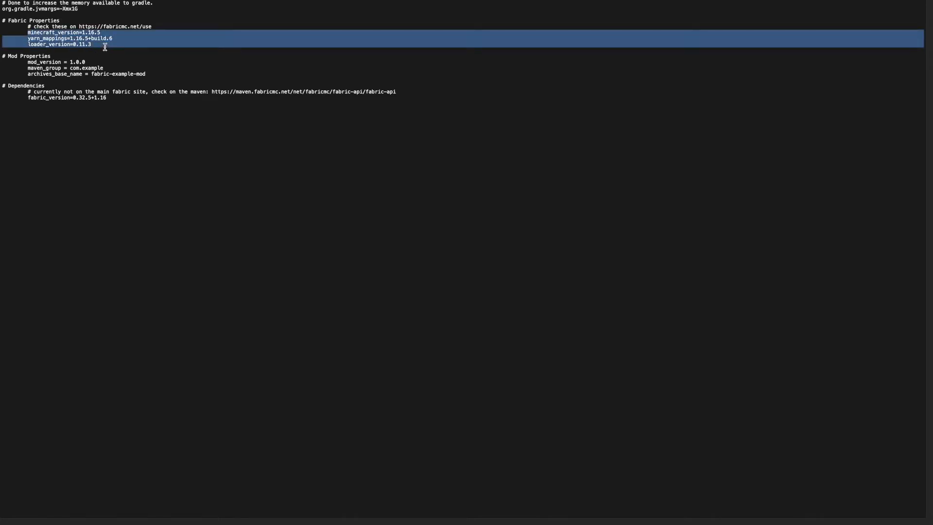
pyautogui.moveTo(164, 43)
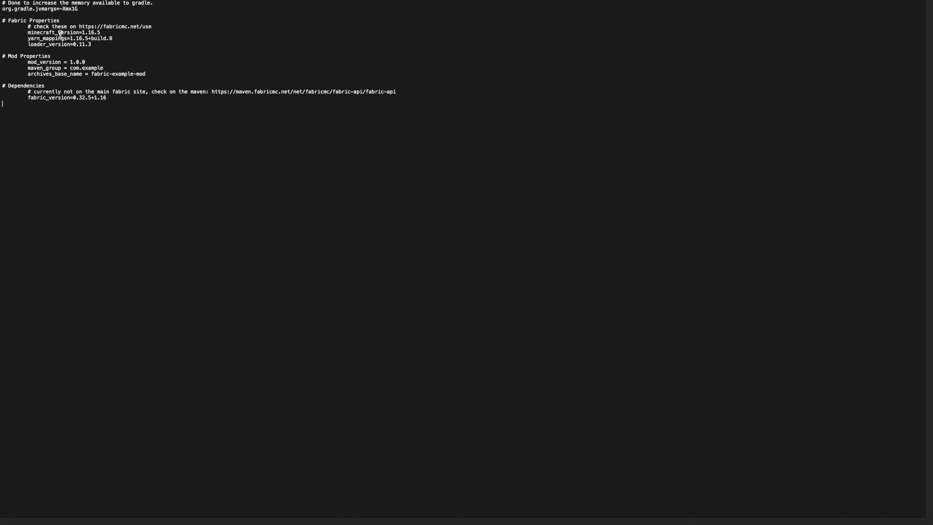
pyautogui.moveTo(103, 486)
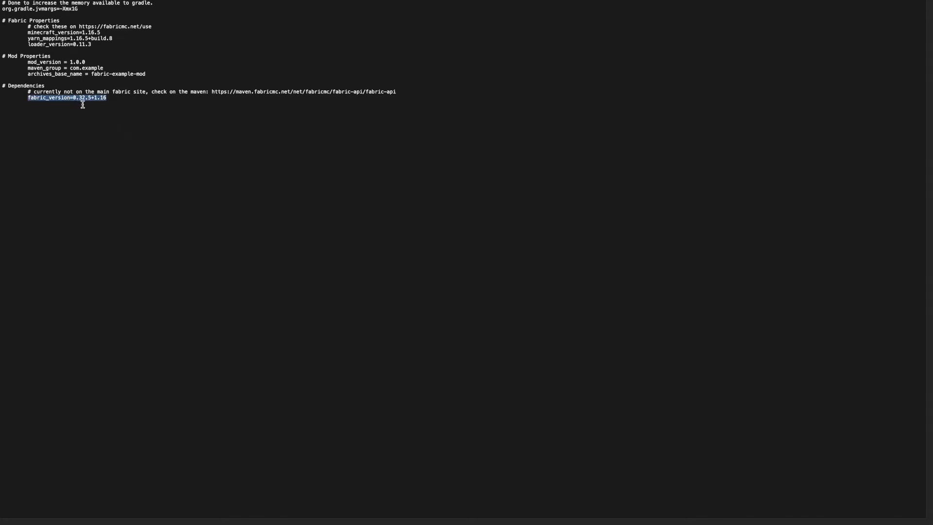
pyautogui.moveTo(293, 138)
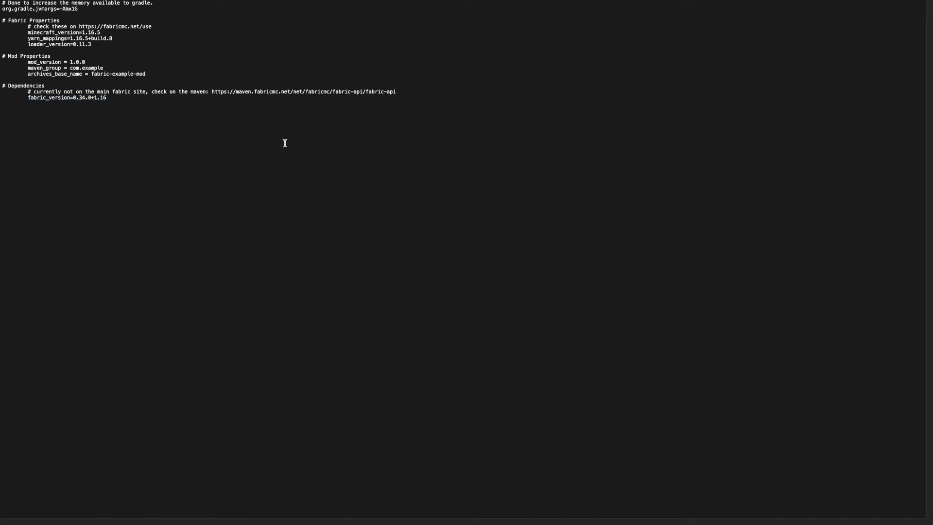
pyautogui.moveTo(132, 106)
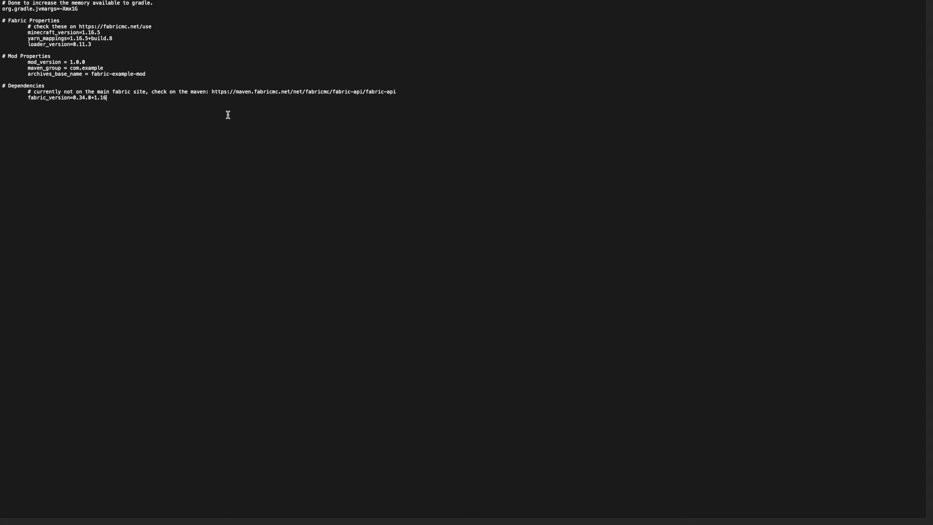
pyautogui.moveTo(233, 150)
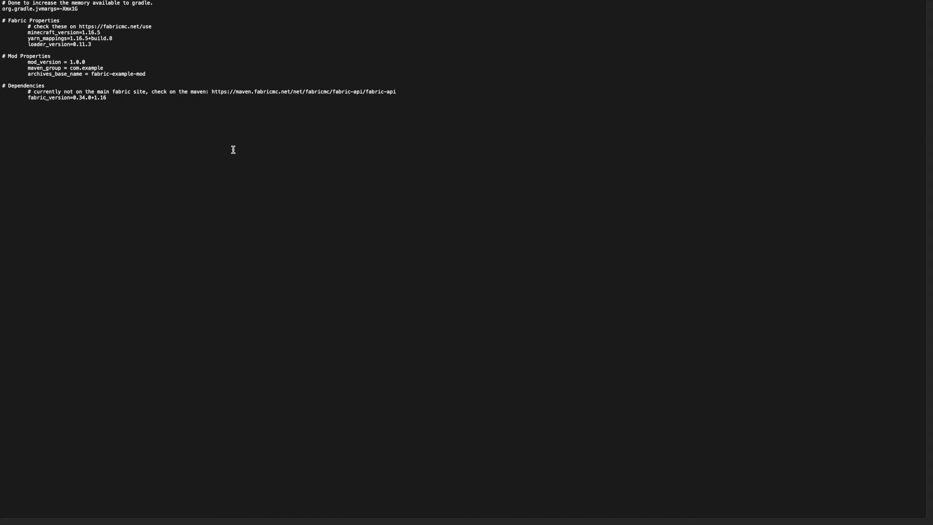
pyautogui.moveTo(216, 192)
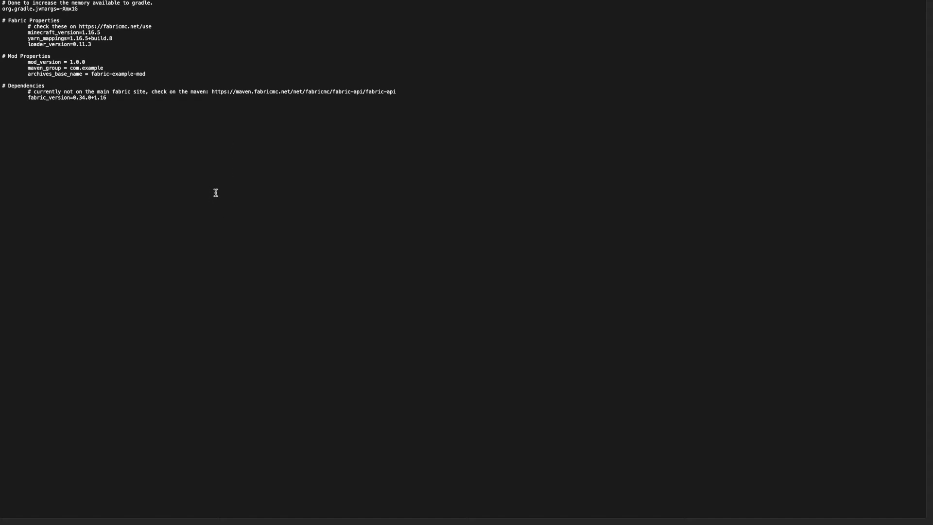
pyautogui.moveTo(219, 189)
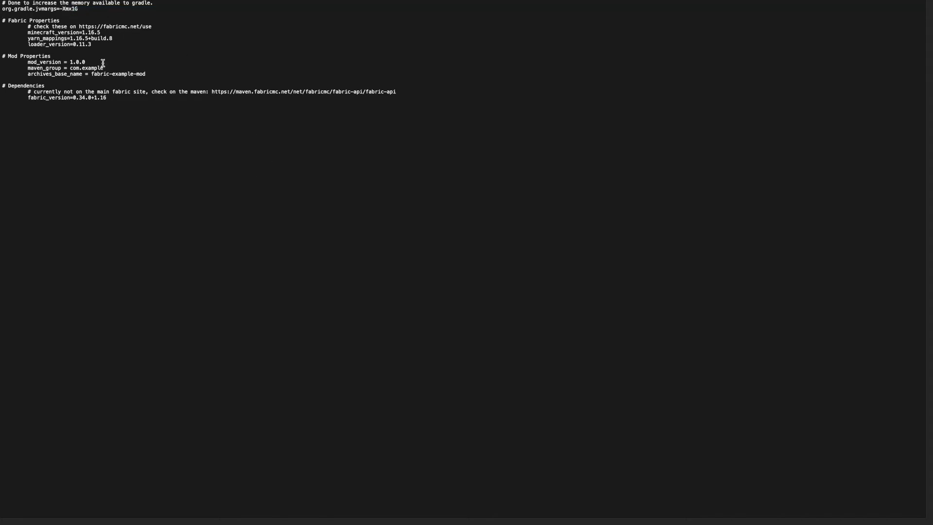
pyautogui.moveTo(345, 125)
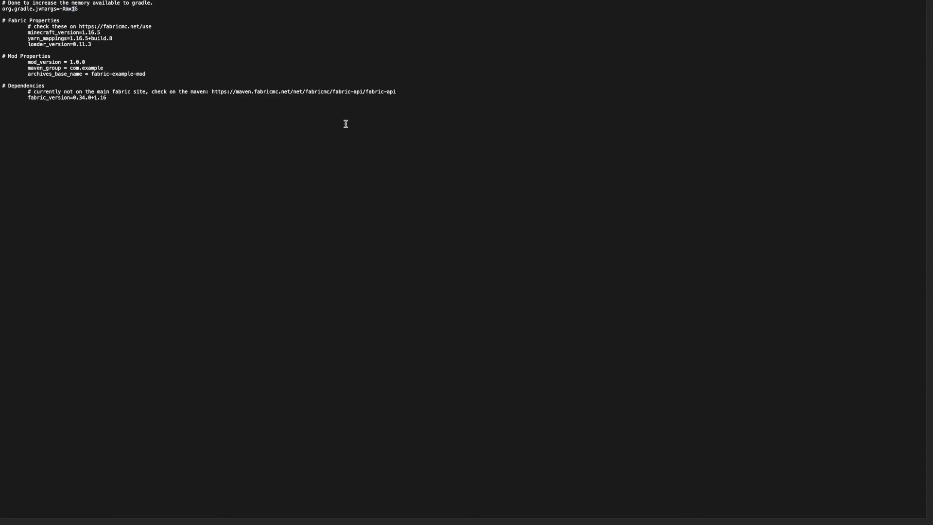
pyautogui.moveTo(422, 234)
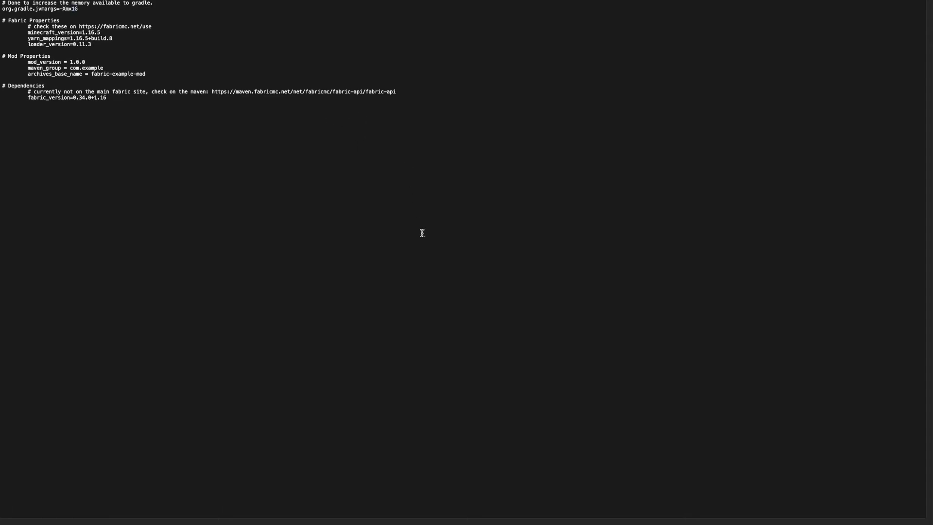
pyautogui.moveTo(422, 235)
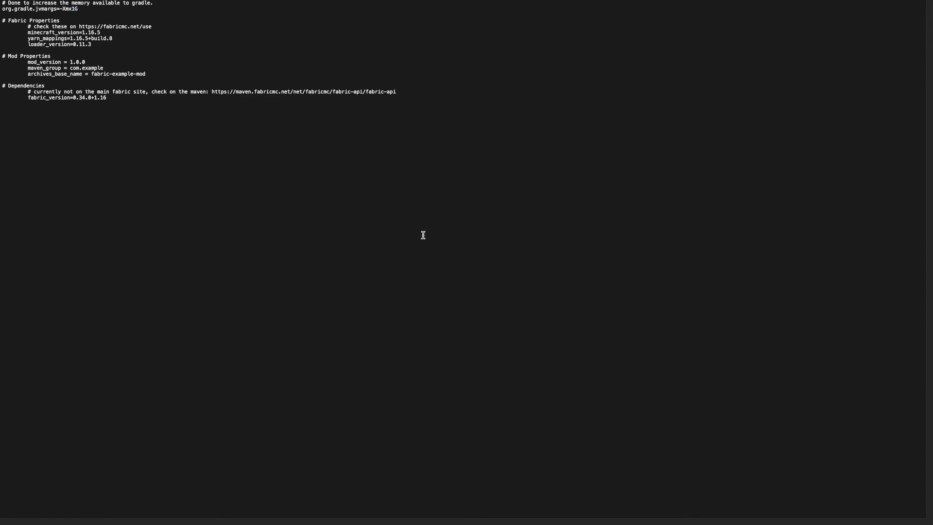
pyautogui.moveTo(445, 262)
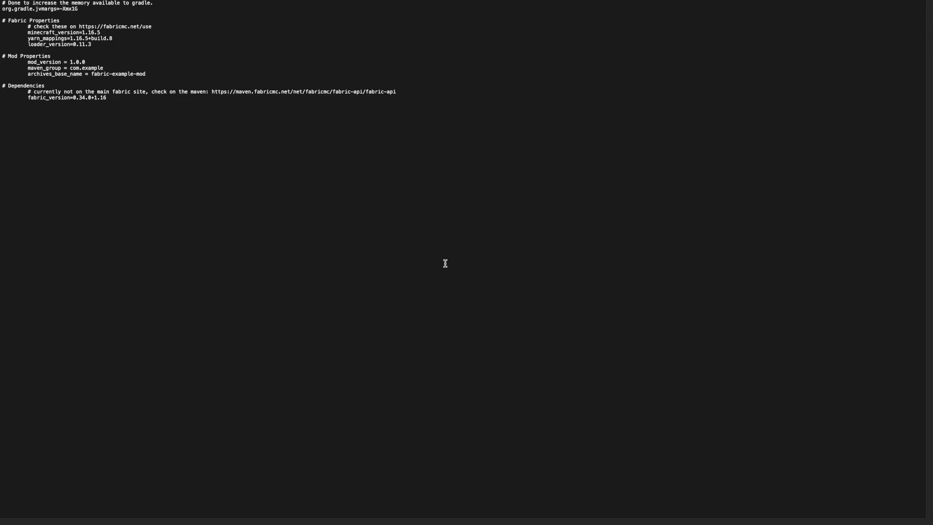
pyautogui.moveTo(383, 262)
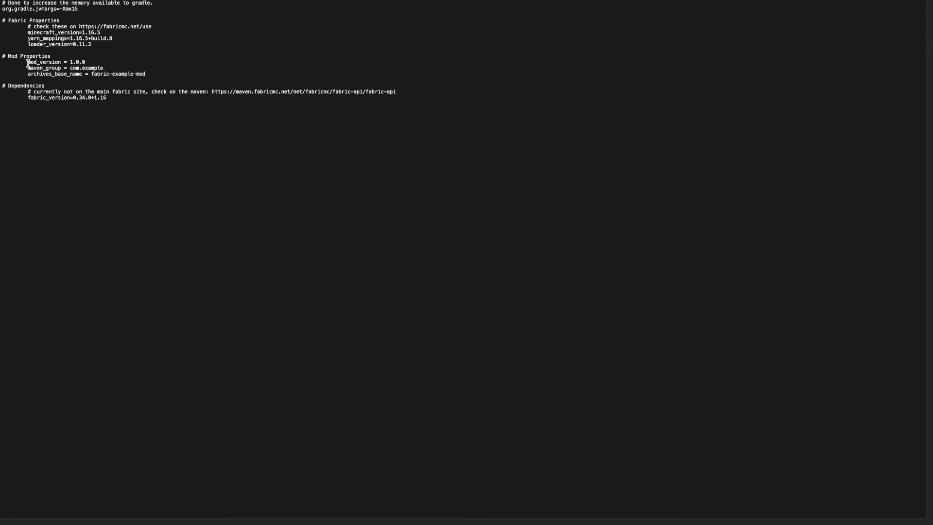
# Inspect the mod property lines and select the 'example' part of maven_group
pyautogui.moveTo(27, 61); pyautogui.dragTo(165, 74)
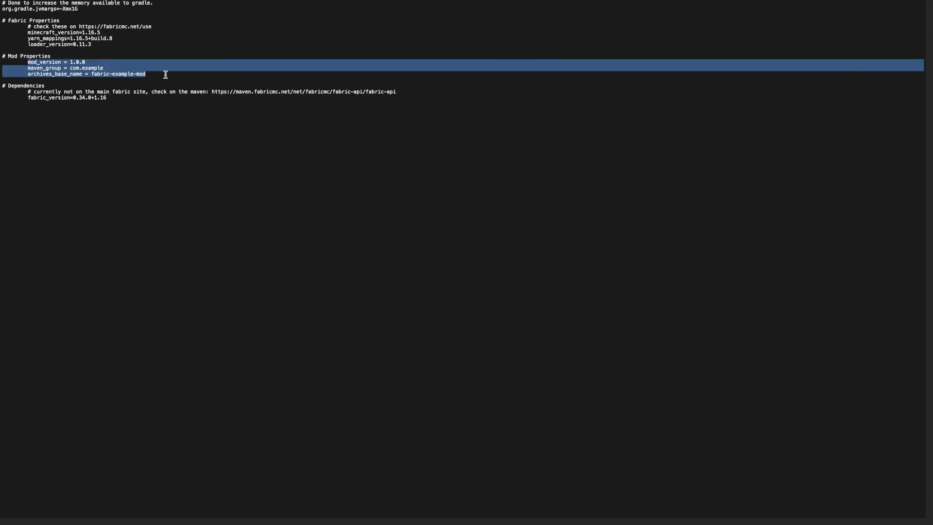
pyautogui.click(70, 62)
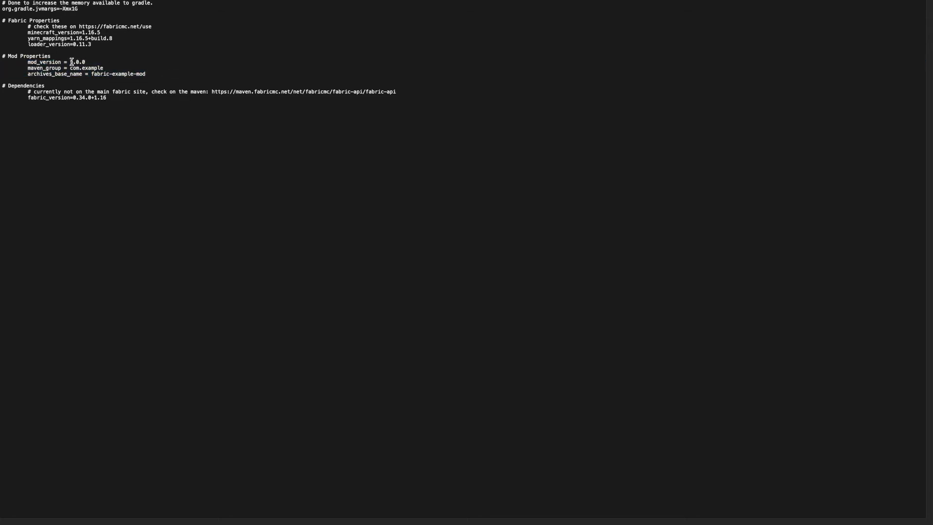
pyautogui.doubleClick(76, 63)
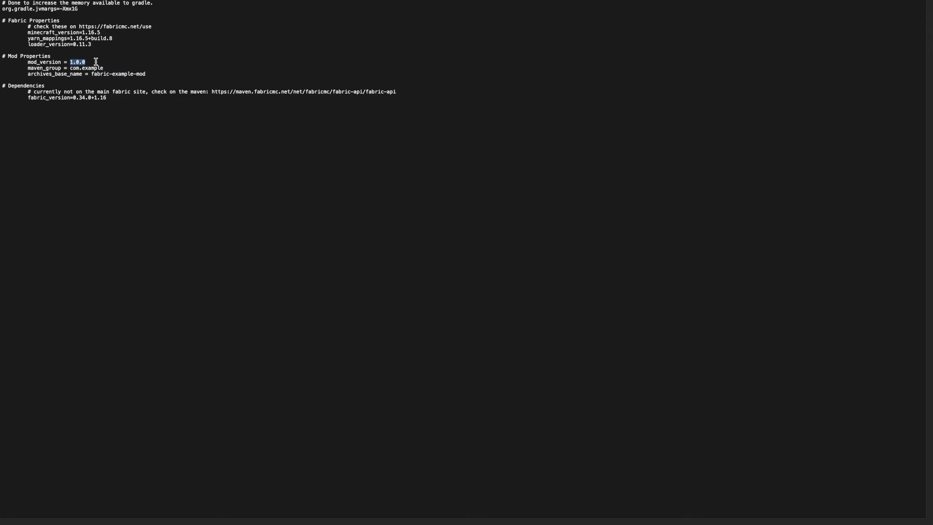
pyautogui.click(87, 62)
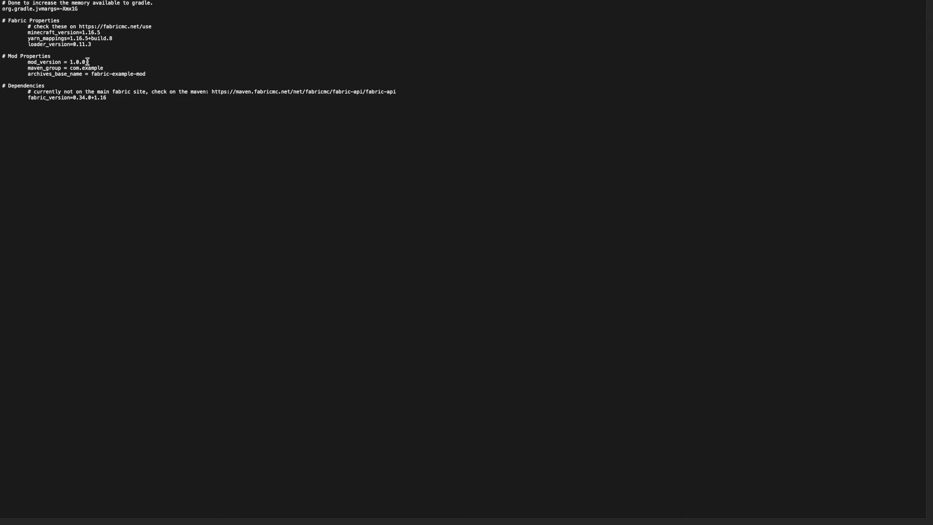
pyautogui.doubleClick(78, 62)
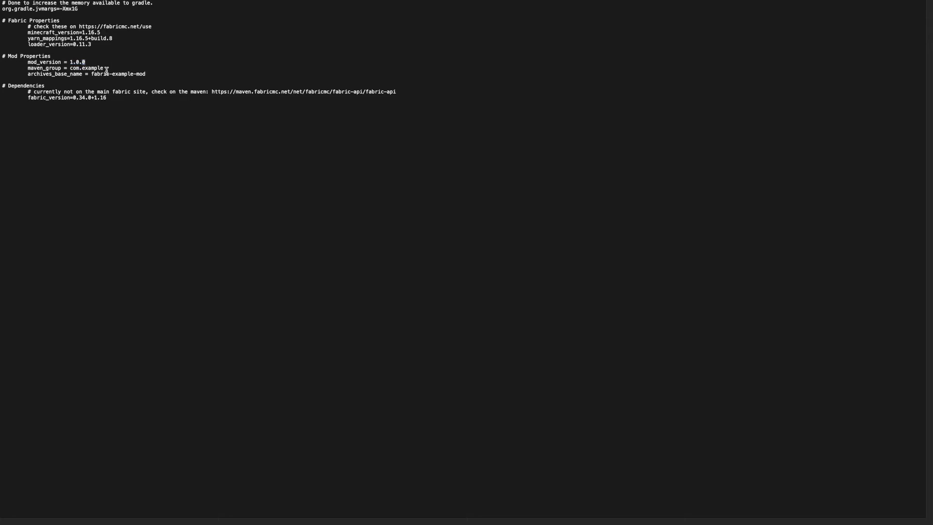
pyautogui.doubleClick(76, 63)
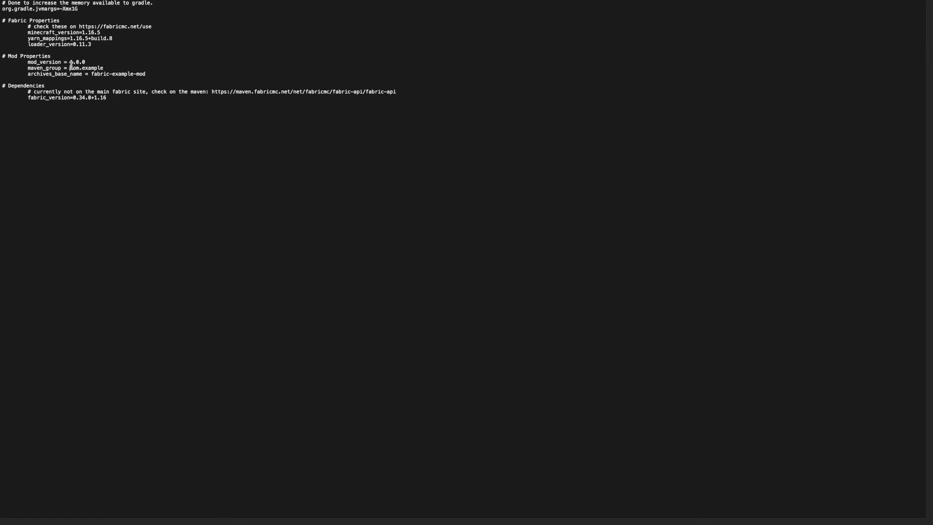
pyautogui.doubleClick(87, 68)
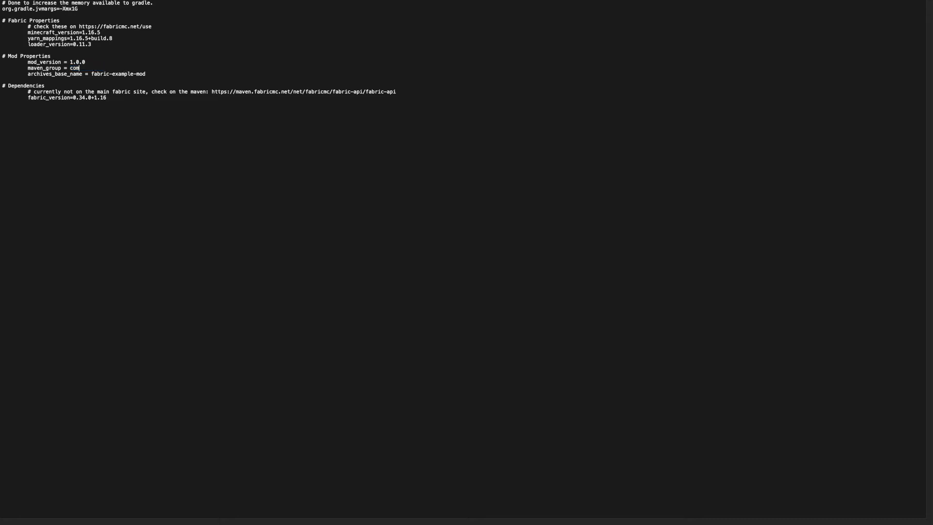
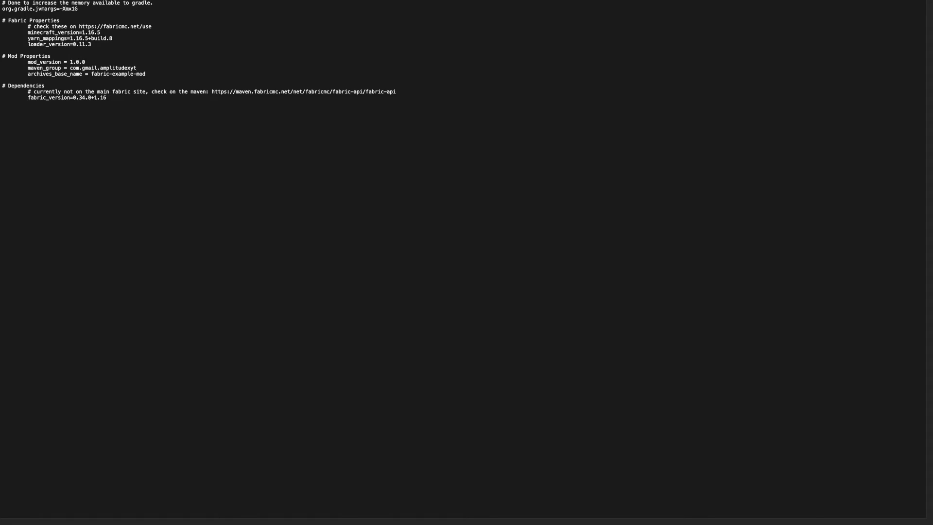
pyautogui.moveTo(163, 124)
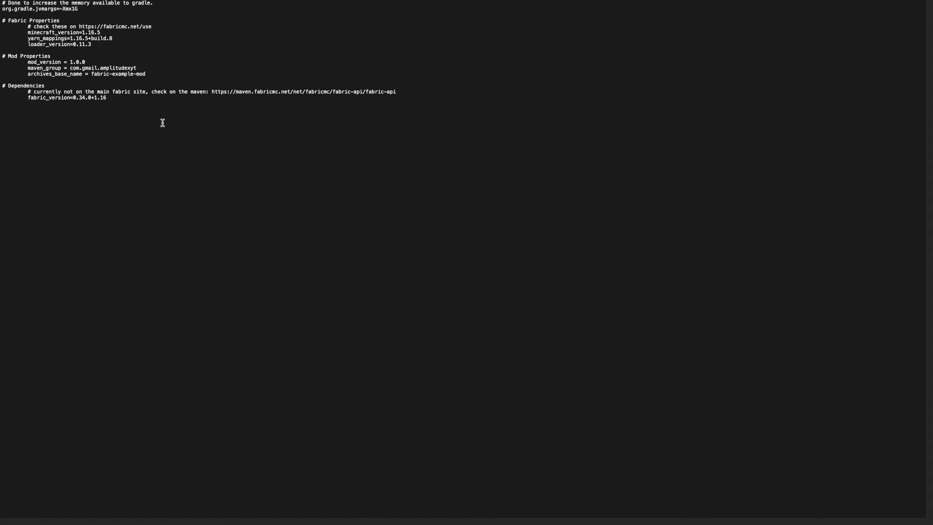
pyautogui.click(138, 68)
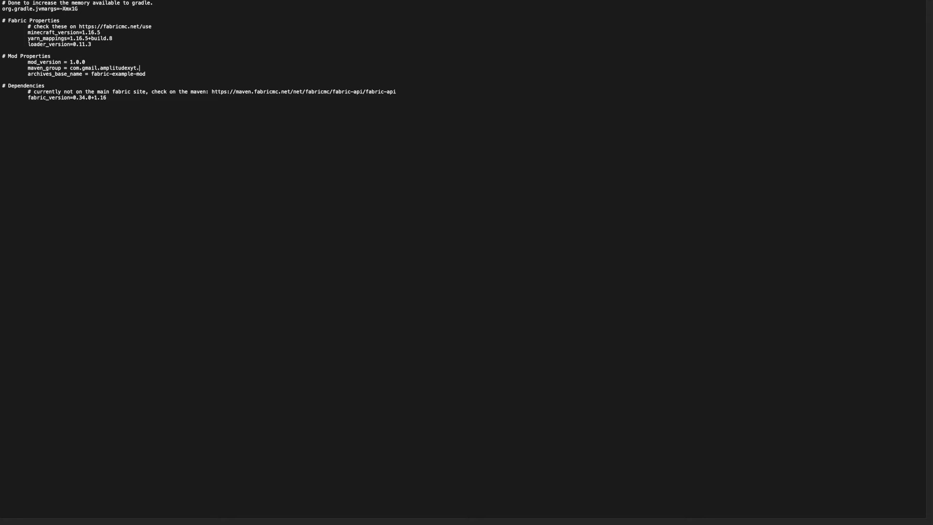
pyautogui.write('a')
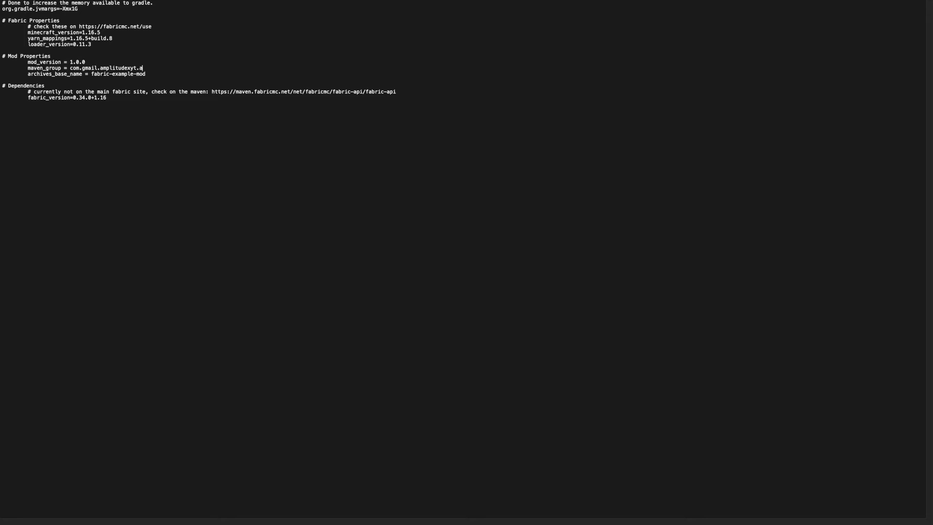
pyautogui.write('mplitudemod')
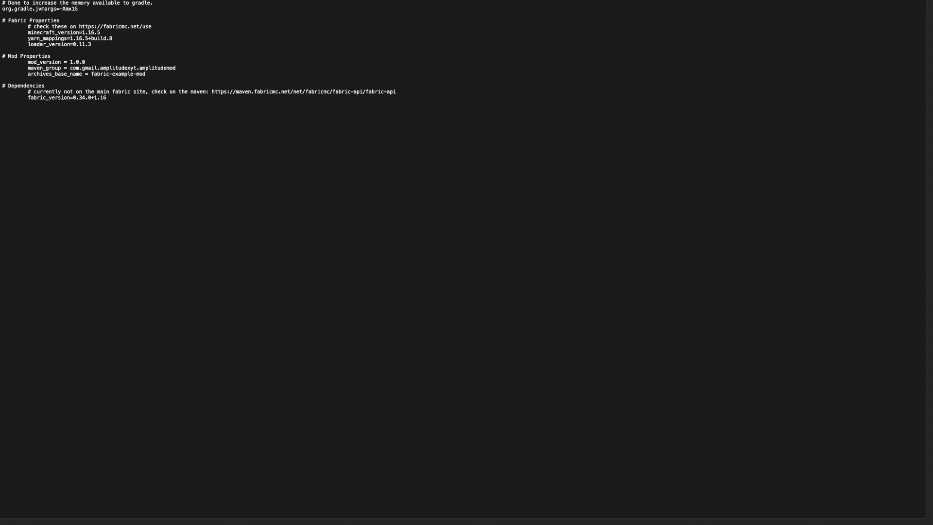
pyautogui.click(151, 74)
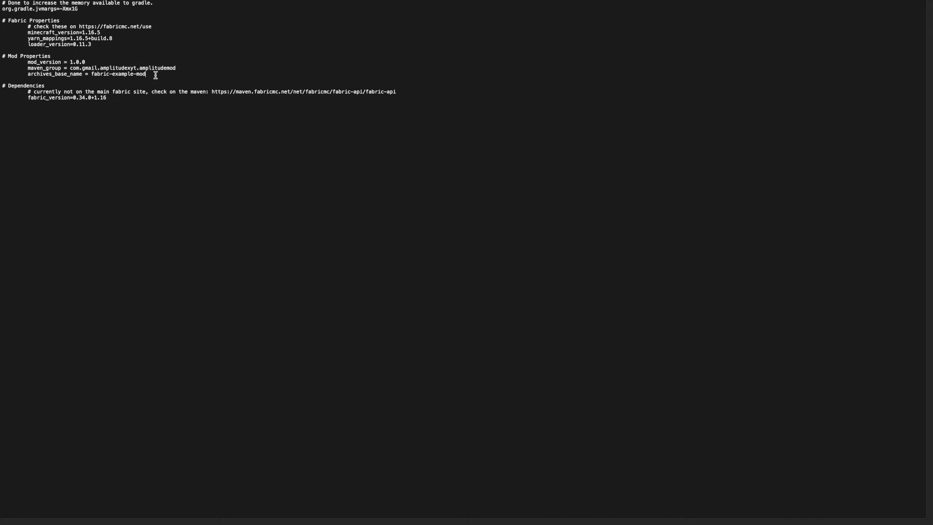
# Change archives_base_name from fabric-example-mod to fabric-amplitudemod
pyautogui.doubleClick(121, 74)
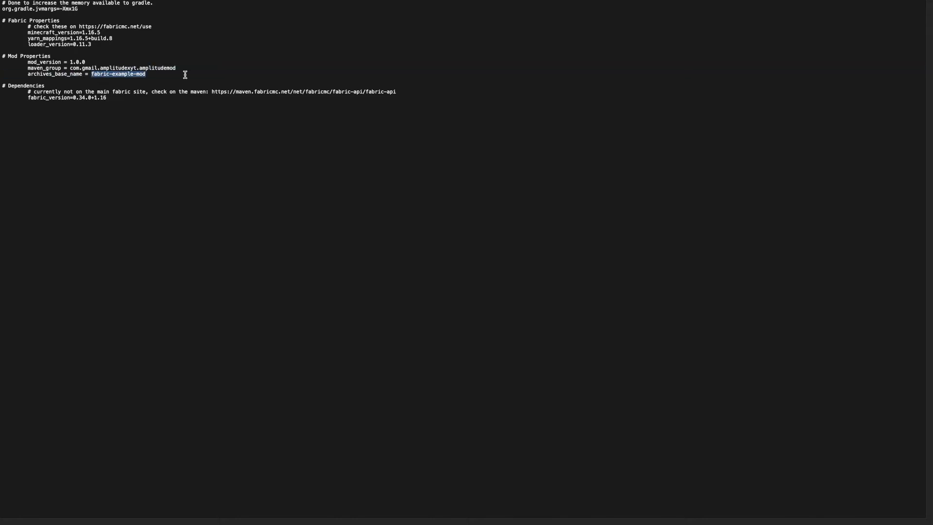
pyautogui.write('amplitud')
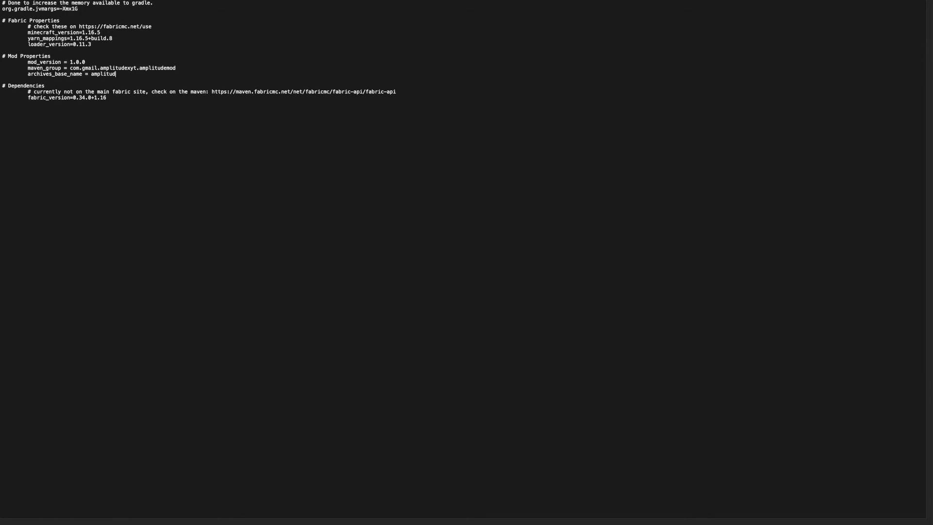
pyautogui.write('emod')
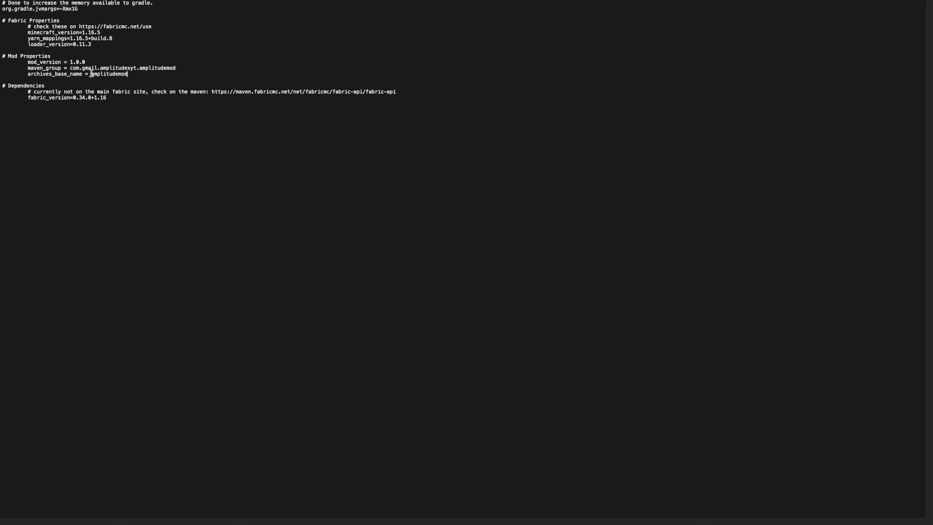
pyautogui.write('fabric-')
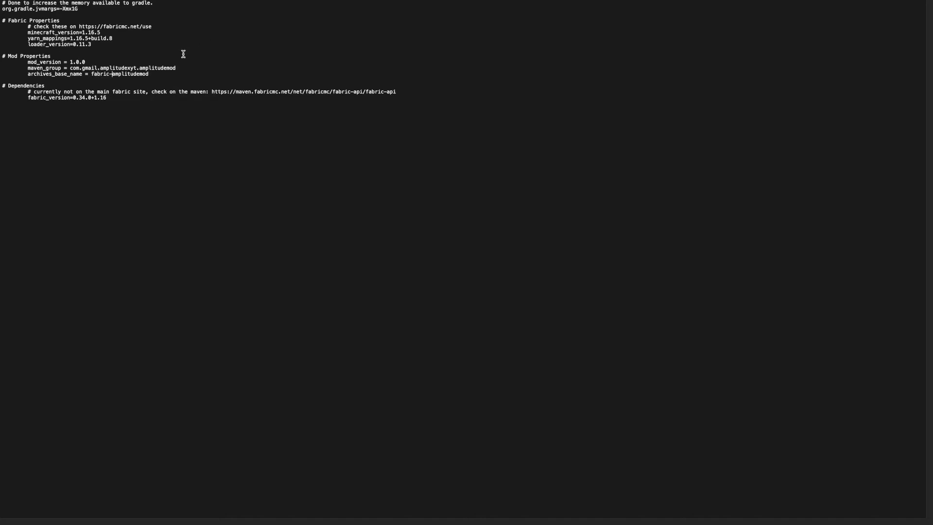
pyautogui.moveTo(135, 108)
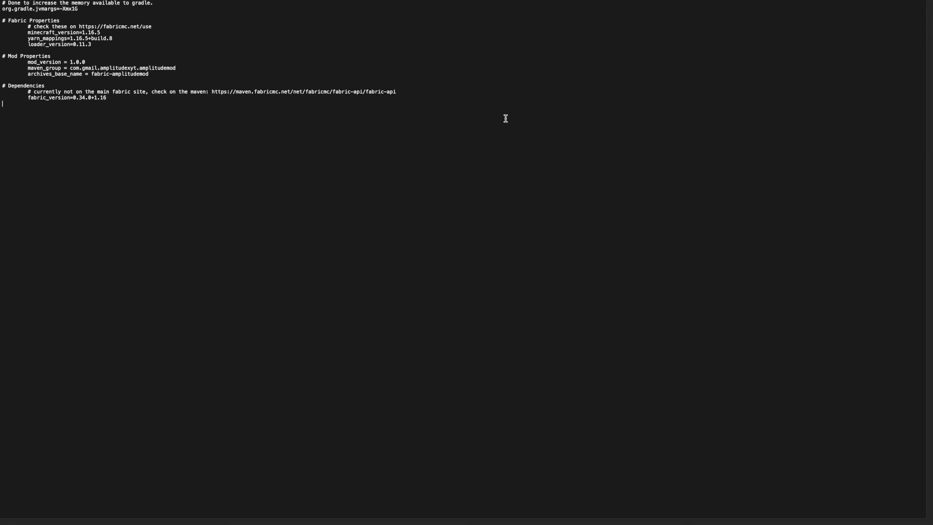
pyautogui.moveTo(293, 151)
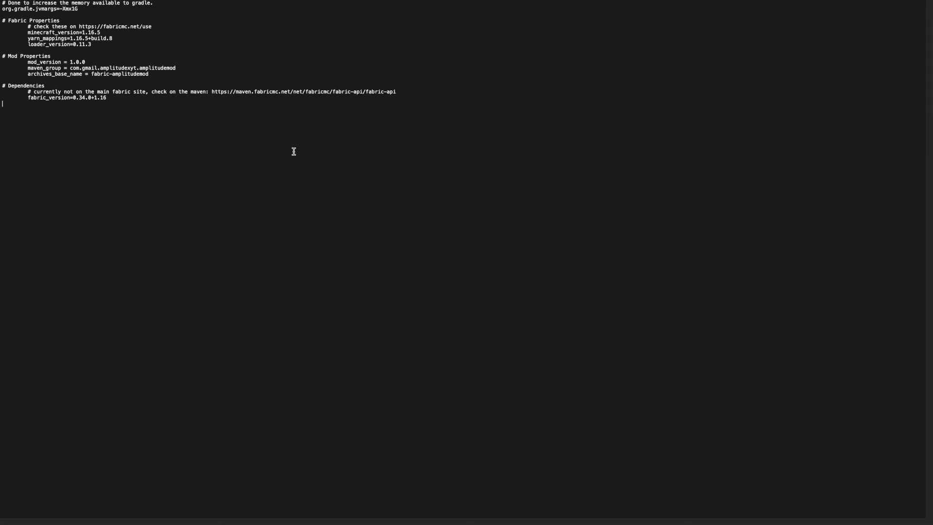
pyautogui.moveTo(223, 154)
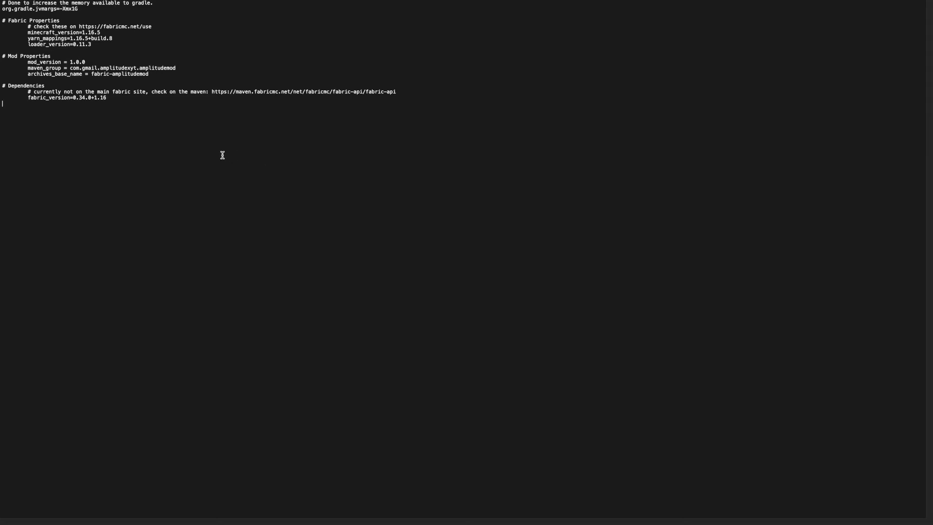
pyautogui.moveTo(360, 189)
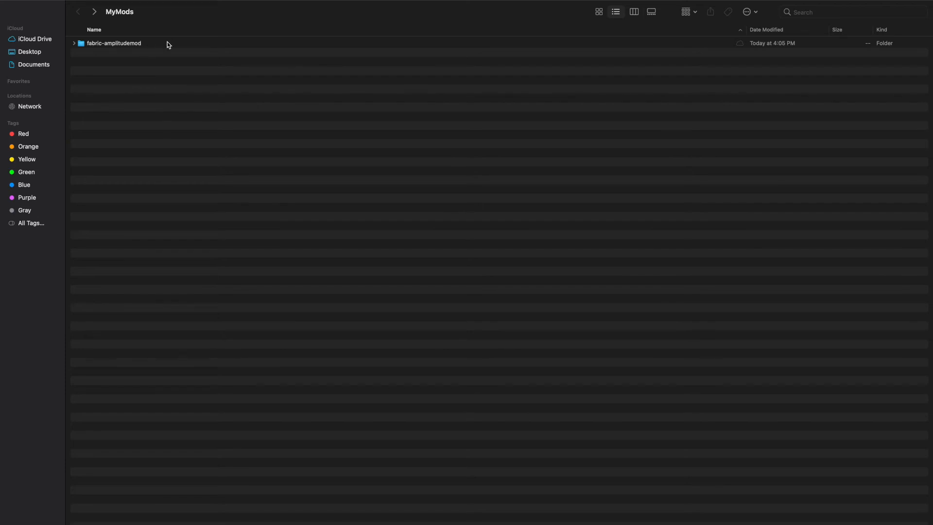
# Open the fabric-amplitudemod folder in MyMods to list its gradle files and src folder
pyautogui.doubleClick(113, 42)
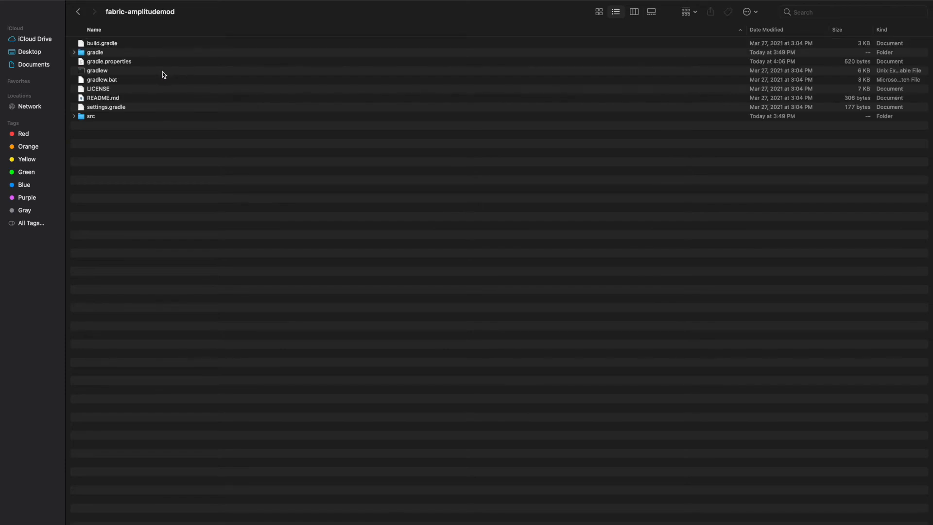
pyautogui.moveTo(508, 328)
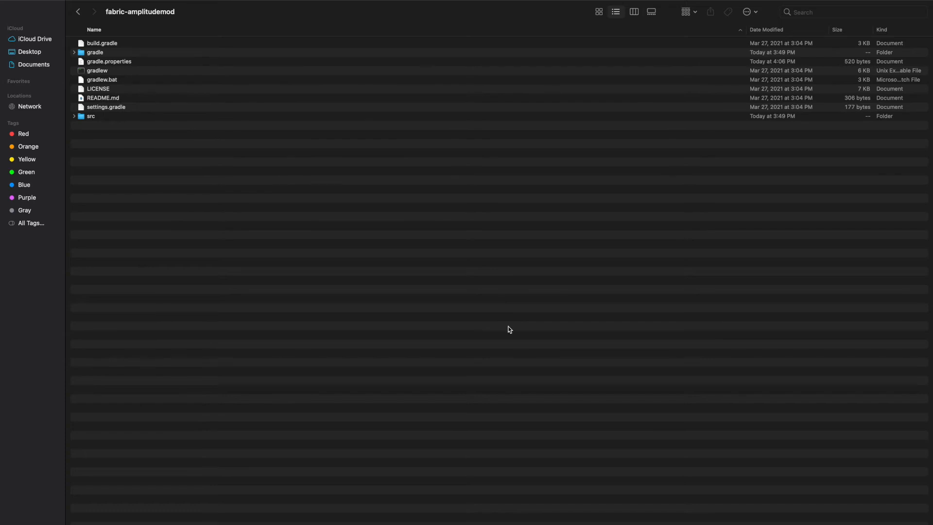
pyautogui.moveTo(517, 312)
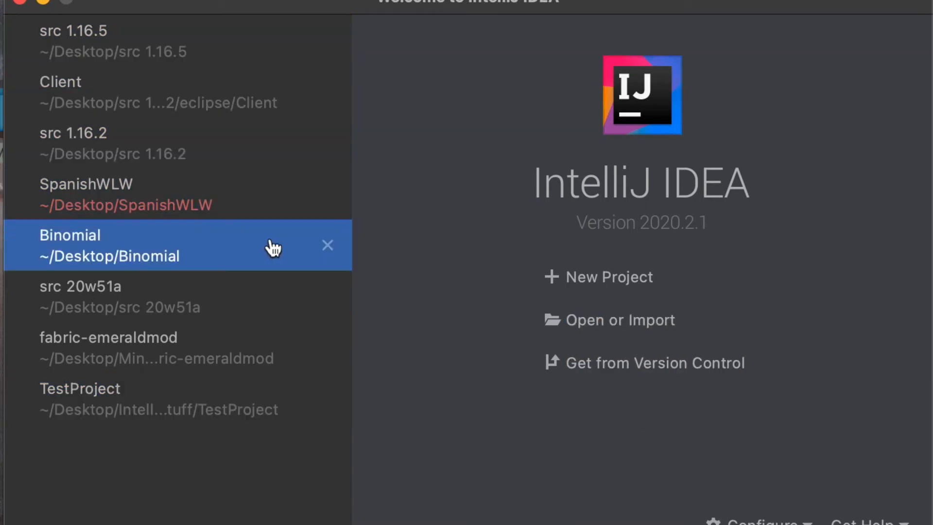
pyautogui.moveTo(167, 204)
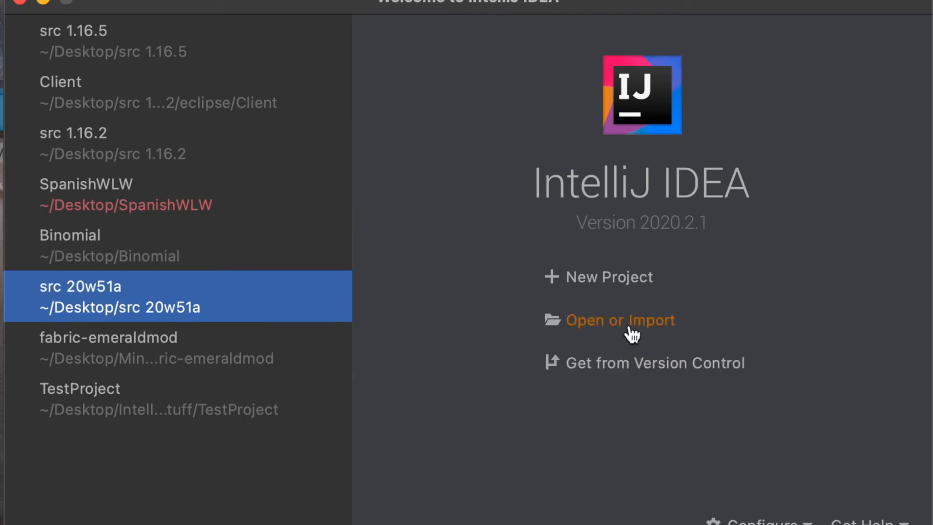
pyautogui.moveTo(651, 319)
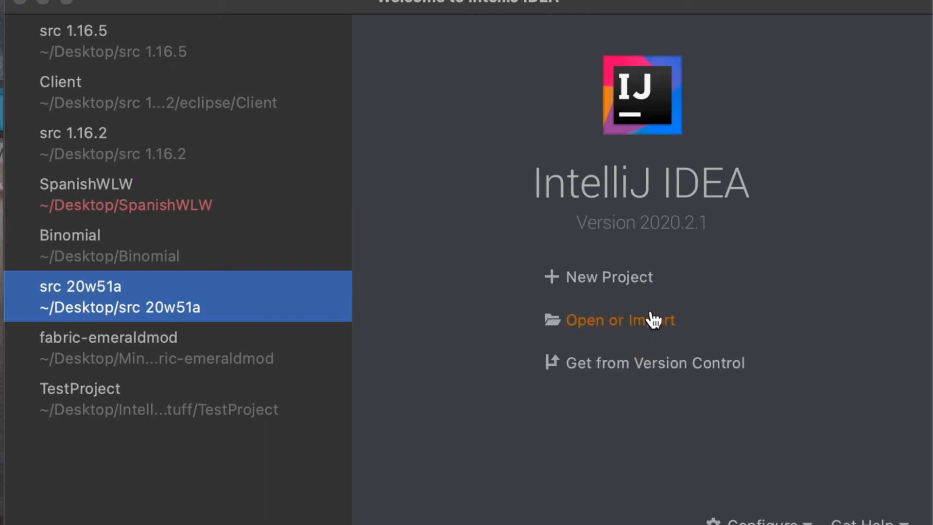
# Start opening a project and browse to Desktop/MyMods/fabric-amplitudemod
pyautogui.click(621, 319)
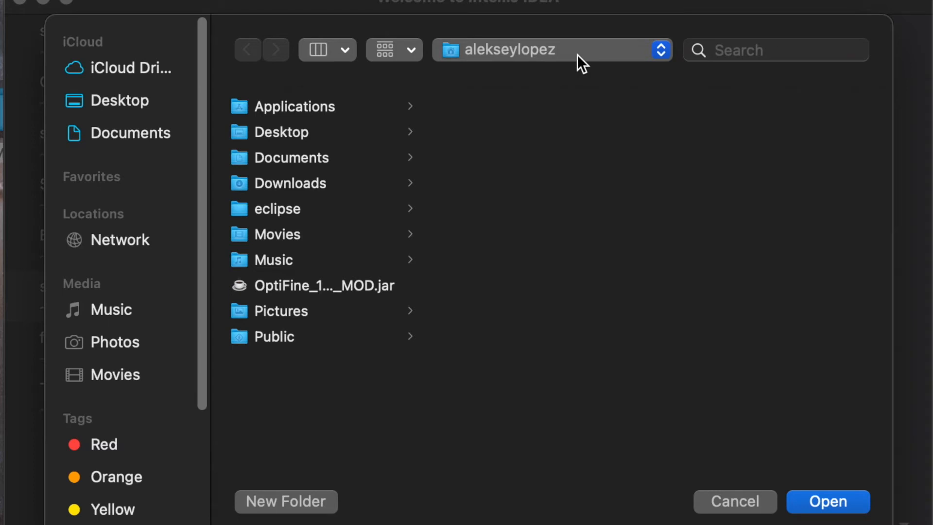
pyautogui.moveTo(555, 87)
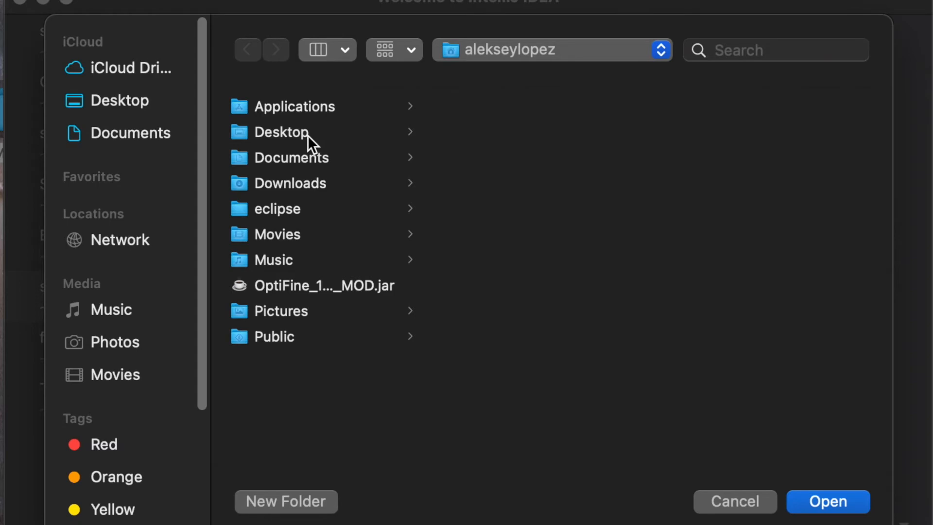
pyautogui.click(280, 133)
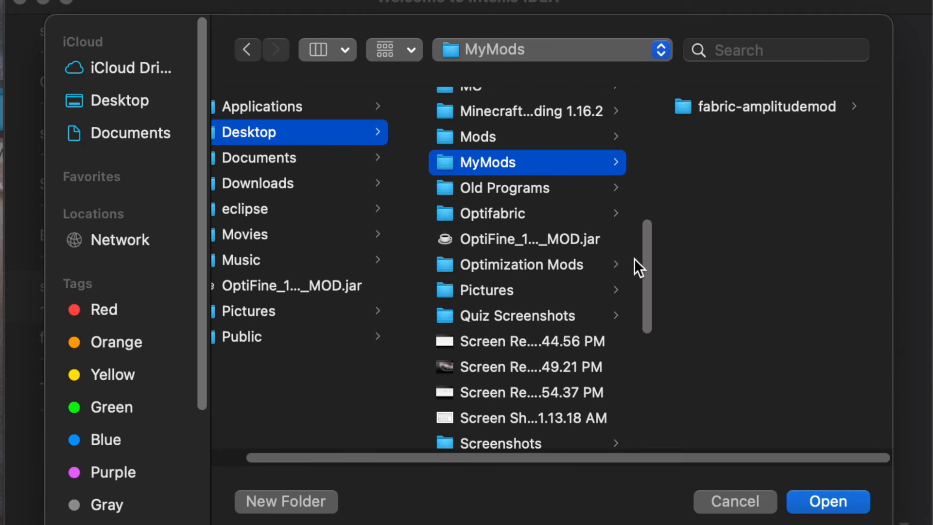
pyautogui.click(768, 106)
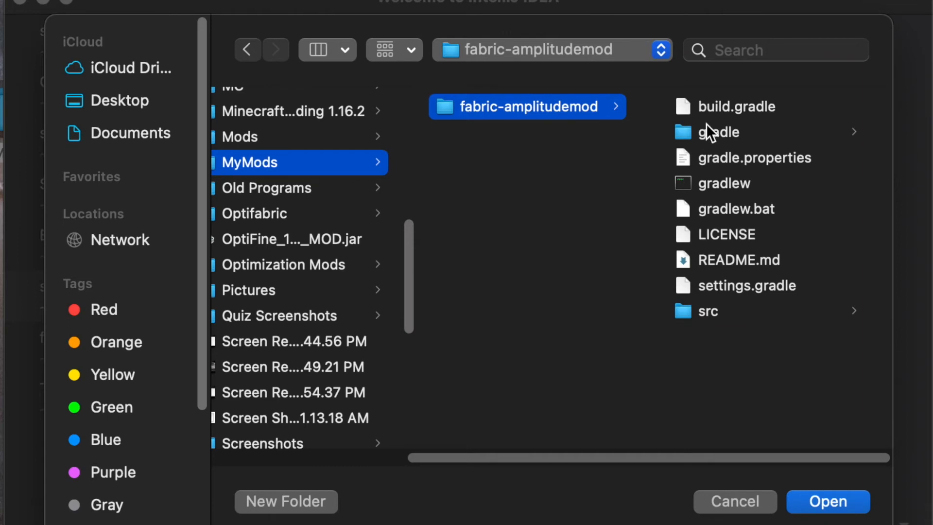
# Select build.gradle and load it as a whole project
pyautogui.click(737, 107)
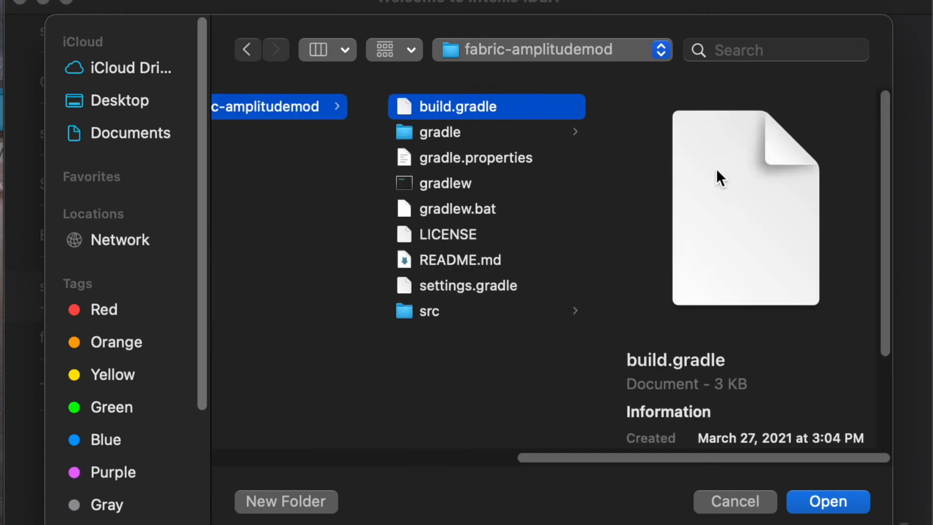
pyautogui.click(827, 501)
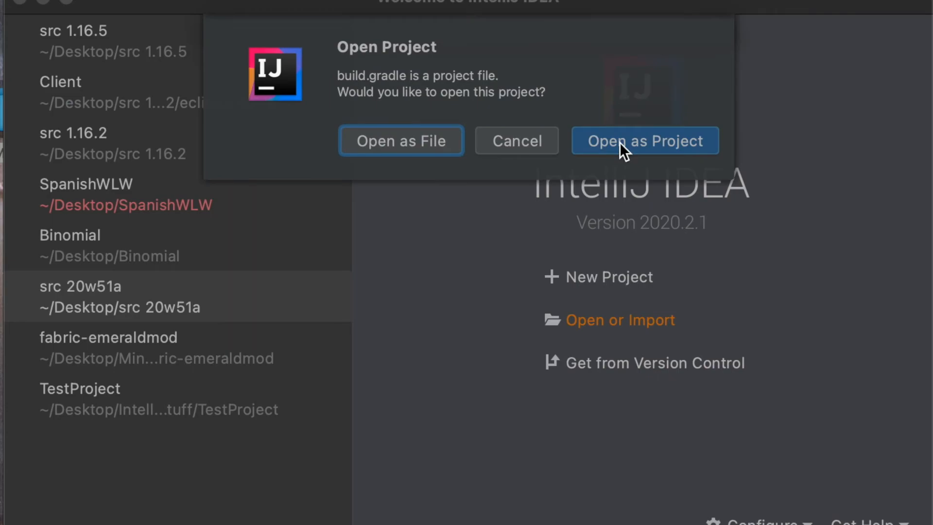
pyautogui.click(646, 141)
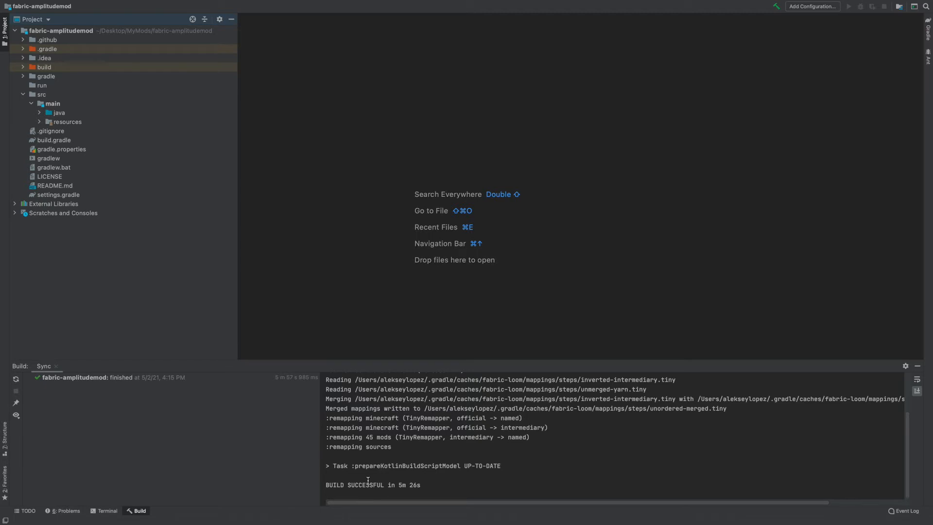
pyautogui.tripleClick(370, 485)
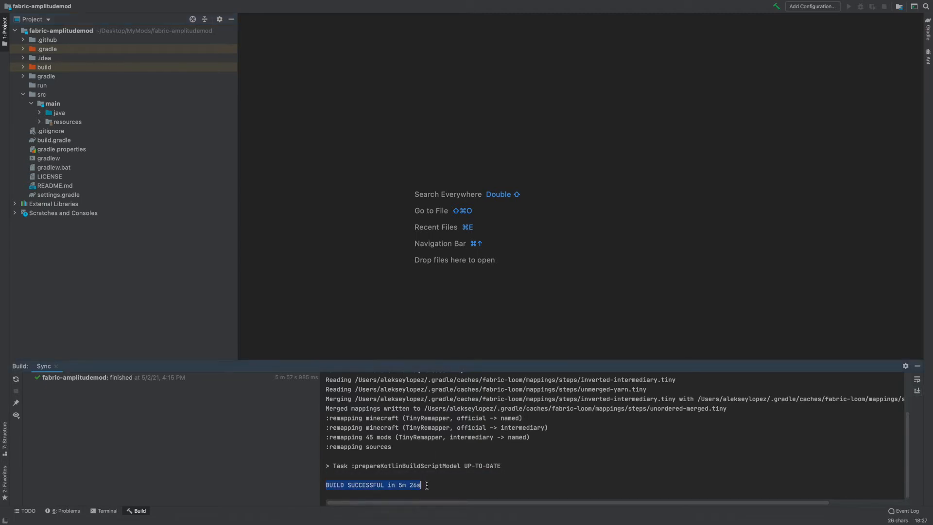
pyautogui.click(499, 466)
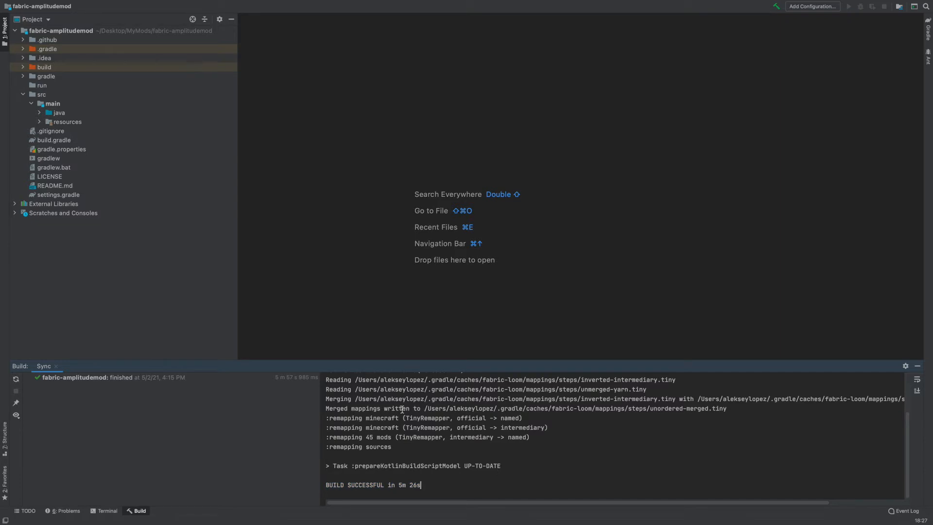
pyautogui.moveTo(222, 116)
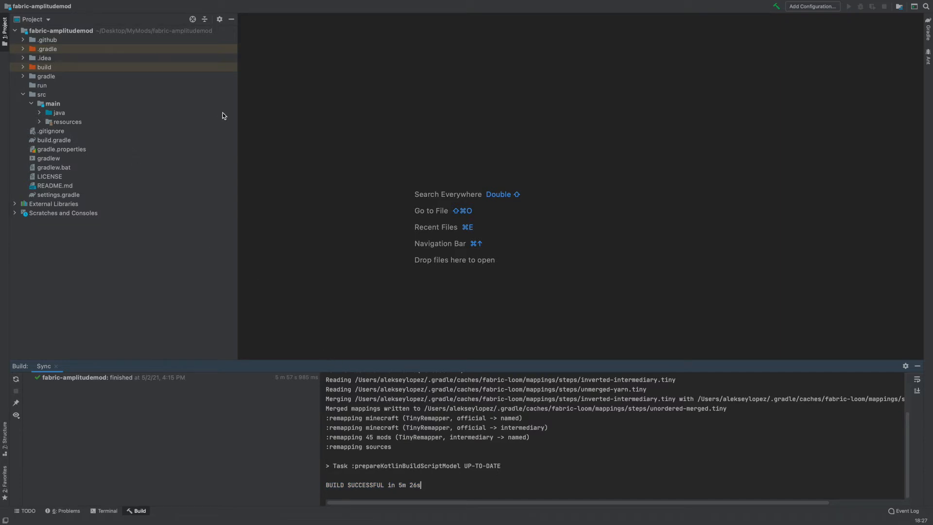
pyautogui.moveTo(67, 109)
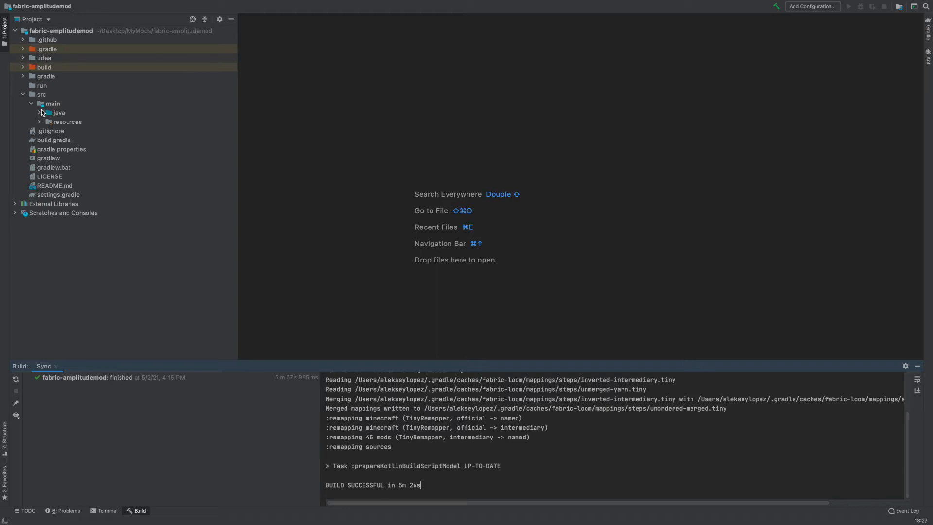
pyautogui.click(60, 113)
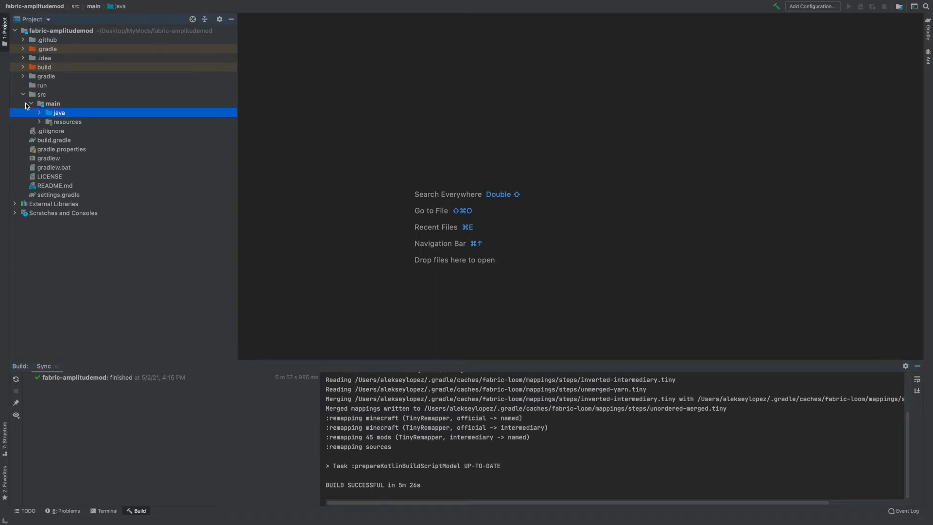
pyautogui.click(31, 103)
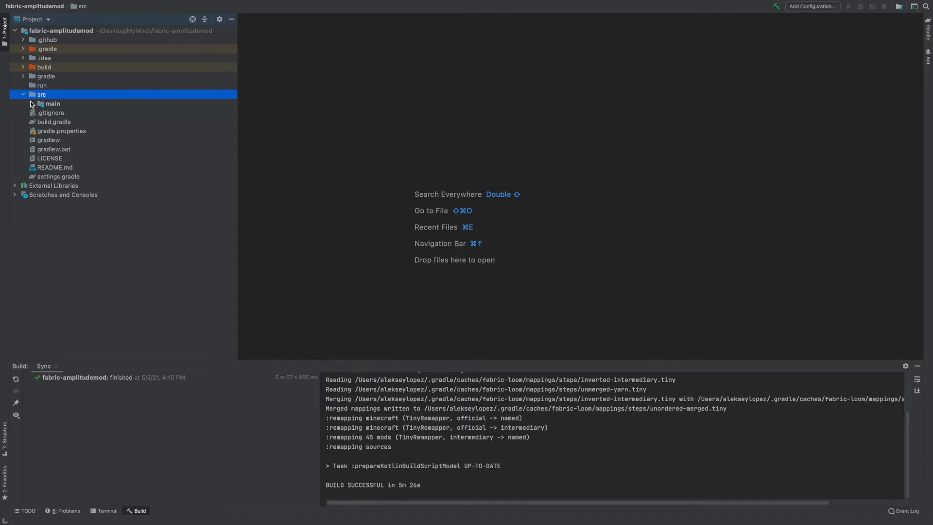
pyautogui.click(24, 94)
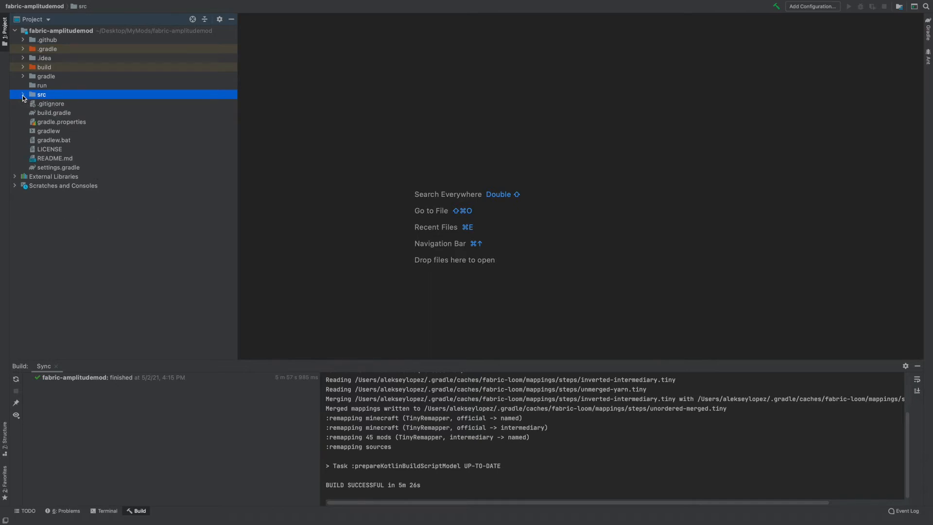
pyautogui.click(68, 30)
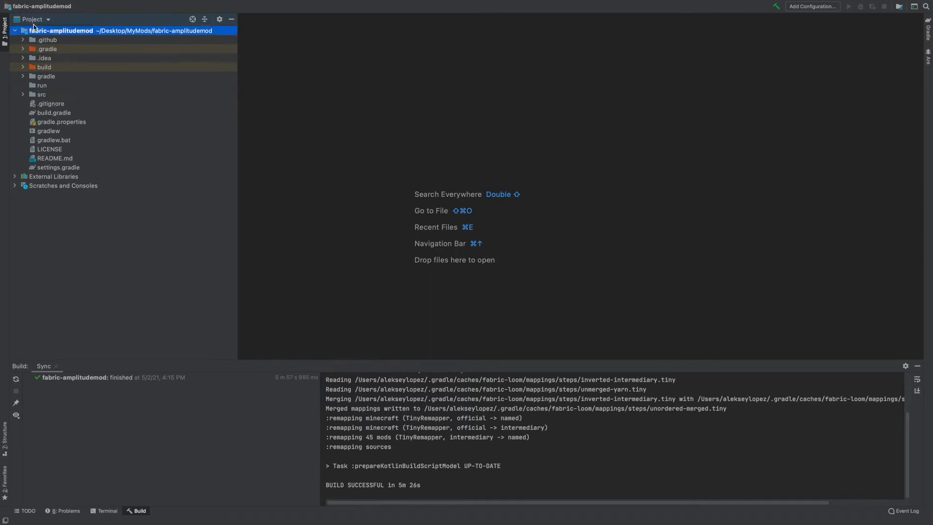
pyautogui.moveTo(21, 95)
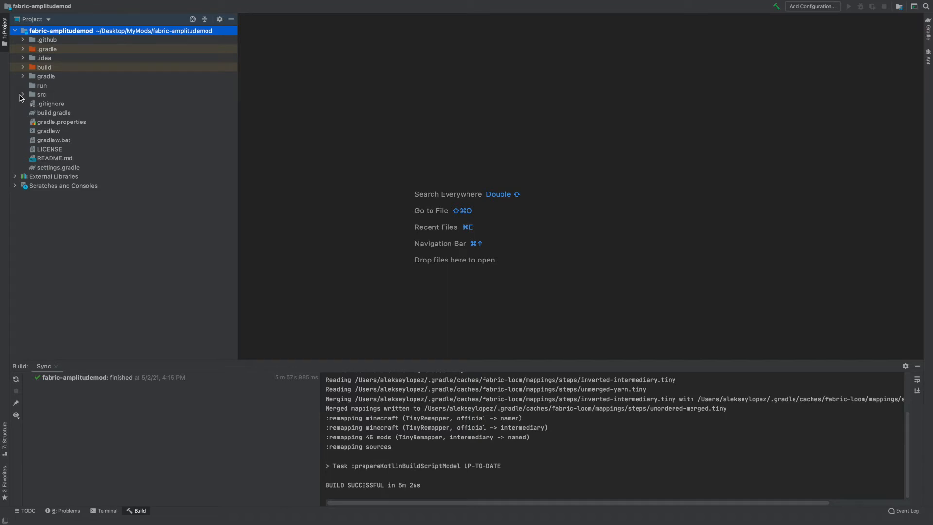
pyautogui.click(24, 95)
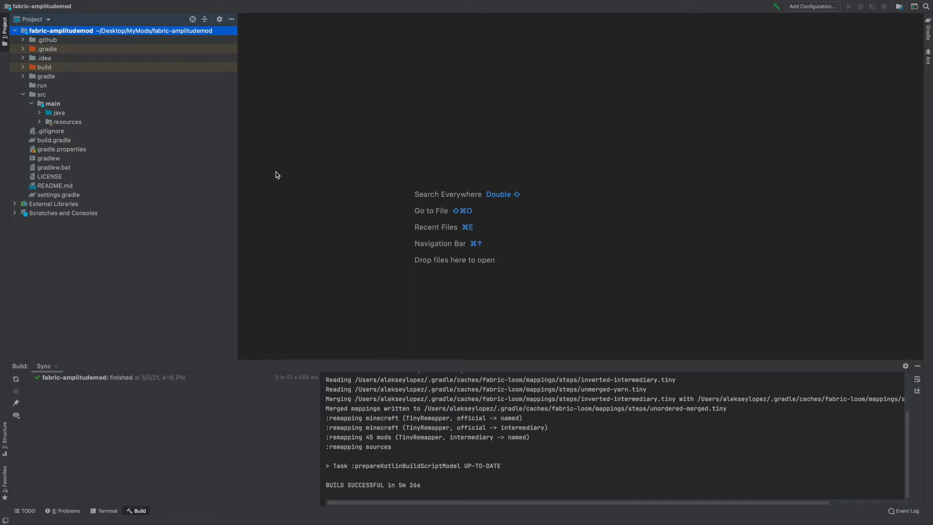
pyautogui.click(46, 122)
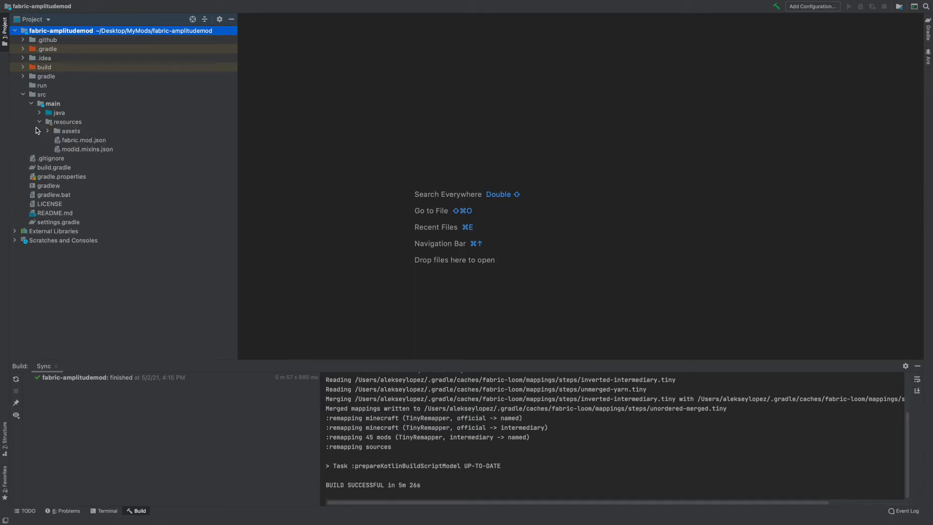
pyautogui.click(39, 121)
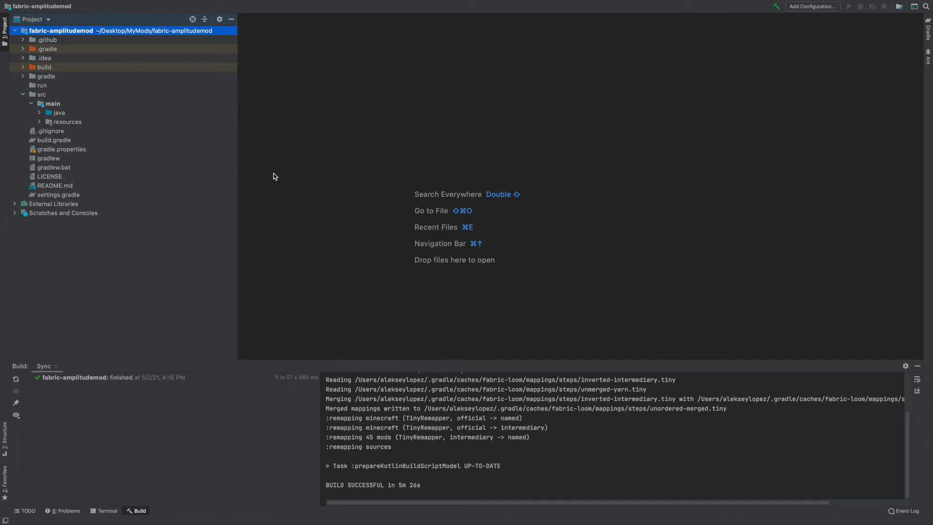
pyautogui.moveTo(284, 179)
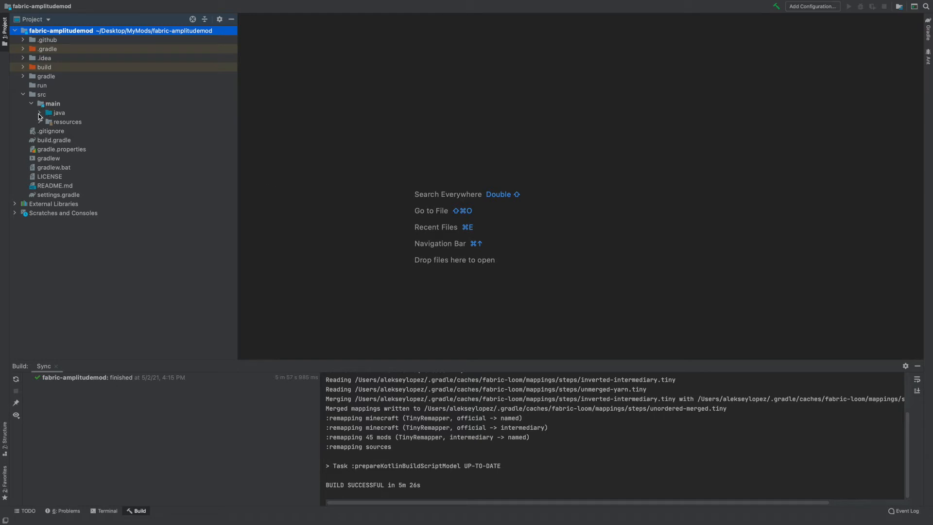
pyautogui.click(39, 112)
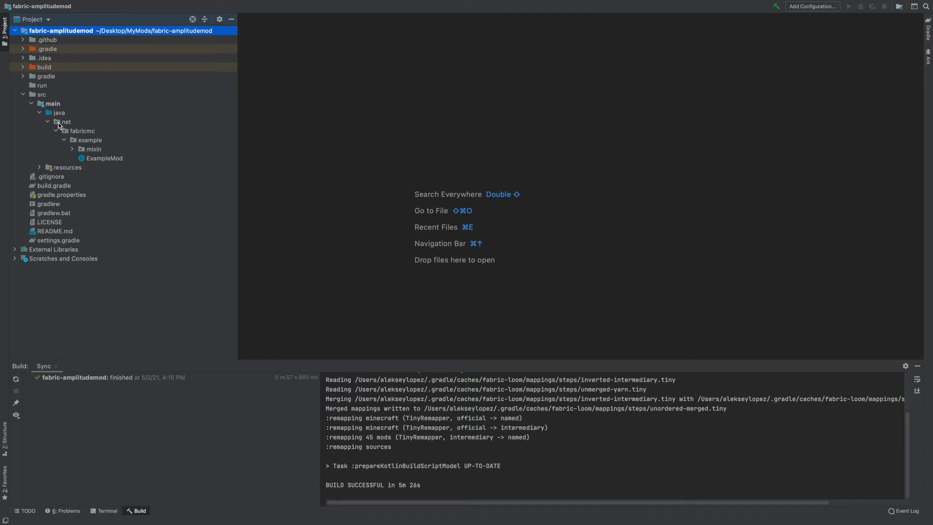
# Delete the example net package and create a new com package under java
pyautogui.rightClick(66, 121)
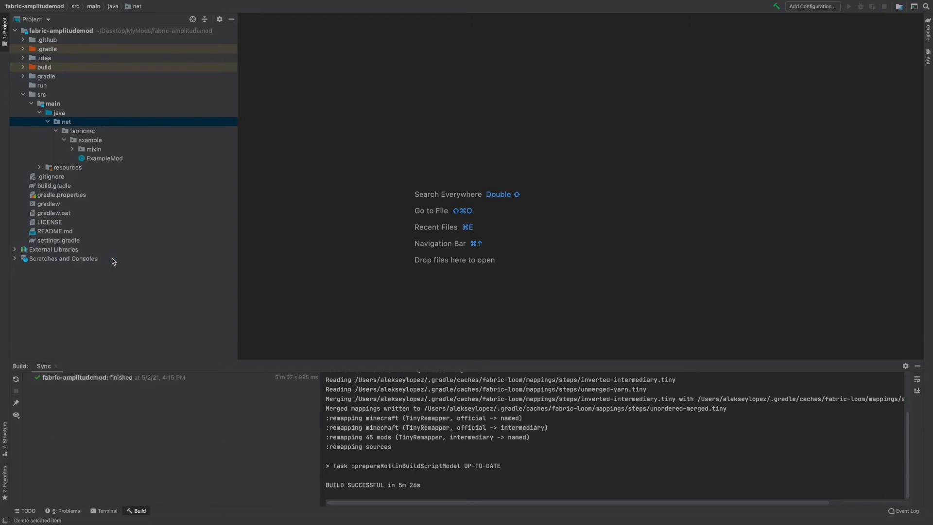
pyautogui.press('Delete')
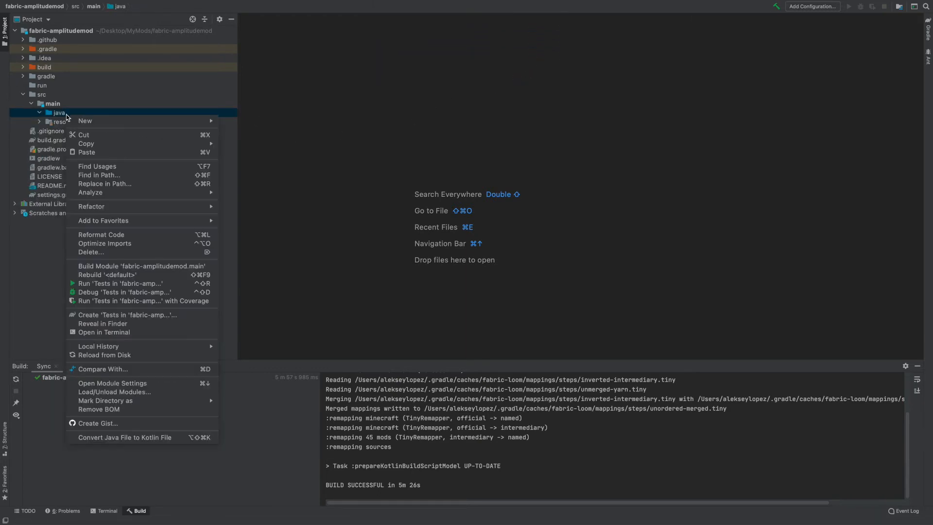
pyautogui.moveTo(85, 120)
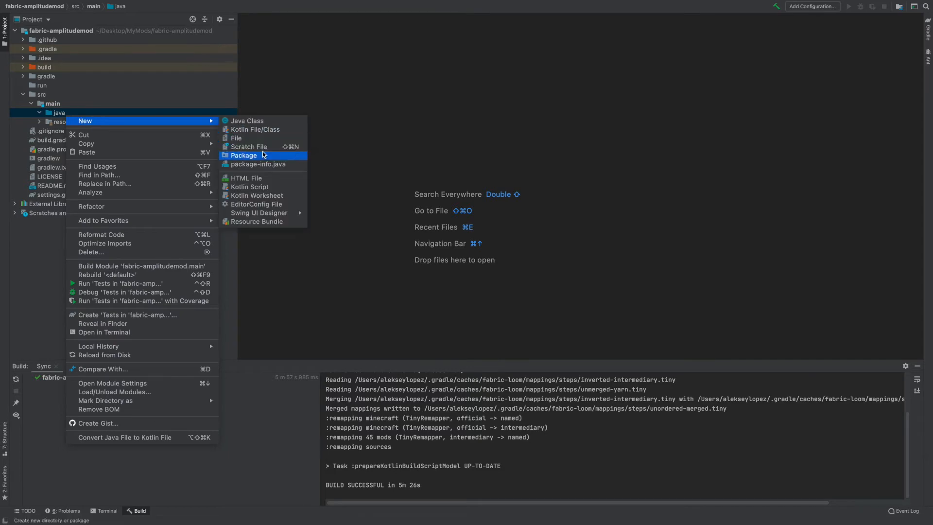
pyautogui.moveTo(263, 155)
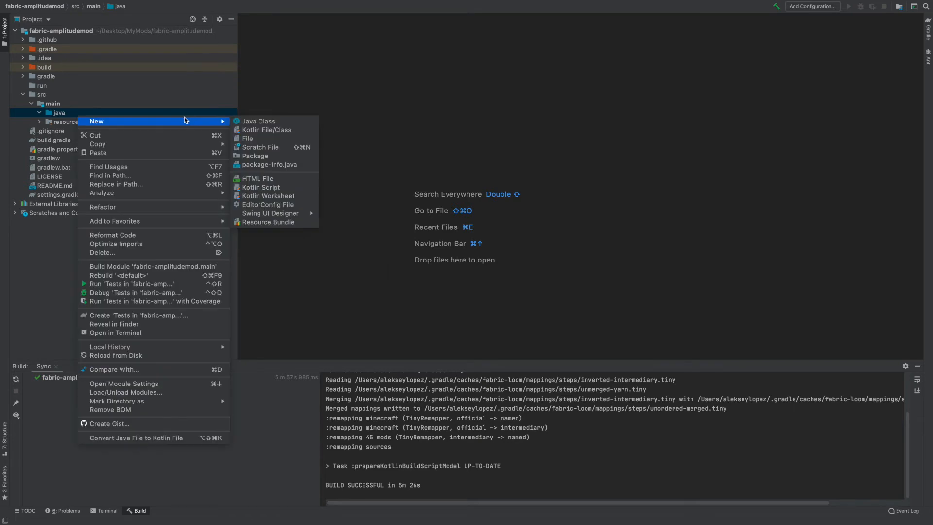
pyautogui.moveTo(278, 155)
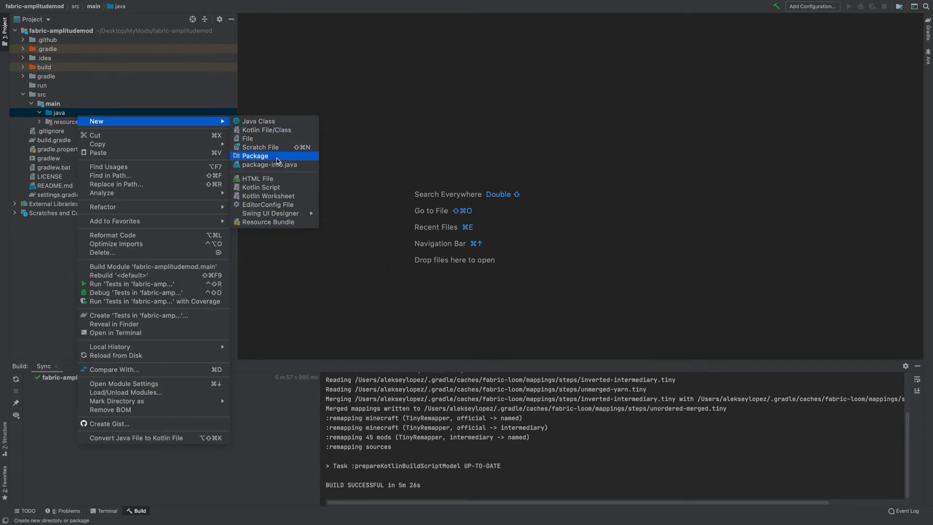
pyautogui.click(255, 155)
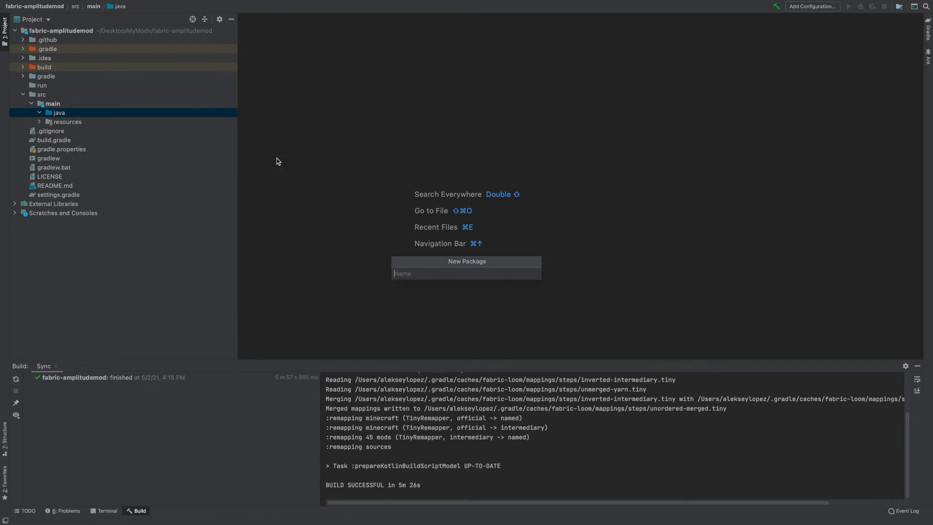
pyautogui.write('com')
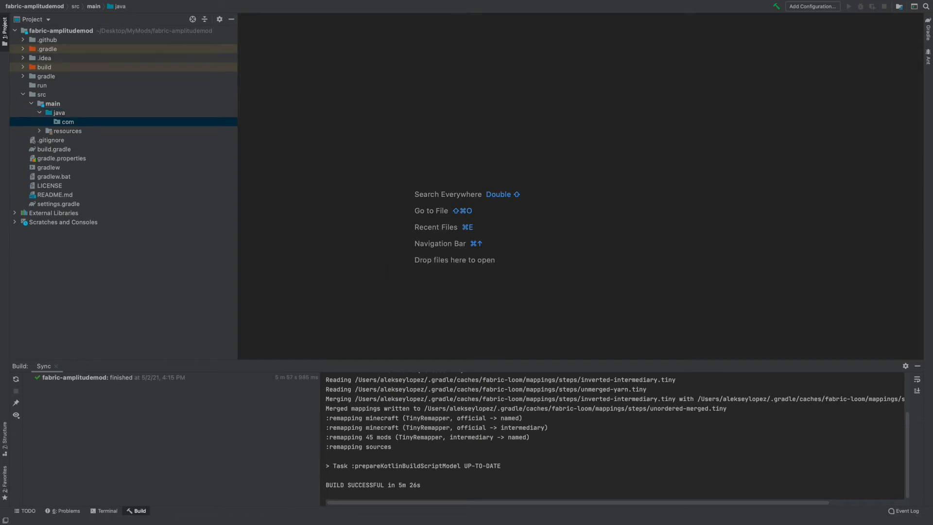
# Inside com, create the nested gmail subpackage chain ending in amplitudemod
pyautogui.rightClick(68, 122)
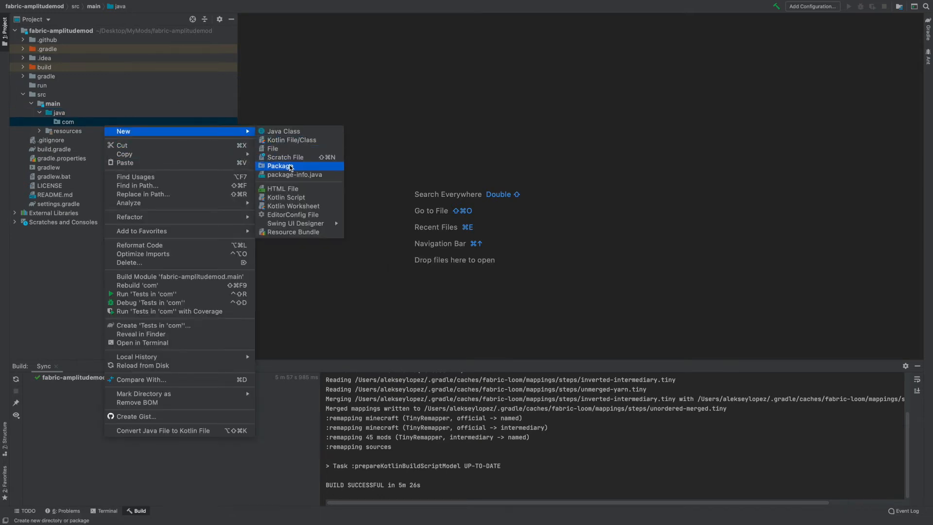
pyautogui.click(279, 165)
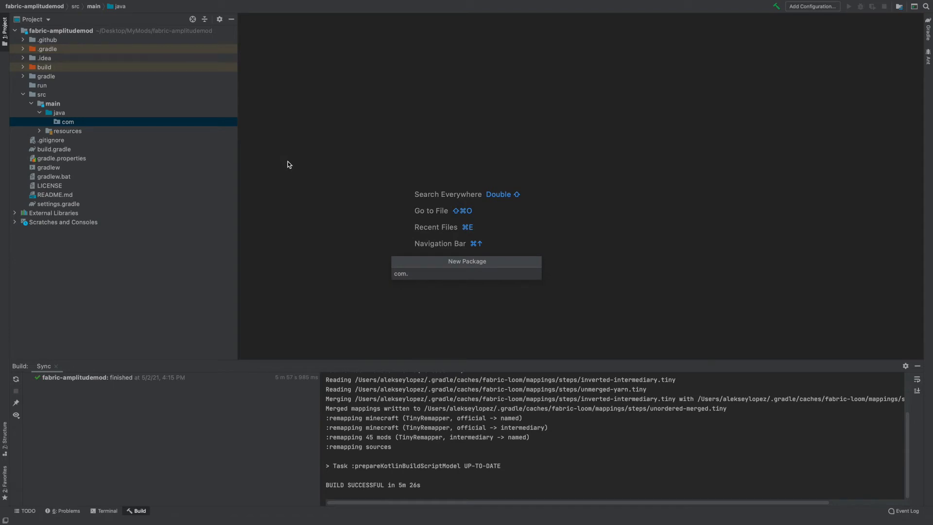
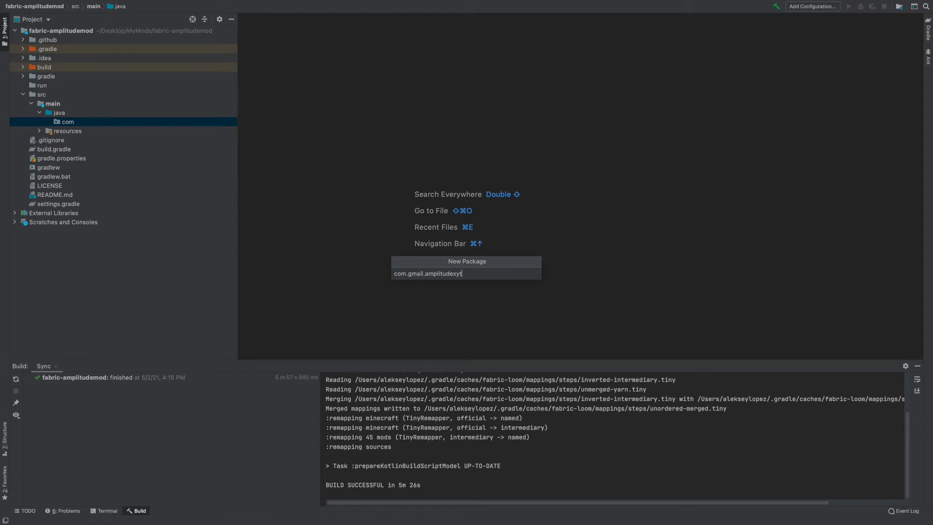
pyautogui.write('.amplitudemod')
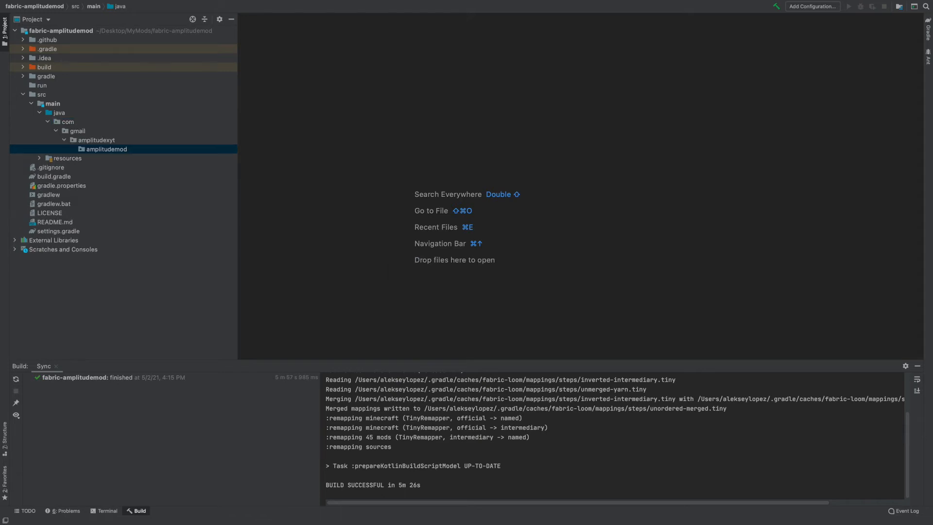
# Create an empty Java class named AmplitudeMod in the amplitudemod package
pyautogui.rightClick(105, 150)
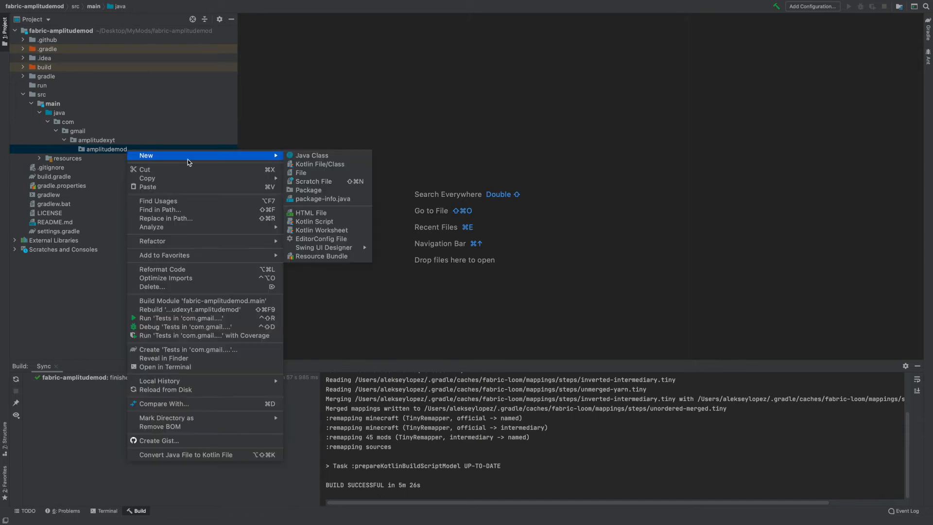
pyautogui.click(311, 155)
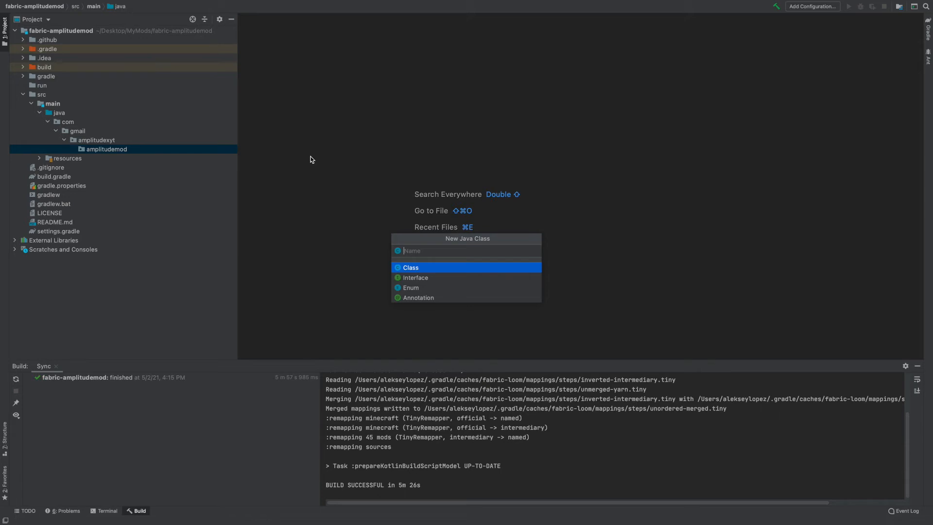
pyautogui.write('Amplitude')
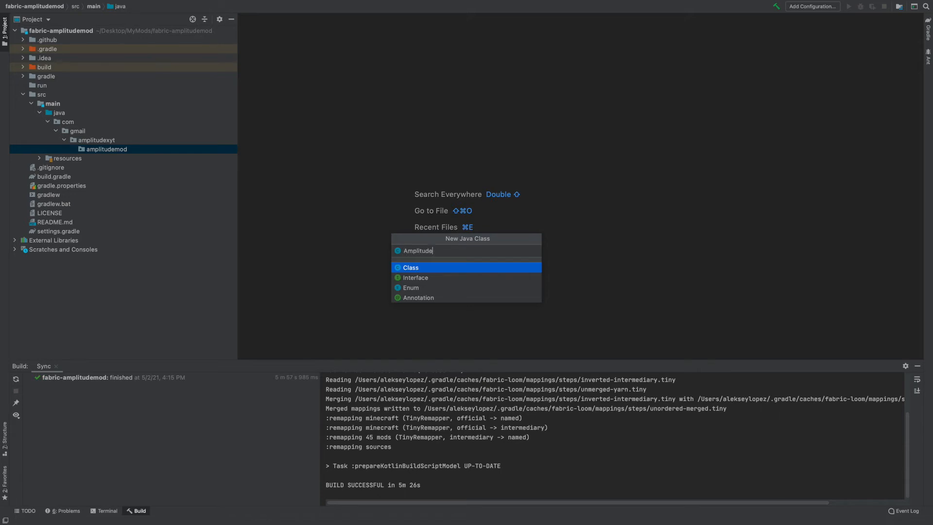
pyautogui.write('Mod')
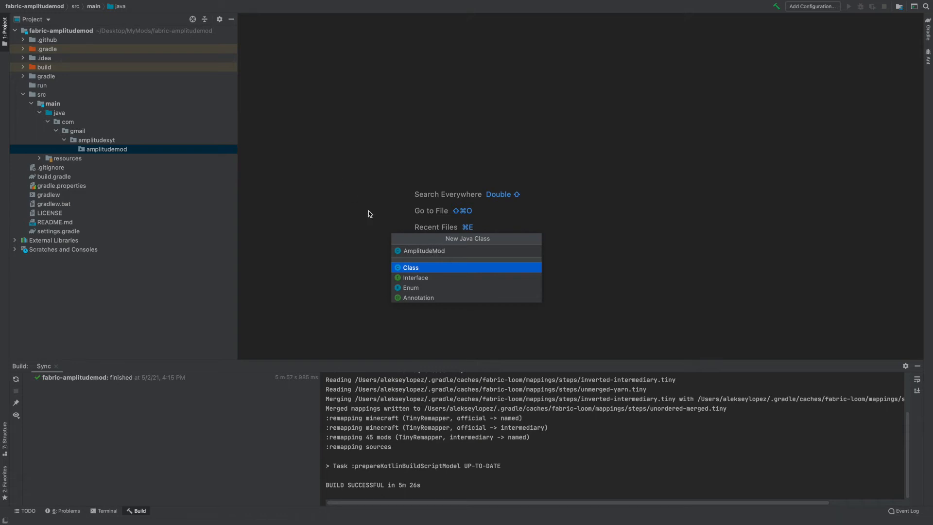
pyautogui.moveTo(433, 251)
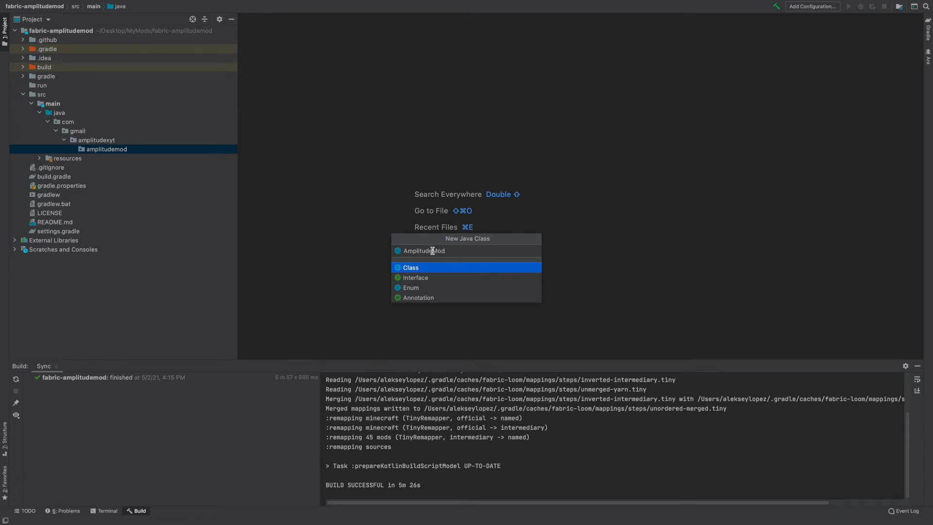
pyautogui.moveTo(430, 255)
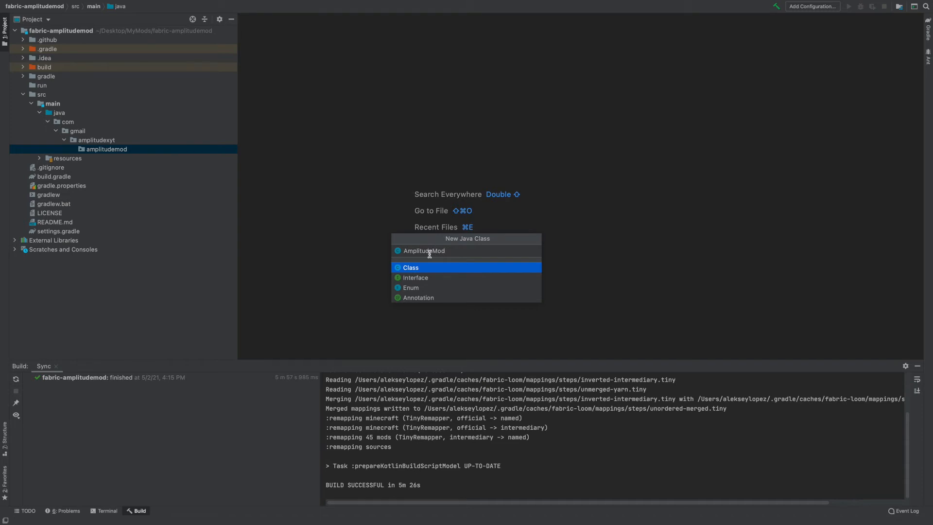
pyautogui.doubleClick(439, 250)
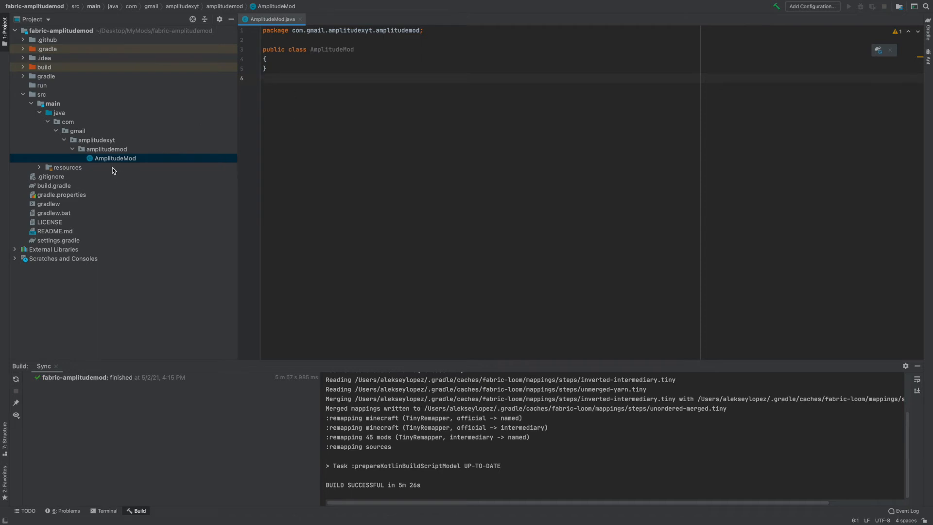
# In resources/fabric.mod.json, replace the example mod id with amplitudemod
pyautogui.click(44, 167)
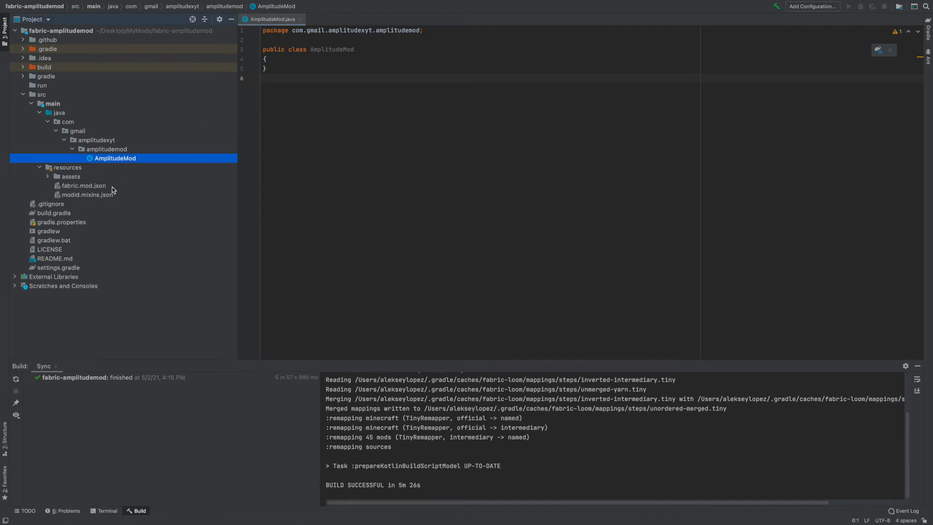
pyautogui.doubleClick(83, 184)
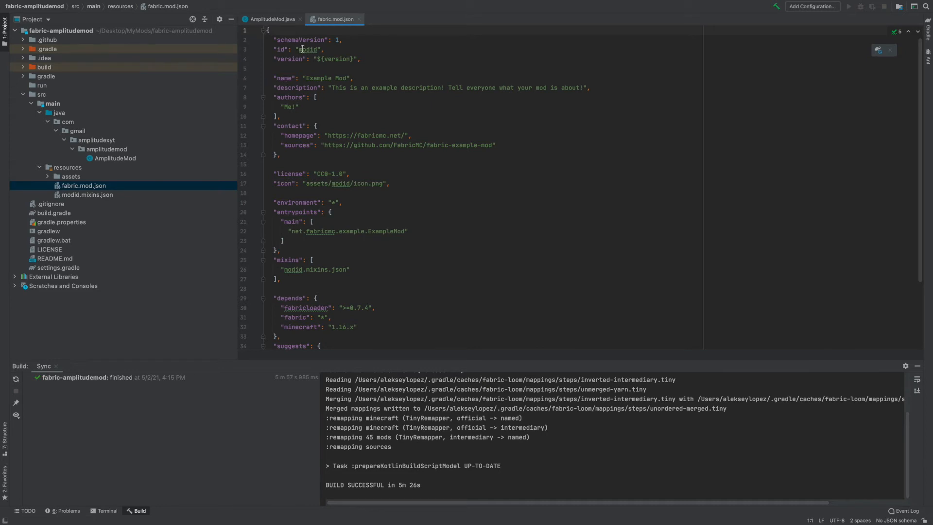
pyautogui.doubleClick(309, 48)
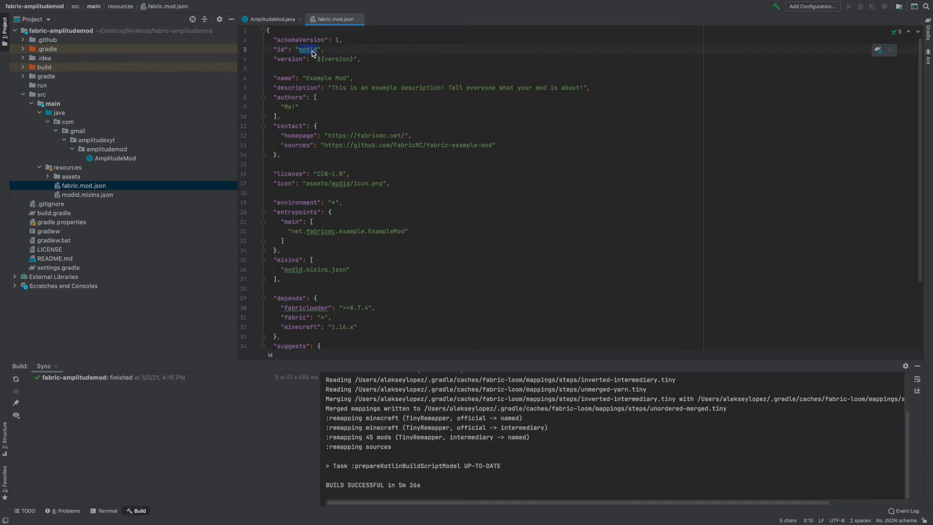
pyautogui.moveTo(309, 50)
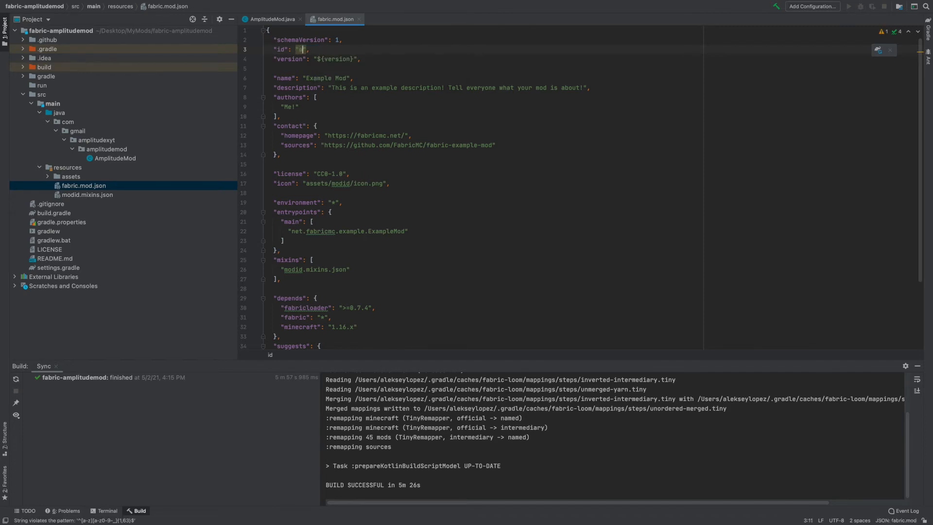
pyautogui.write('amplitudemod')
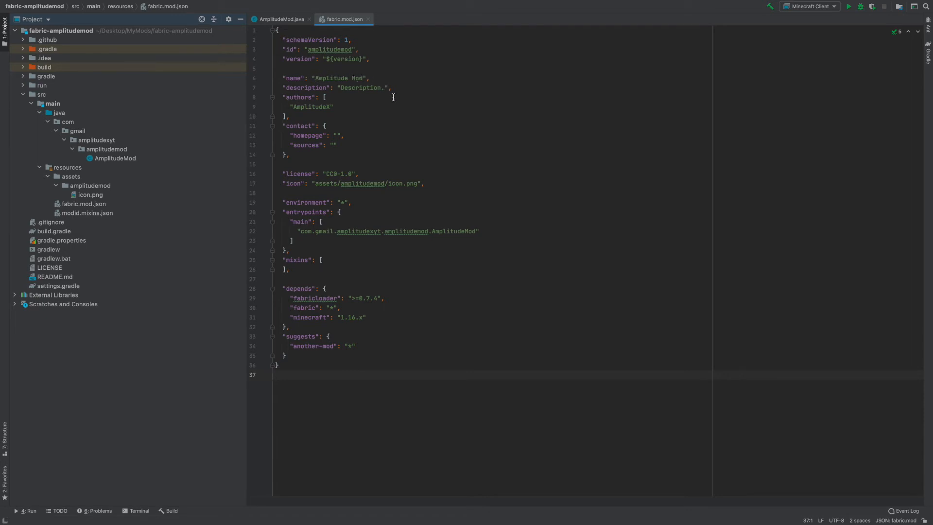
pyautogui.moveTo(339, 87)
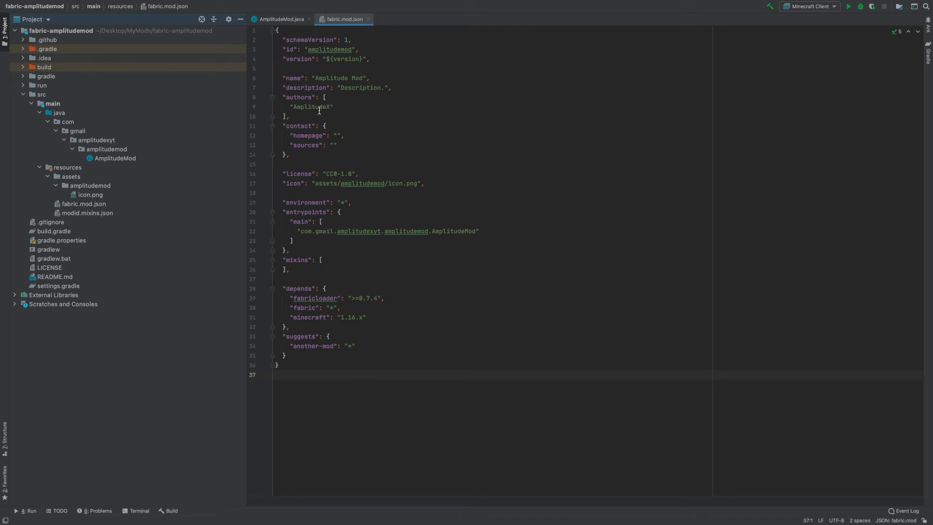
pyautogui.moveTo(339, 135)
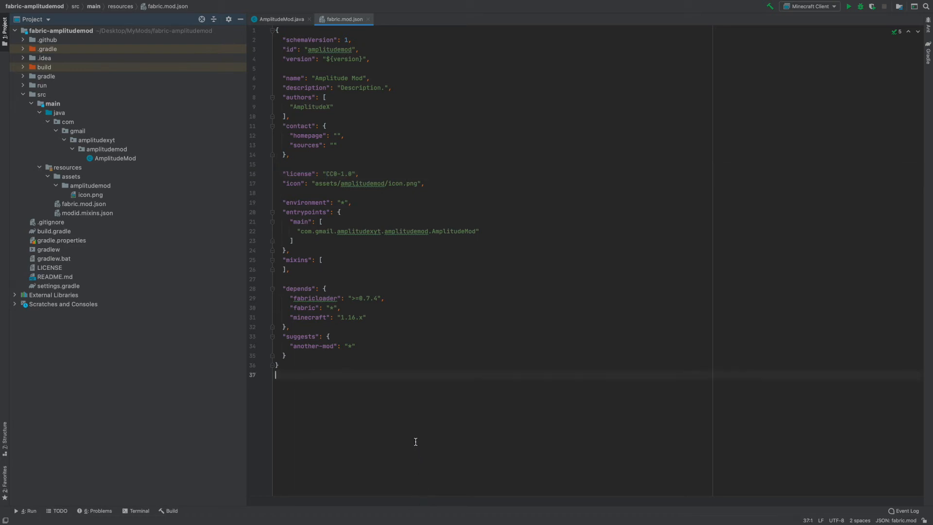
pyautogui.moveTo(338, 212)
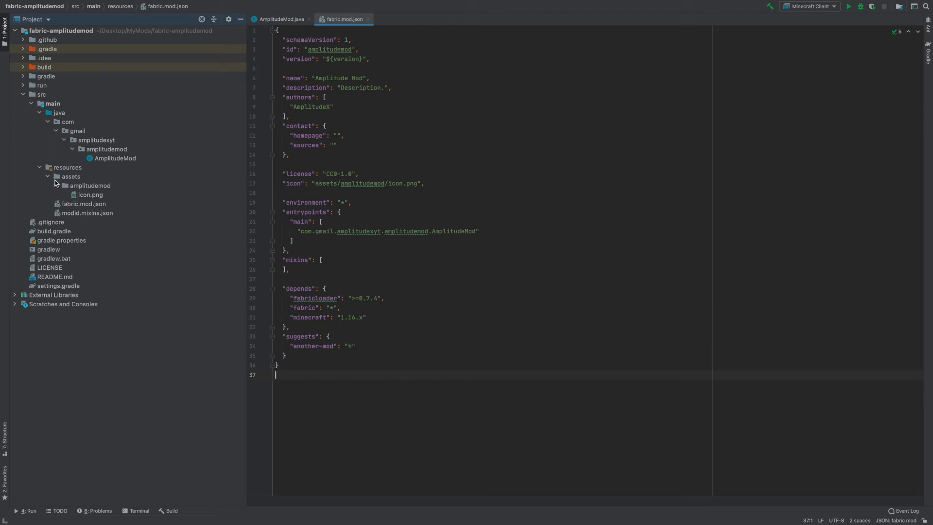
pyautogui.click(48, 176)
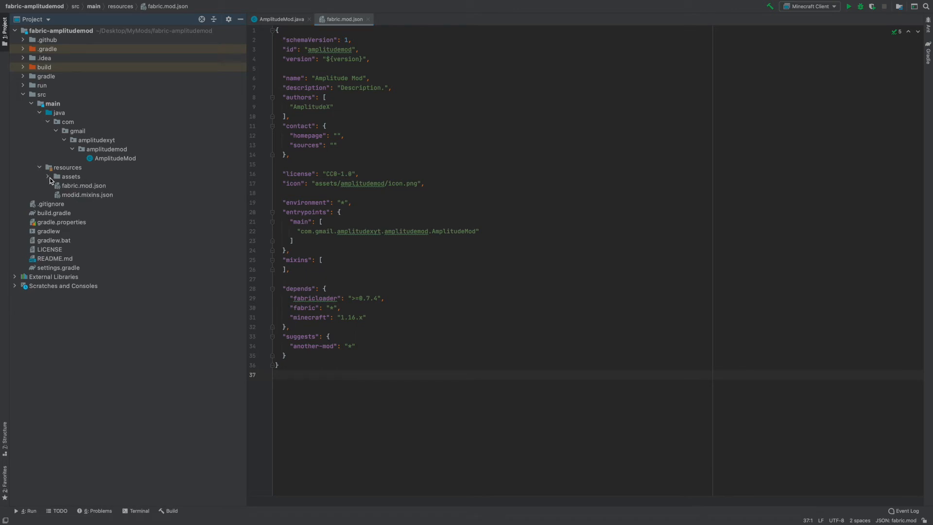
pyautogui.click(49, 176)
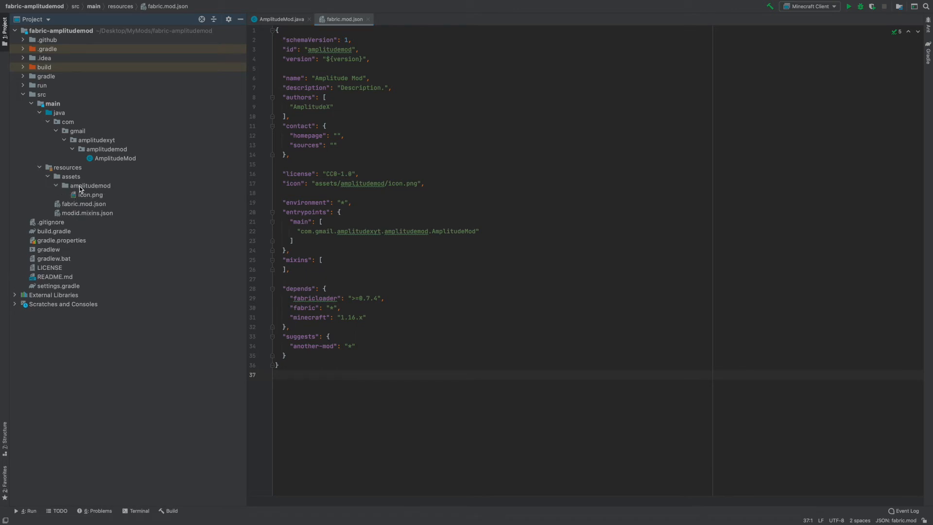
pyautogui.click(90, 185)
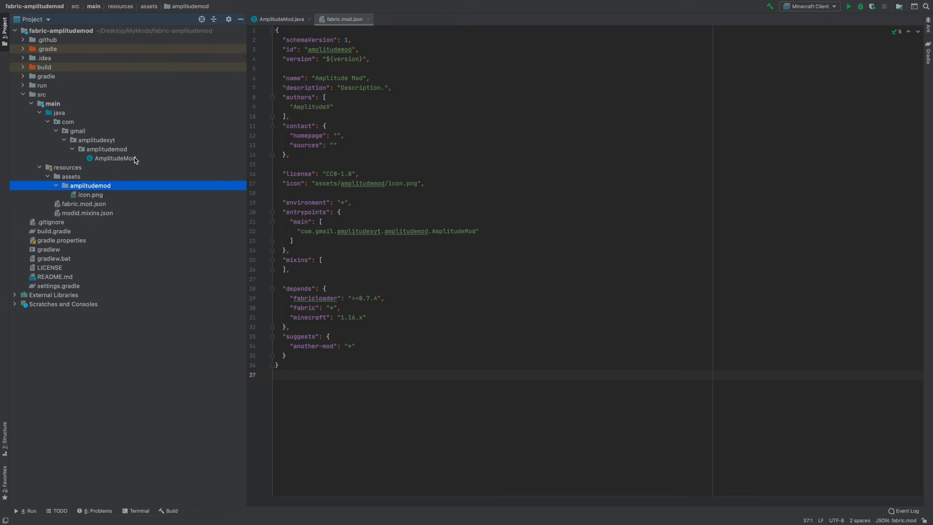
pyautogui.doubleClick(330, 49)
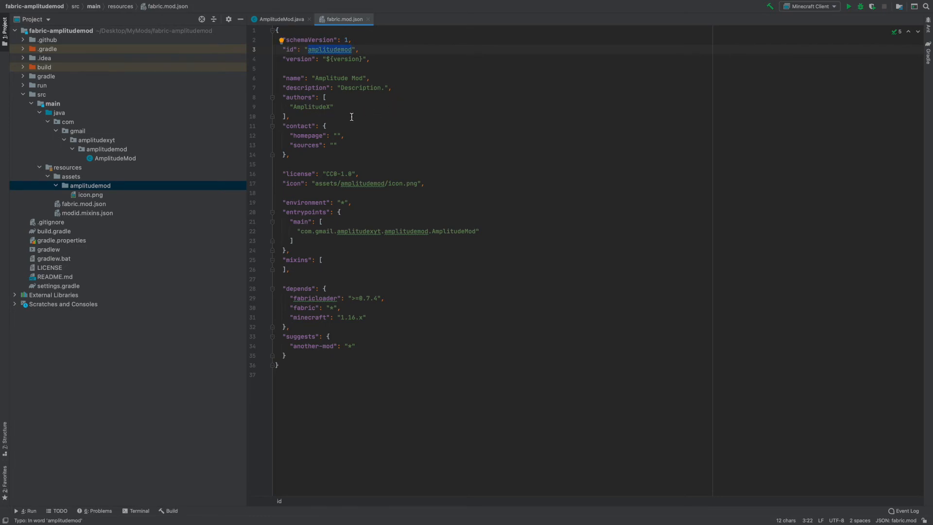
pyautogui.click(90, 194)
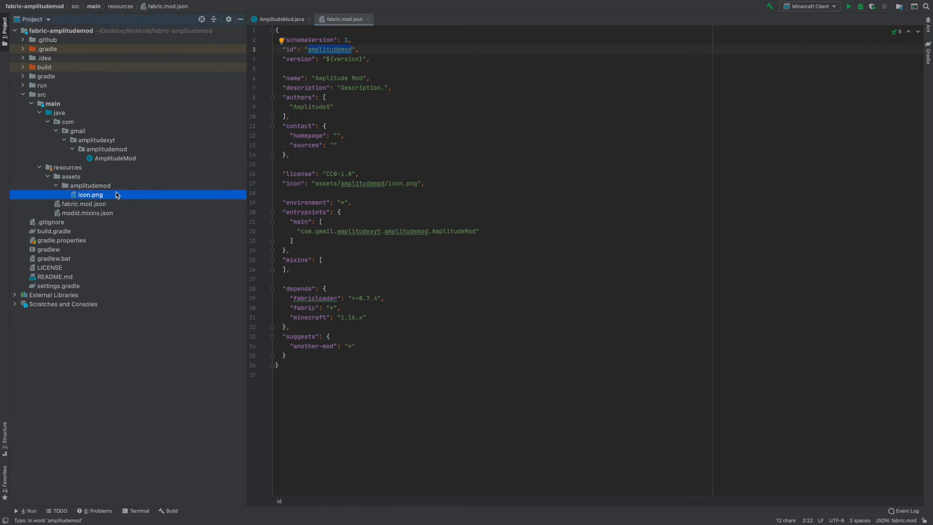
pyautogui.doubleClick(90, 195)
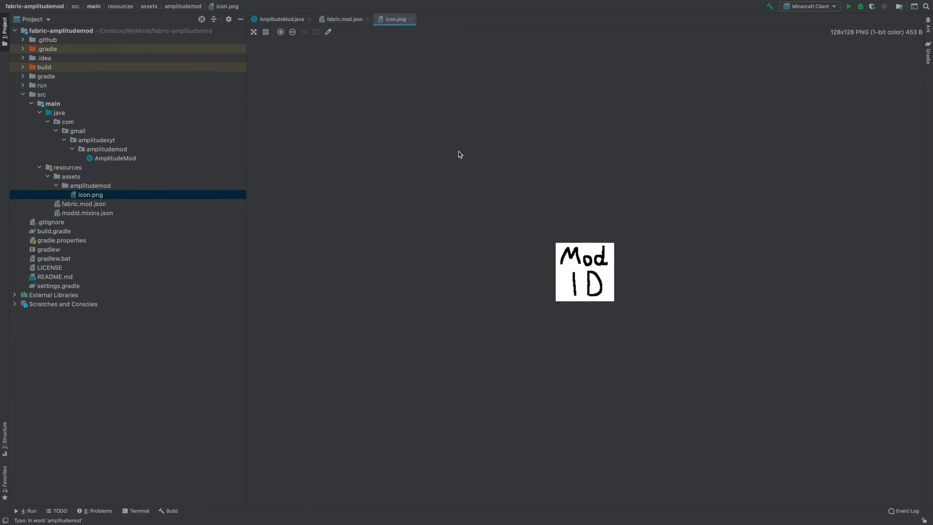
pyautogui.moveTo(404, 35)
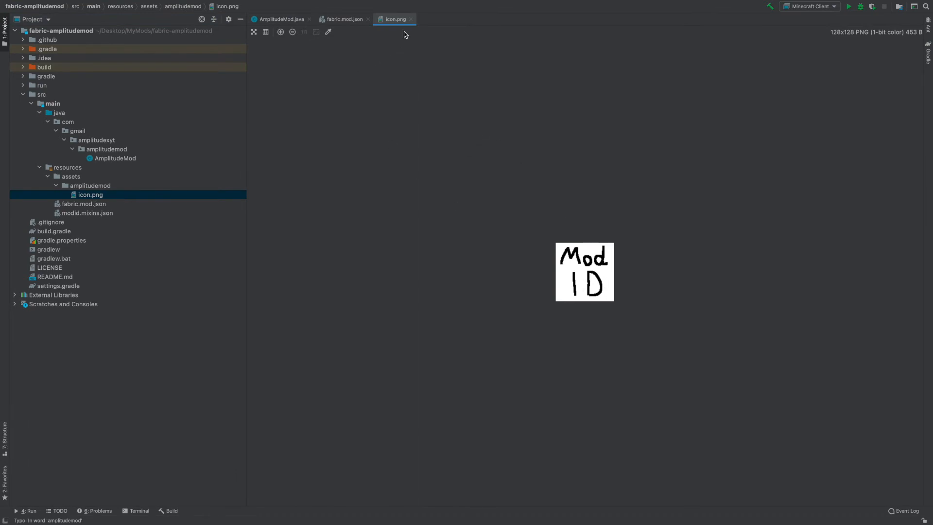
pyautogui.moveTo(411, 21)
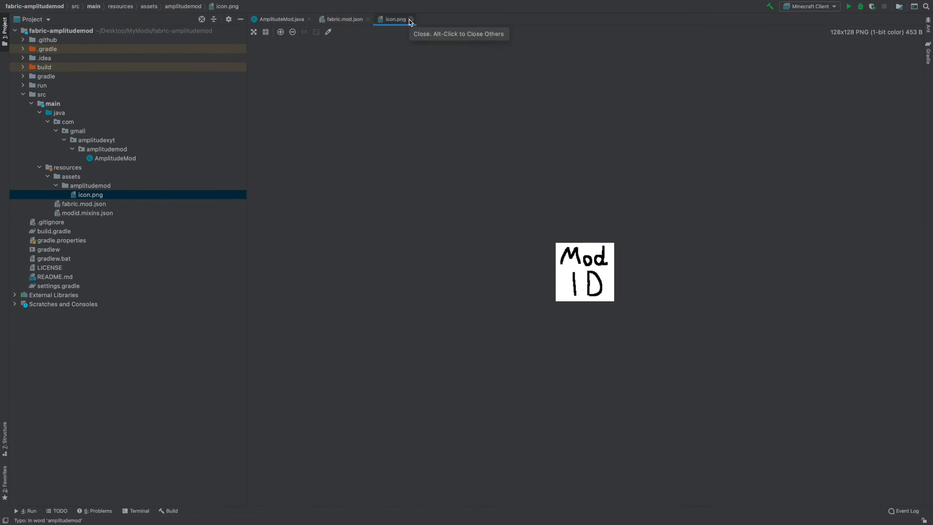
pyautogui.click(410, 19)
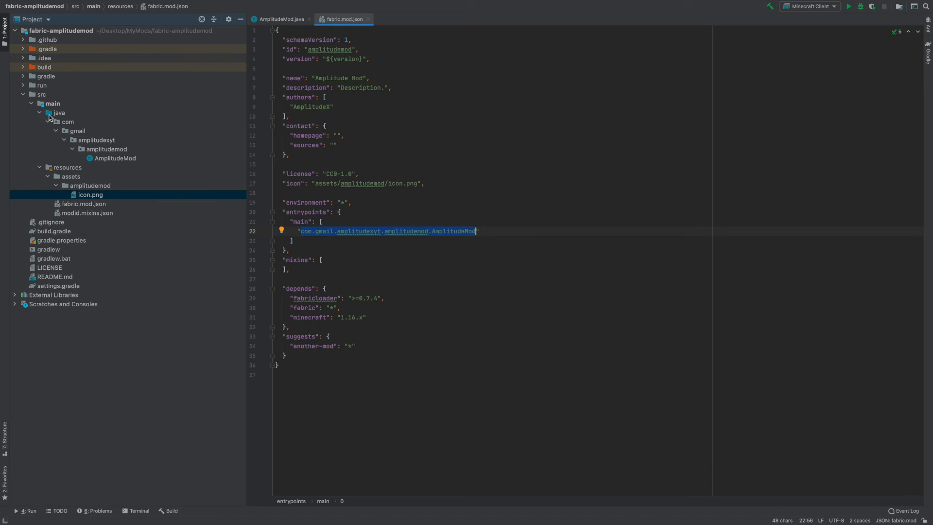
pyautogui.moveTo(57, 118)
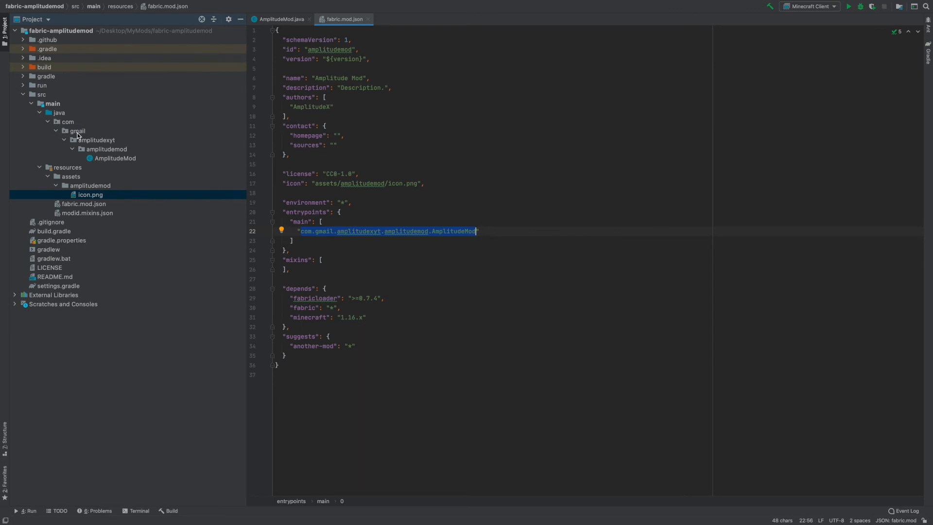
pyautogui.moveTo(113, 147)
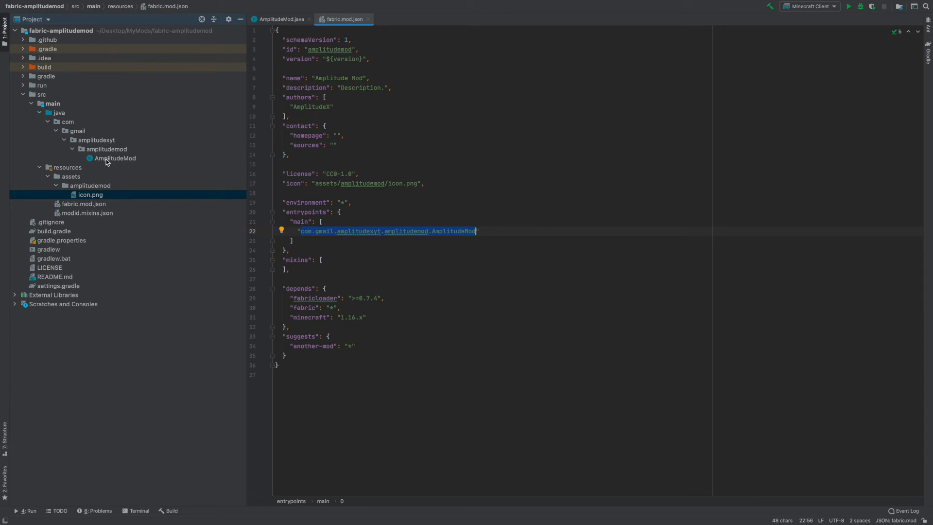
pyautogui.moveTo(132, 174)
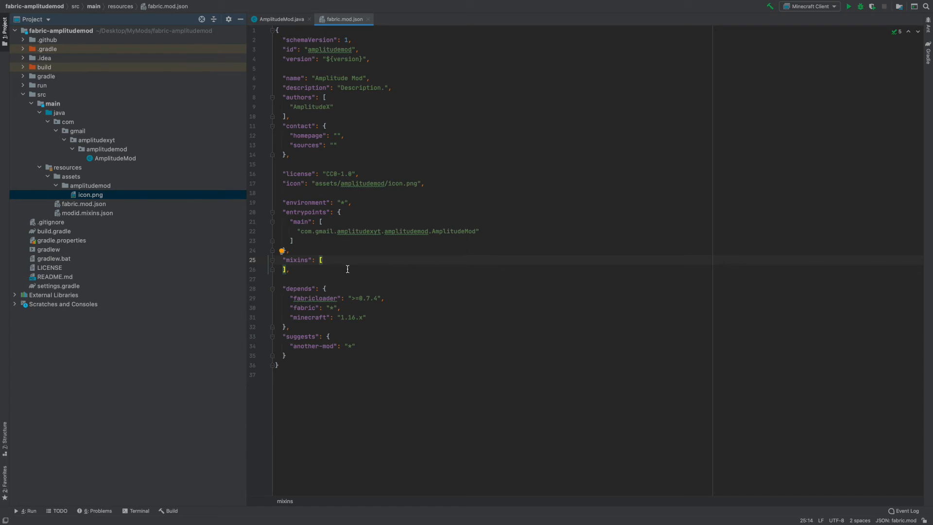
pyautogui.moveTo(386, 328)
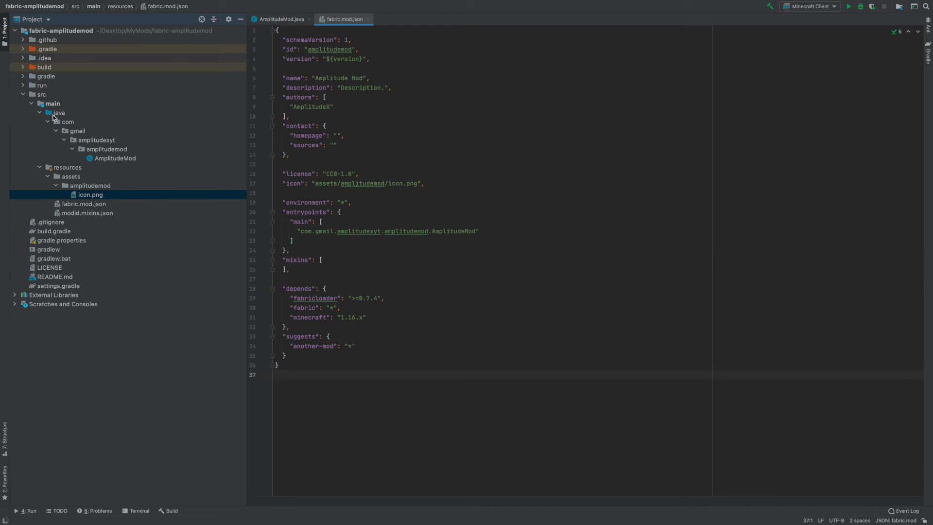
# In AmplitudeMod.java, delete the ModInitializer import line
pyautogui.click(67, 121)
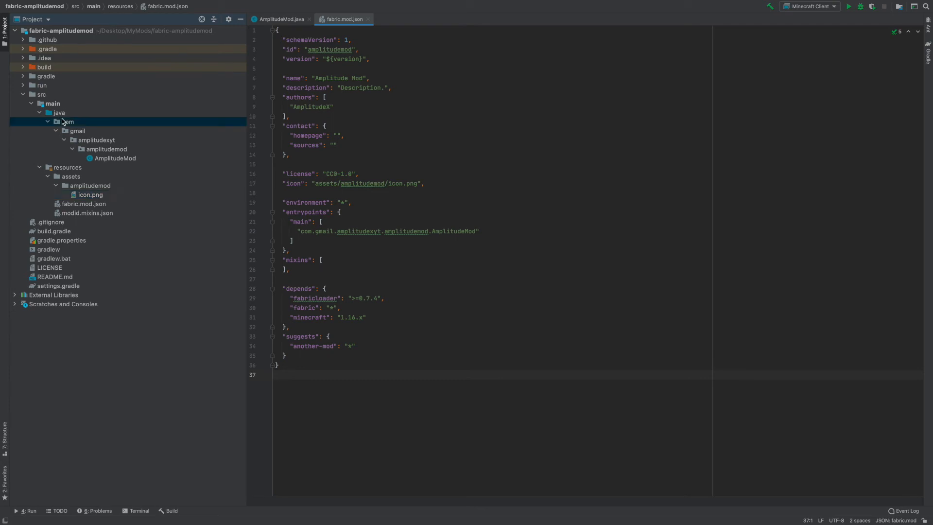
pyautogui.click(115, 157)
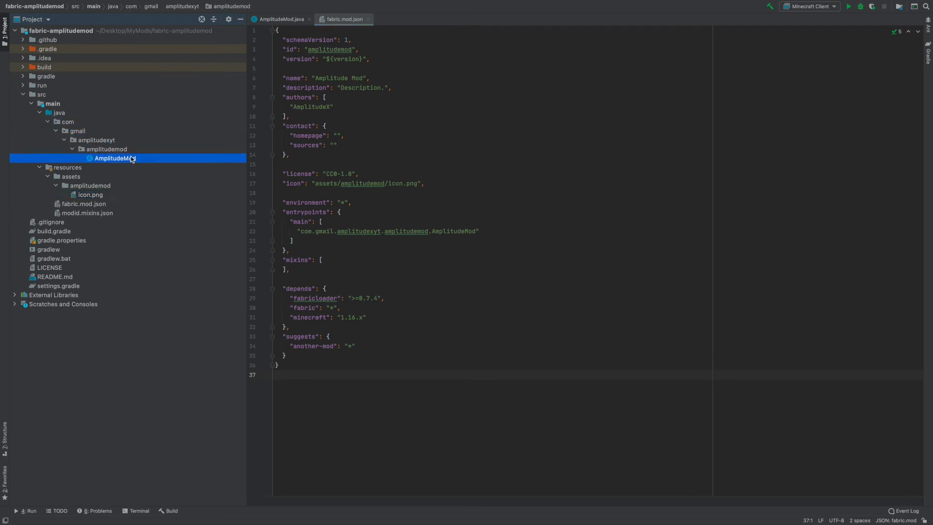
pyautogui.click(284, 19)
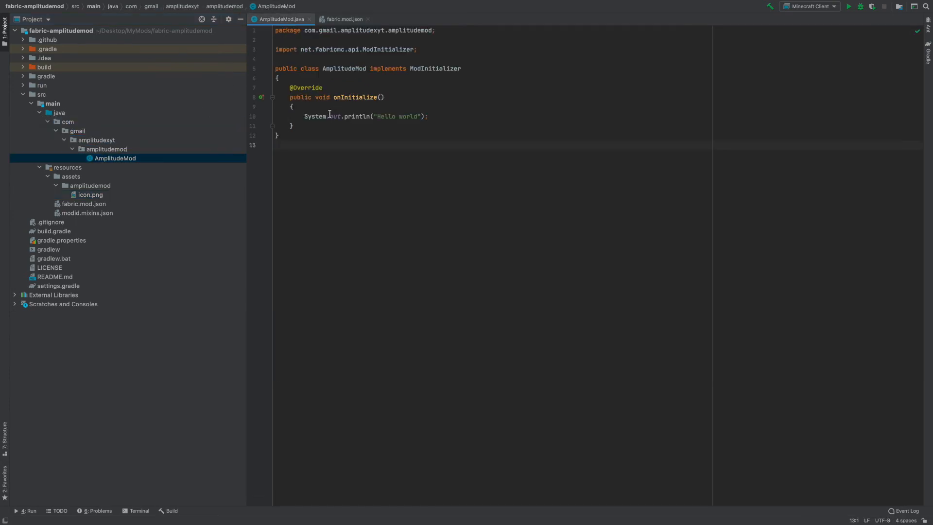
pyautogui.moveTo(292, 88); pyautogui.dragTo(292, 126)
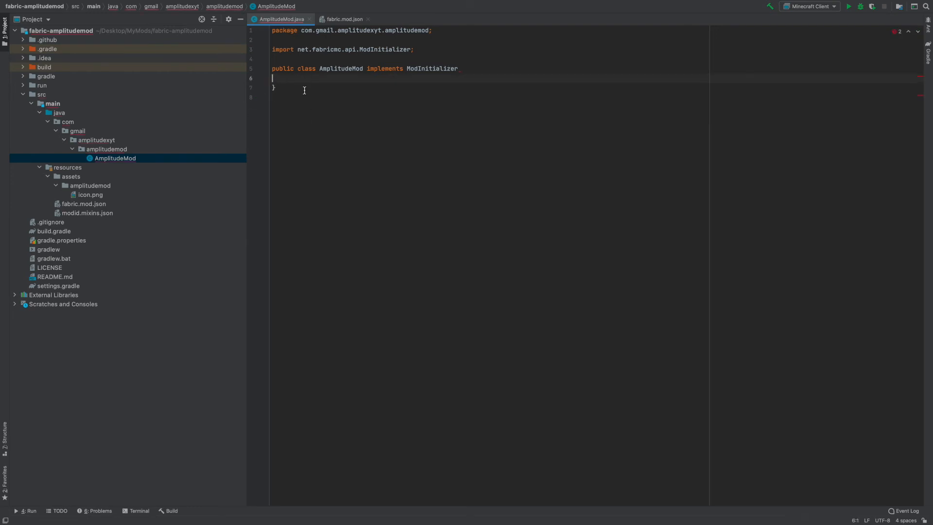
pyautogui.write('{')
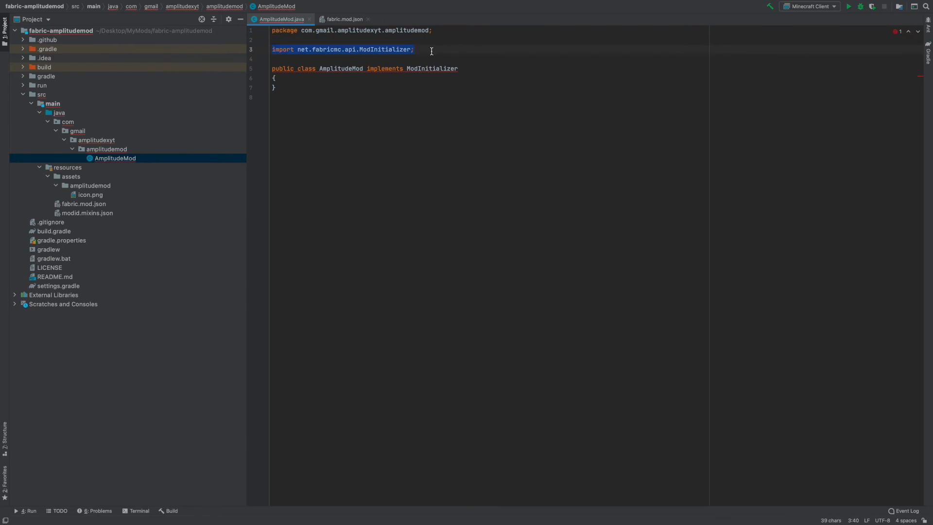
pyautogui.press('Delete')
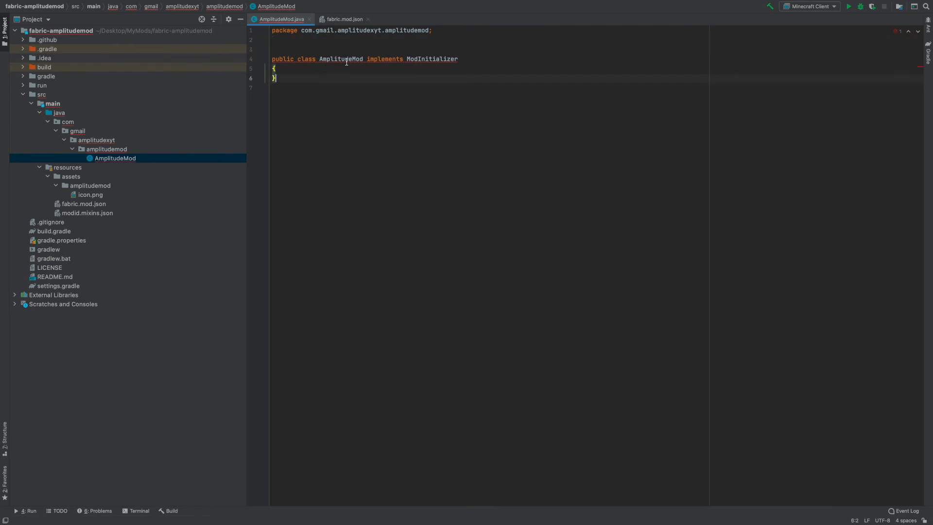
# Remove the 'implements ModInitializer' clause, leaving a plain empty class
pyautogui.moveTo(366, 59); pyautogui.dragTo(457, 58)
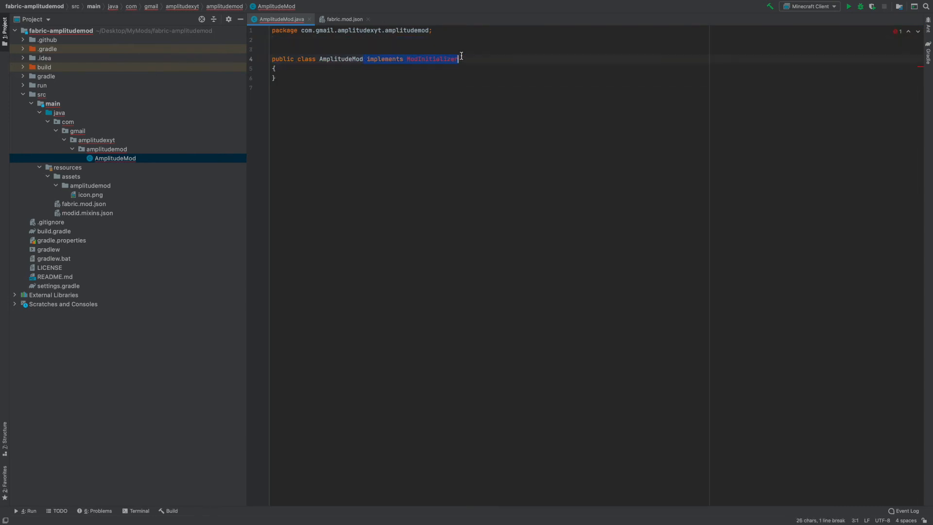
pyautogui.press('Delete')
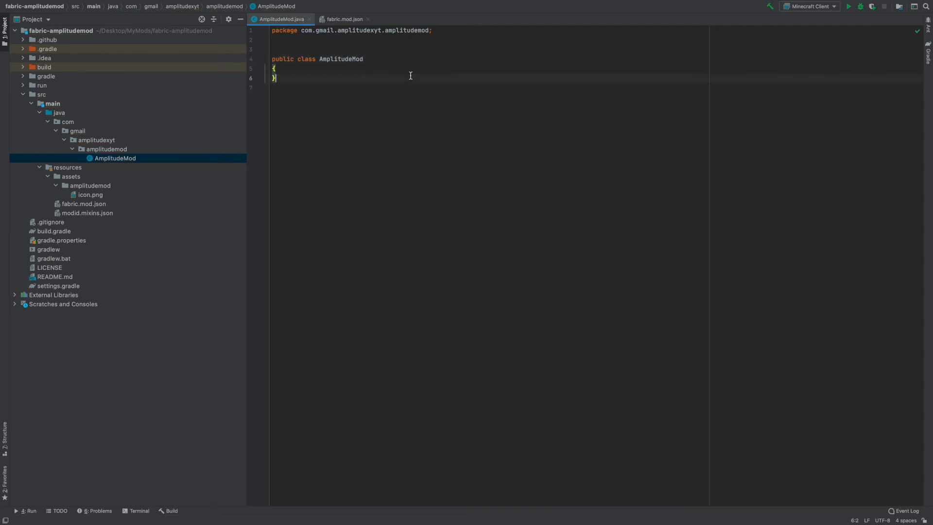
pyautogui.click(418, 58)
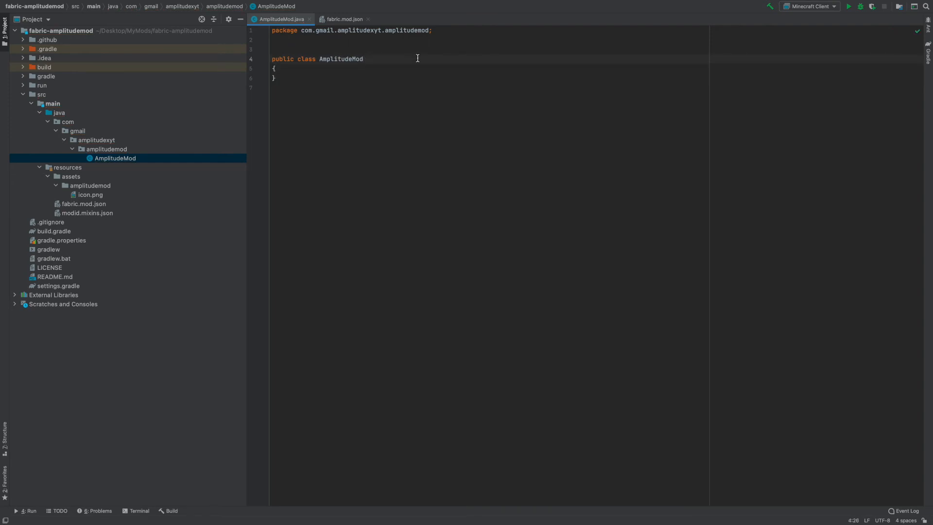
# Make AmplitudeMod implement ModInitializer via completion, re-adding its import
pyautogui.write('implemt')
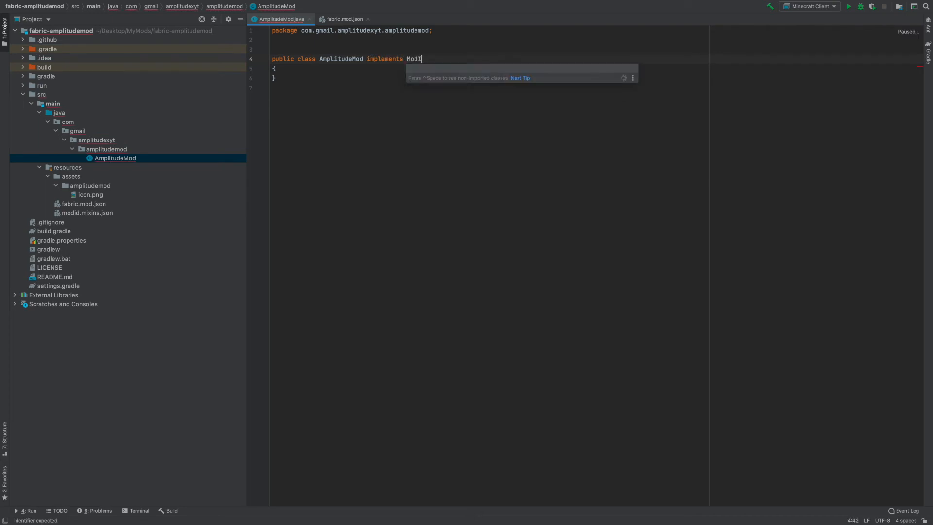
pyautogui.write('Initializer')
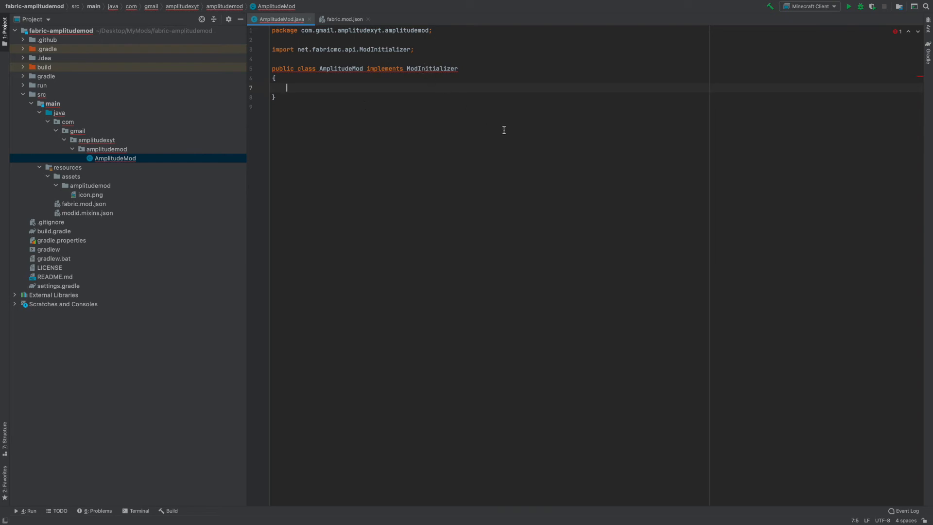
pyautogui.write('@O')
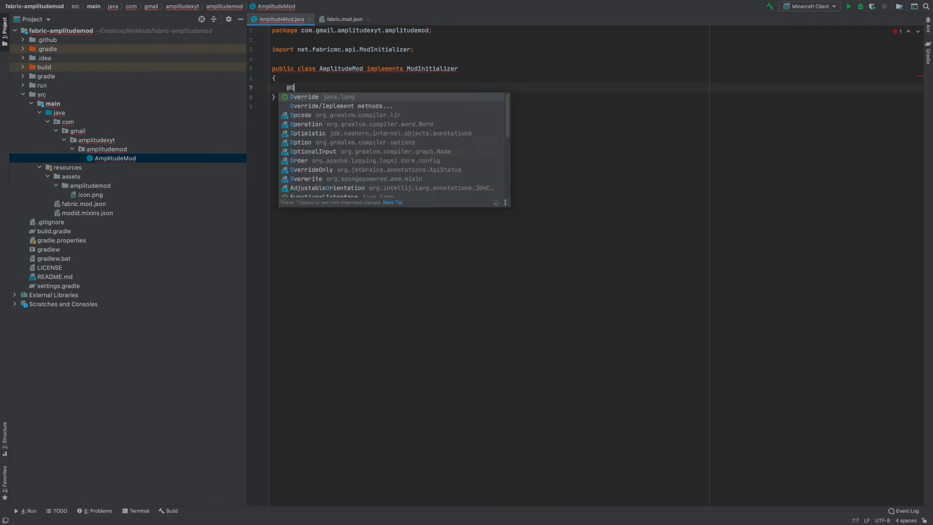
pyautogui.press('Enter')
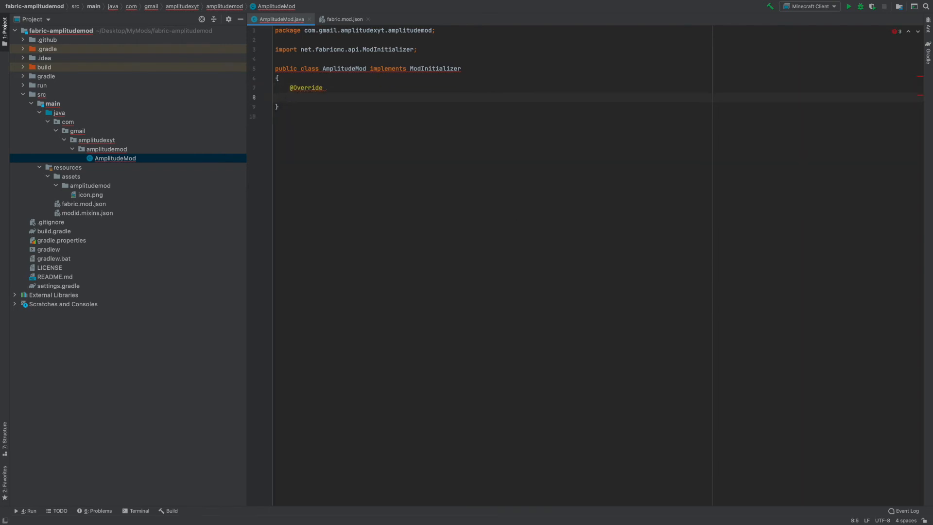
pyautogui.write('p')
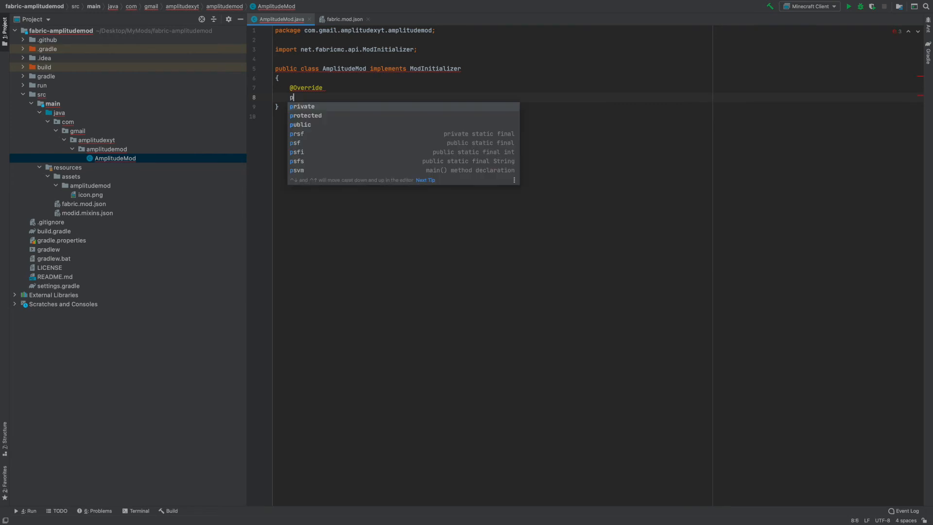
pyautogui.write('ublic void on')
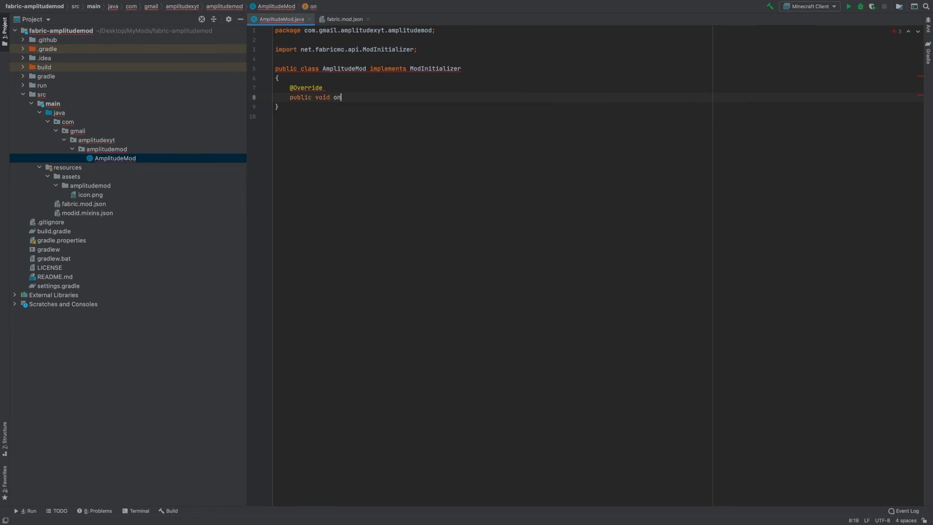
pyautogui.write('Initialize')
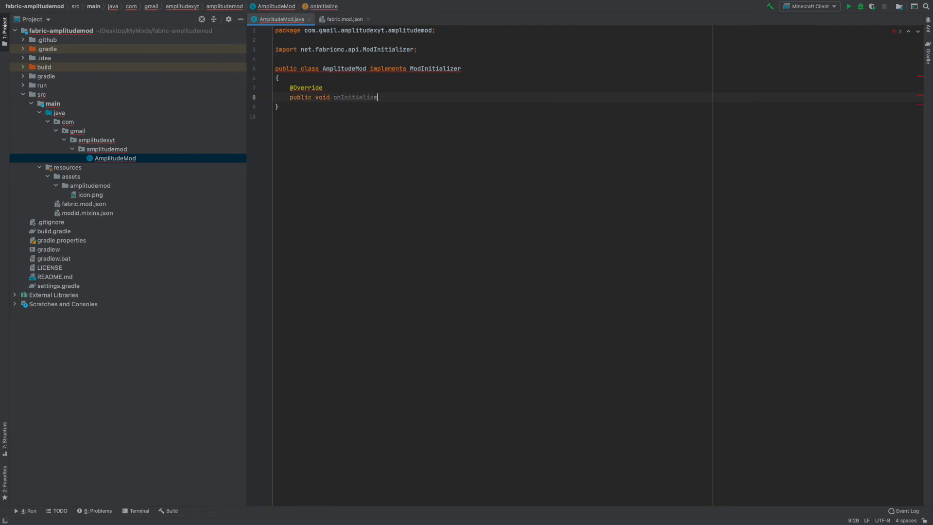
pyautogui.write('()')
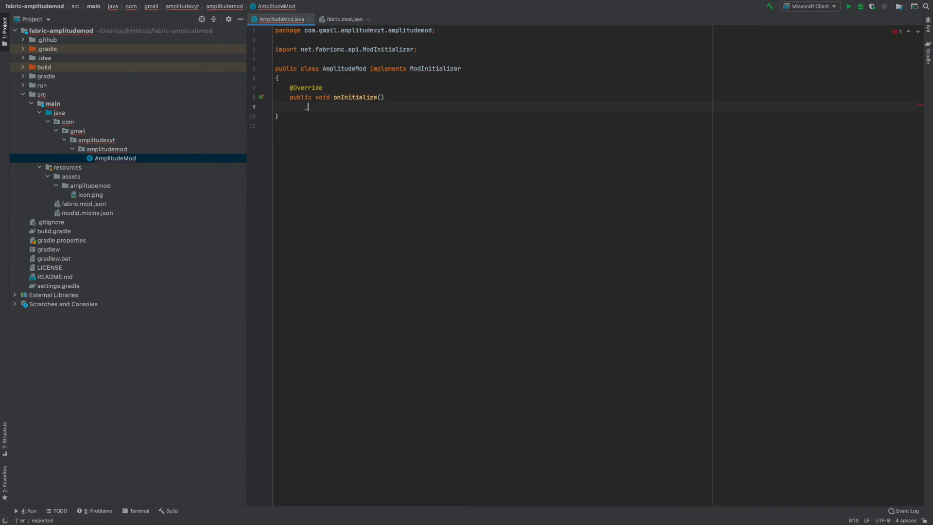
pyautogui.write('{')
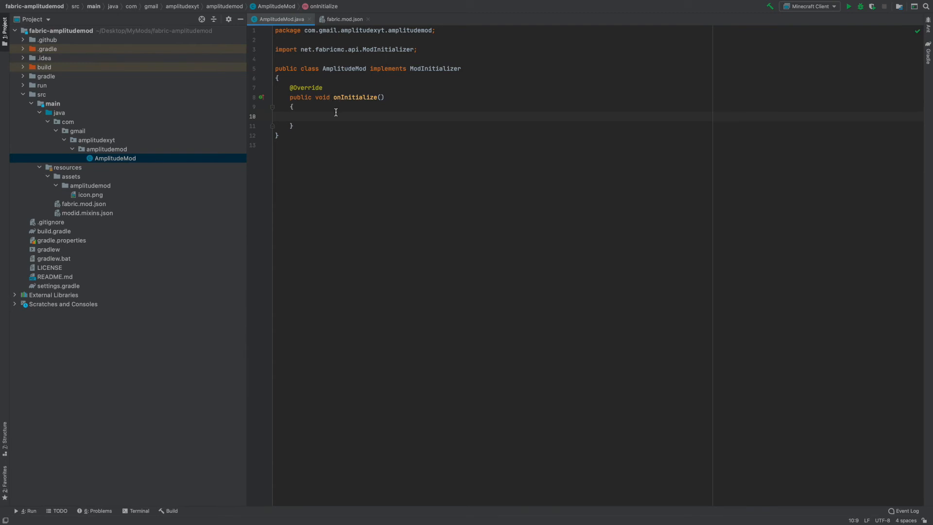
pyautogui.write('System.out.println("Hello world");')
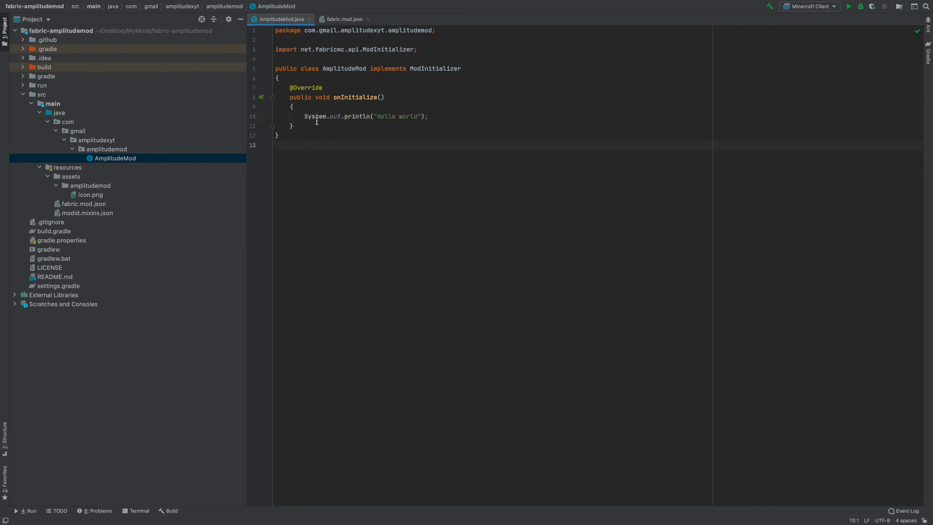
pyautogui.tripleClick(365, 116)
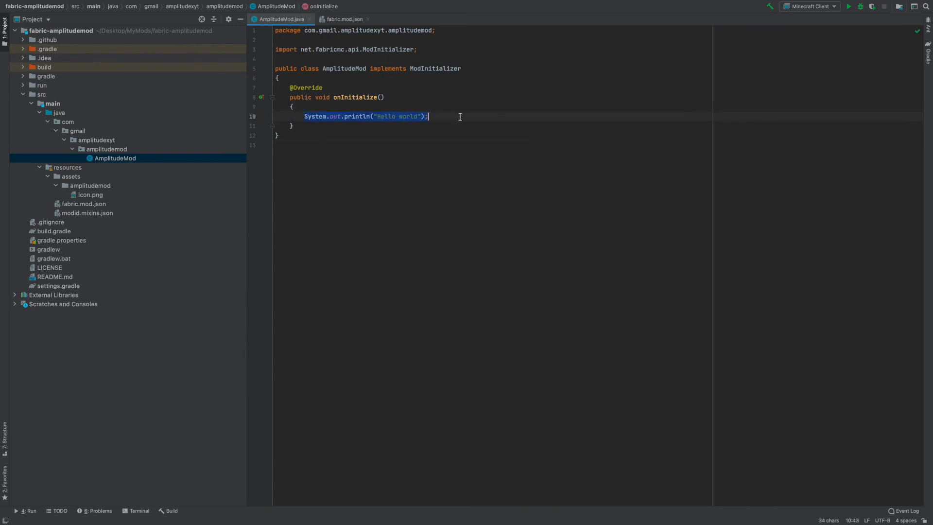
pyautogui.click(434, 156)
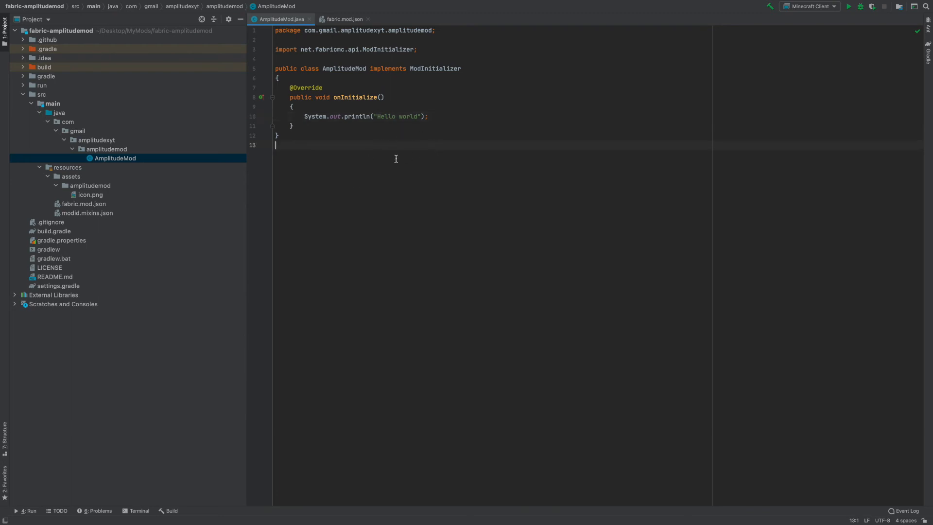
pyautogui.moveTo(468, 276)
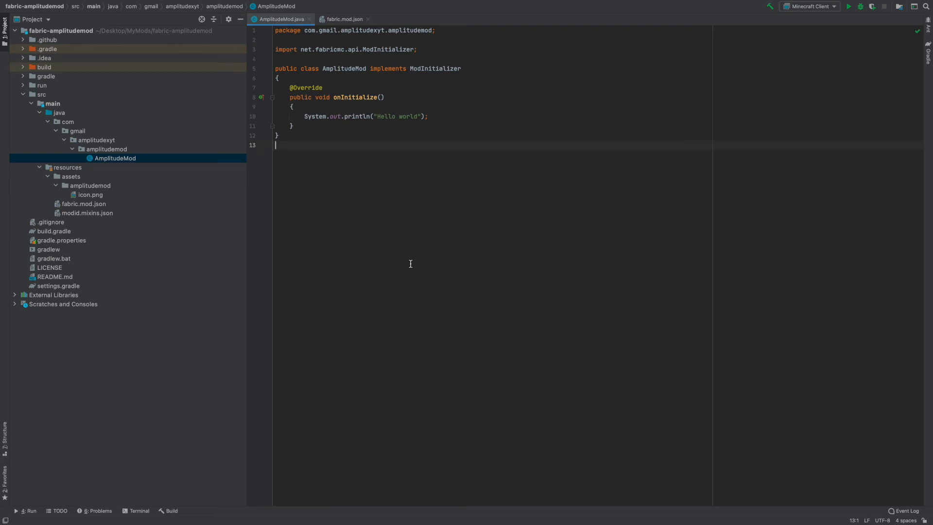
pyautogui.moveTo(293, 394)
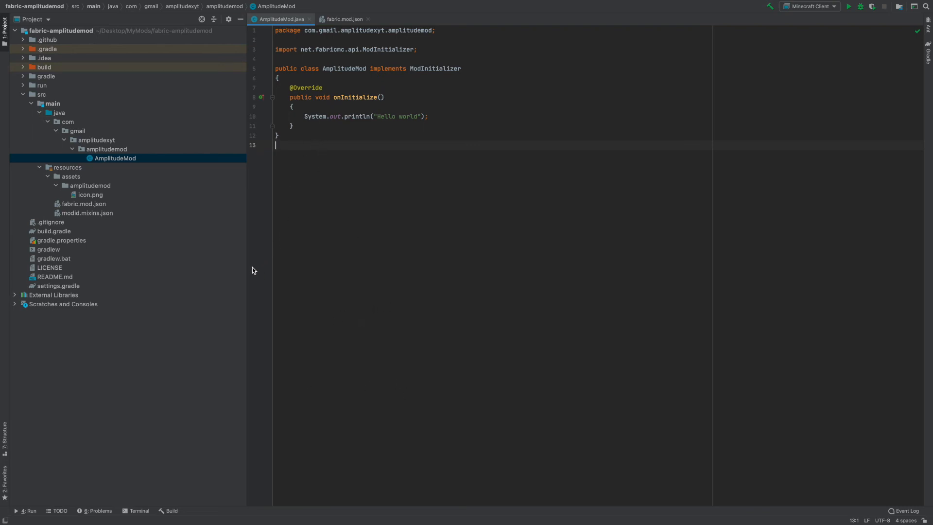
pyautogui.click(140, 511)
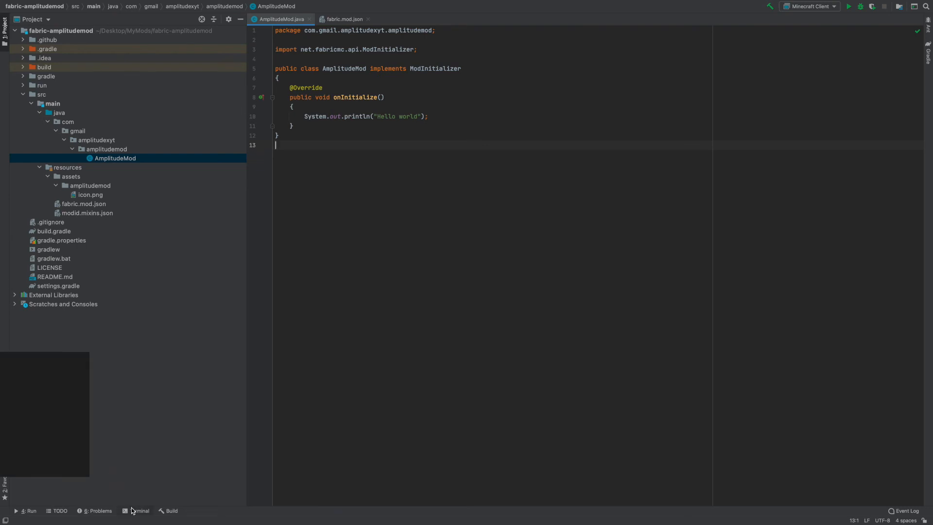
# In the terminal, enter gradlew build without ./ and abandon the incorrect command
pyautogui.click(140, 511)
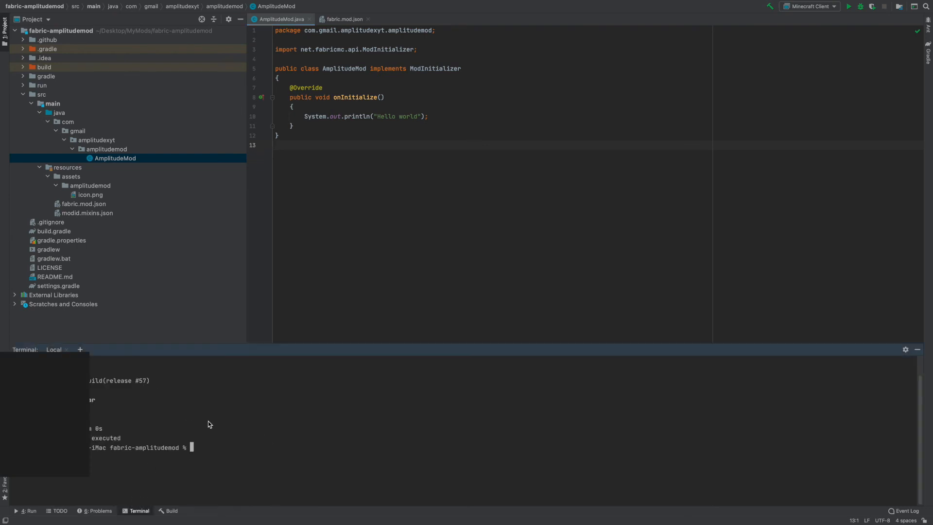
pyautogui.moveTo(181, 435)
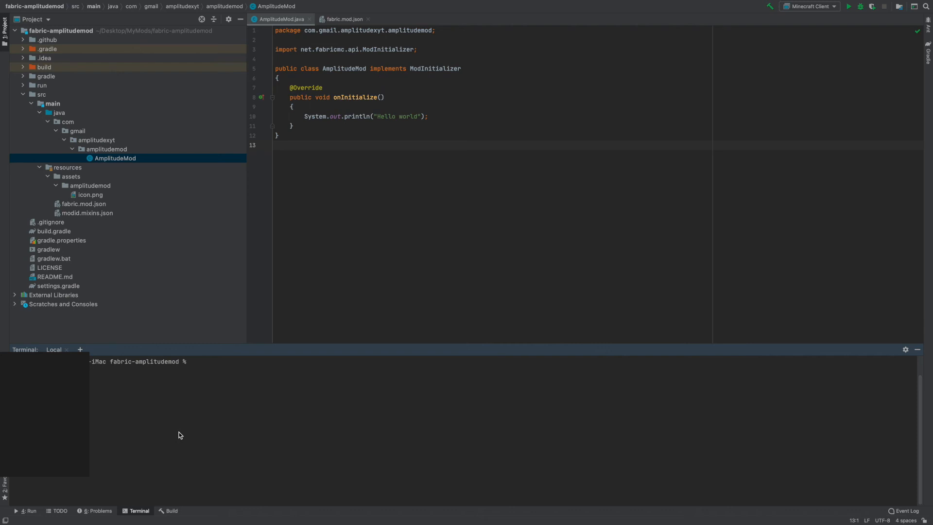
pyautogui.write('gradlew')
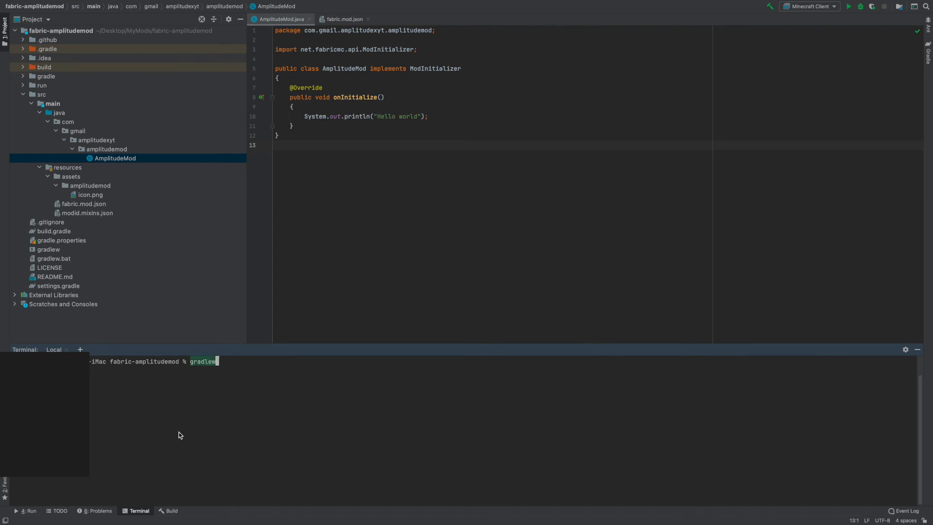
pyautogui.write('build')
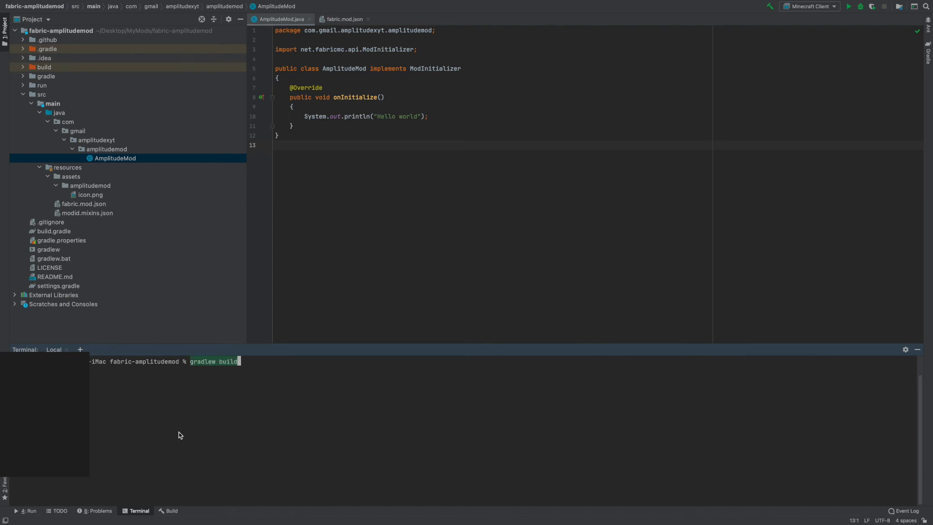
pyautogui.press('Backspace')
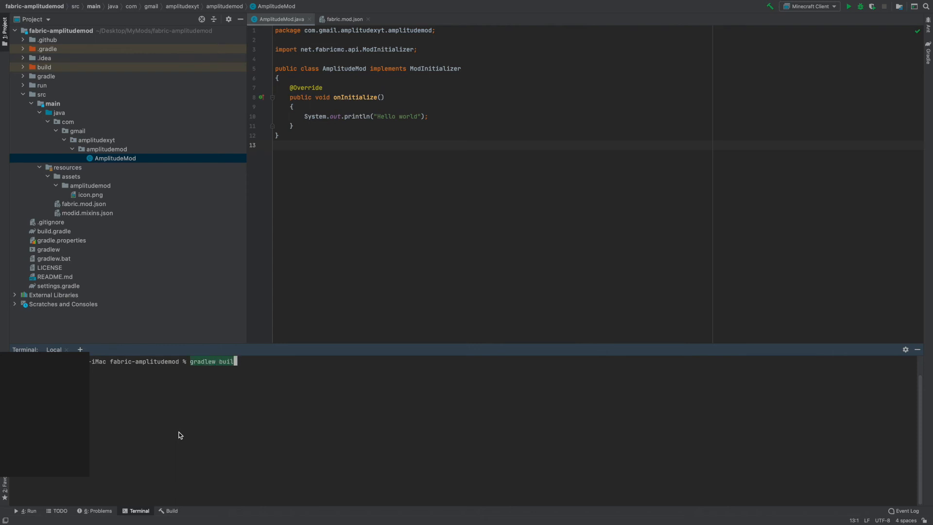
pyautogui.press('ctrl+c')
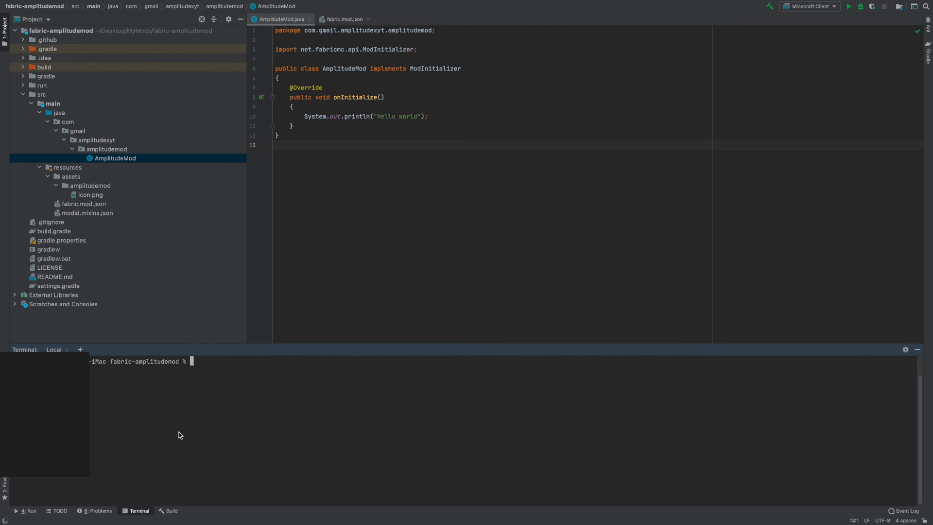
# Run ./gradlew build to build the mod project
pyautogui.write('./')
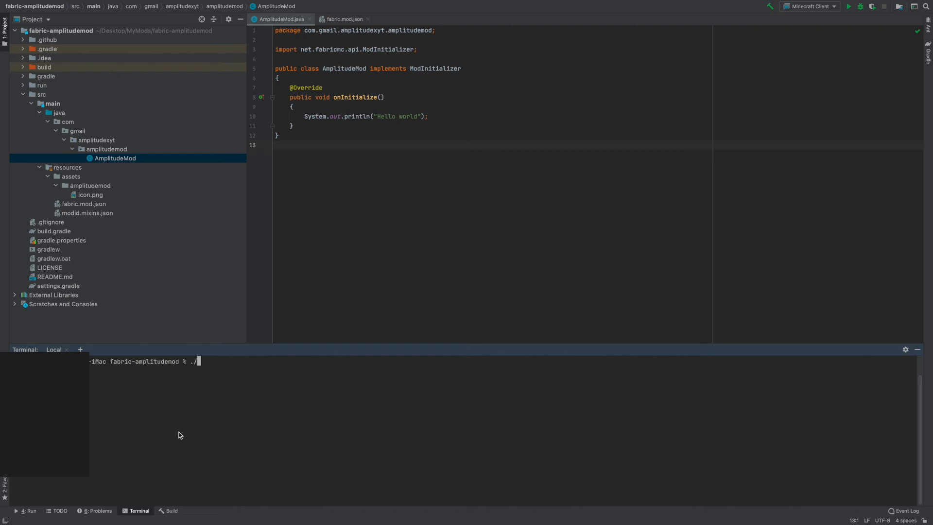
pyautogui.write('gradlew buil')
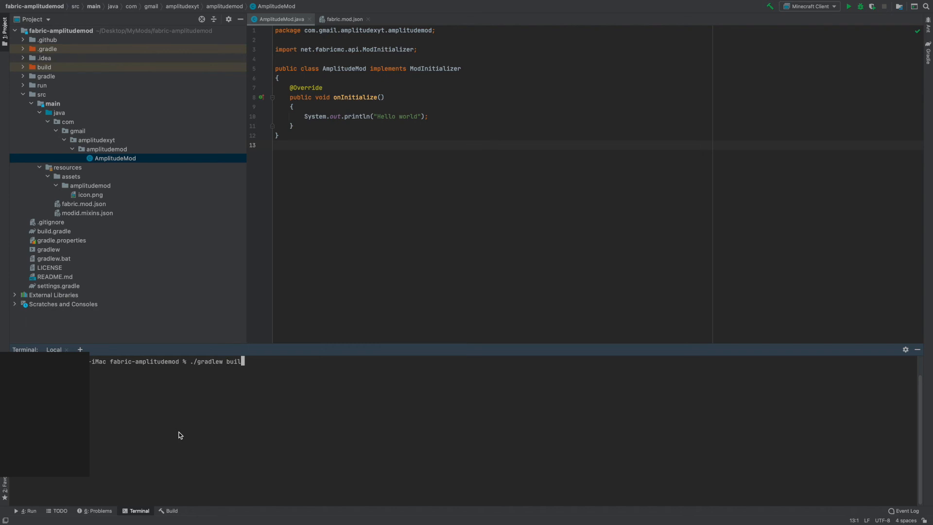
pyautogui.write('d')
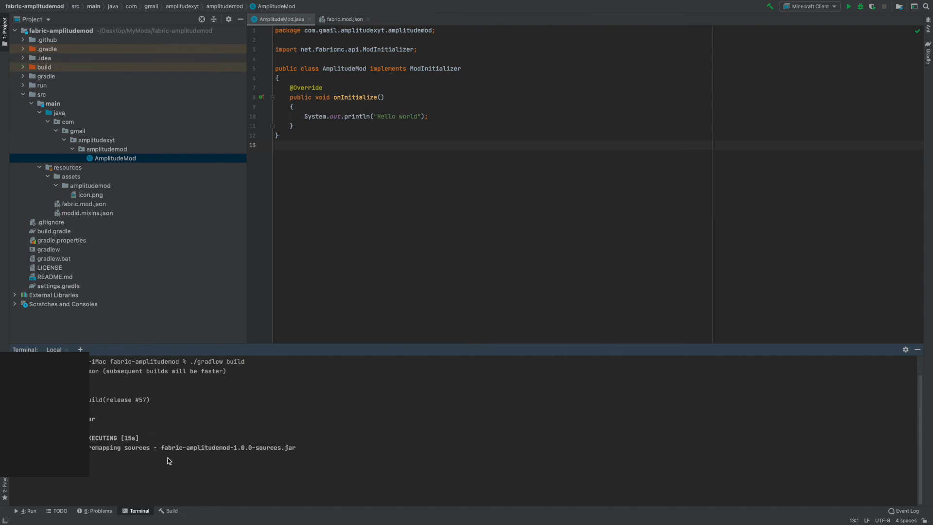
pyautogui.moveTo(143, 455)
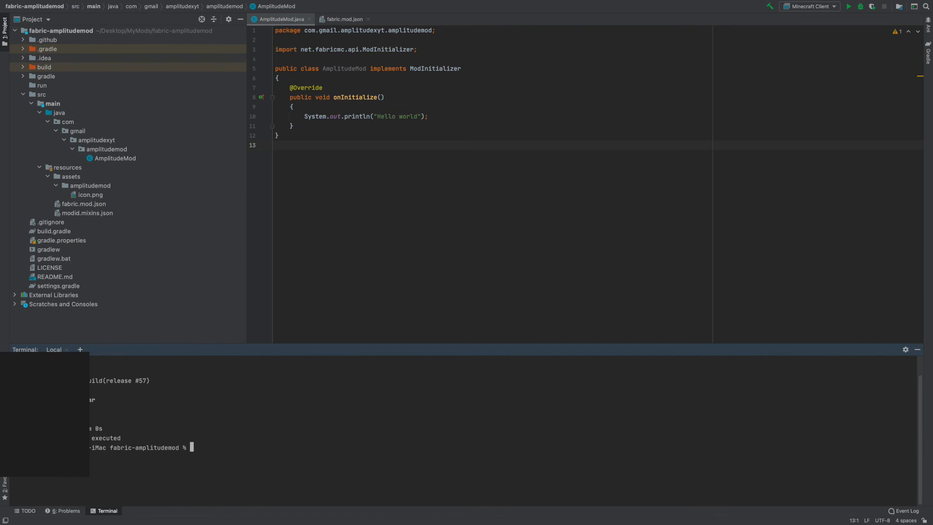
pyautogui.moveTo(202, 471)
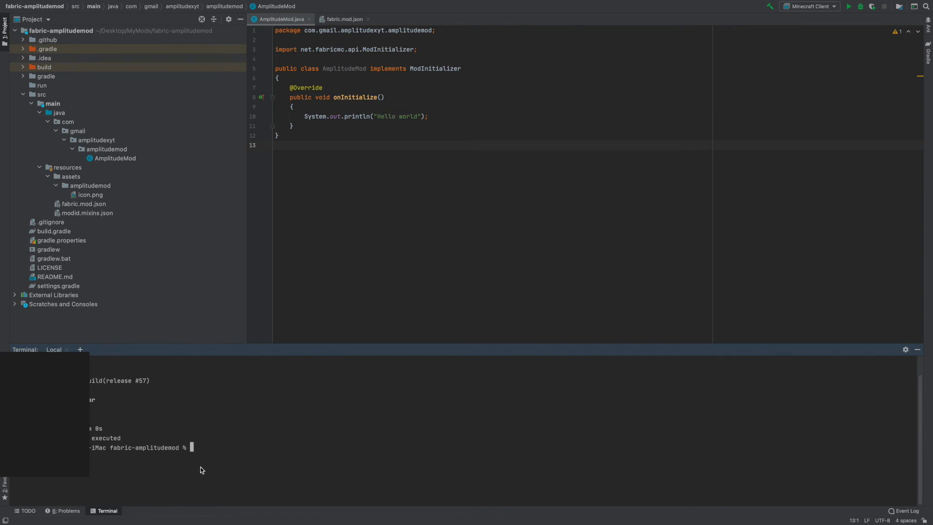
pyautogui.moveTo(289, 387)
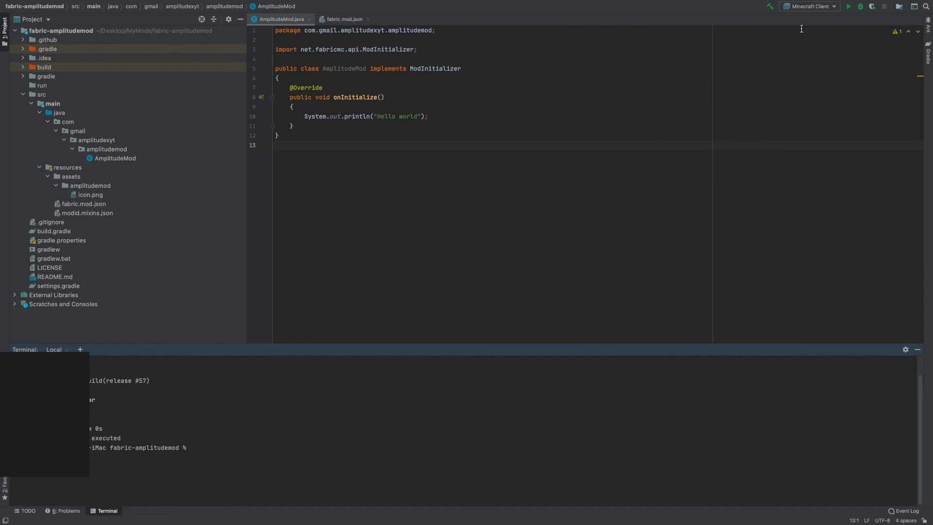
pyautogui.moveTo(809, 14)
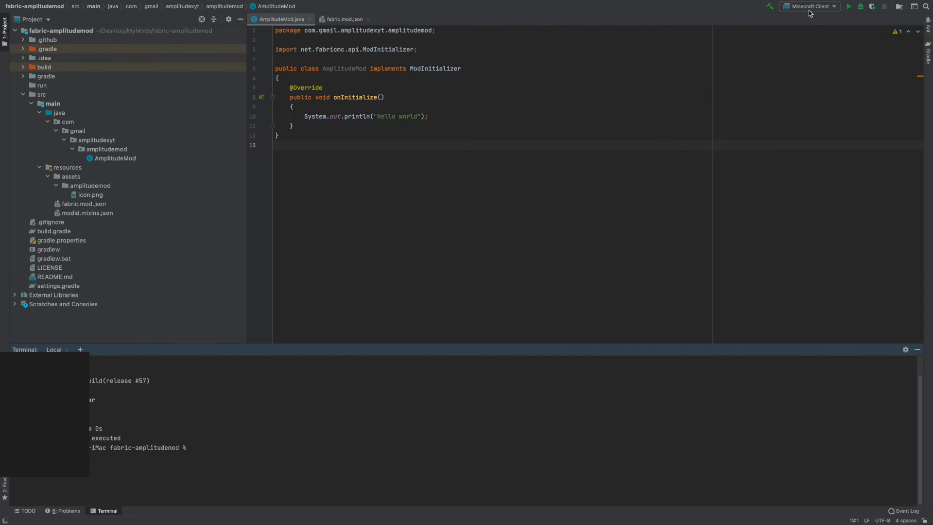
pyautogui.moveTo(811, 11)
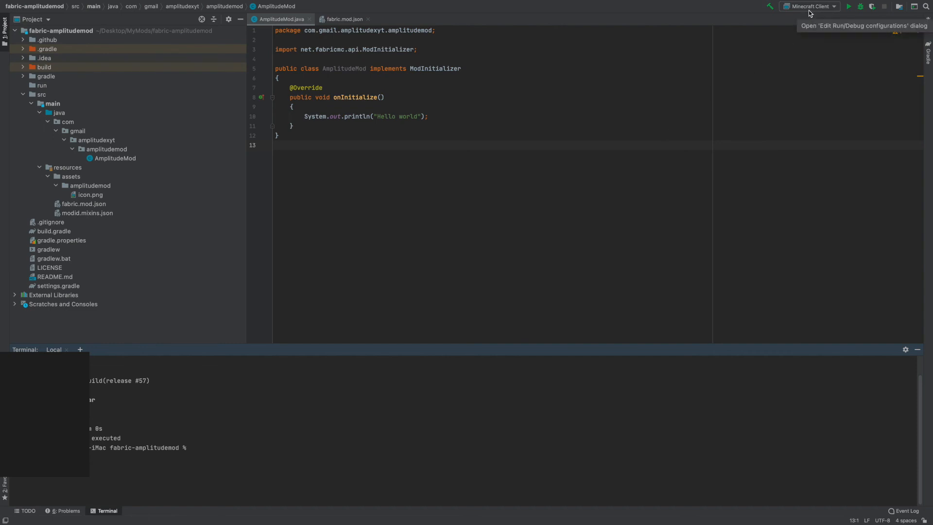
pyautogui.click(831, 6)
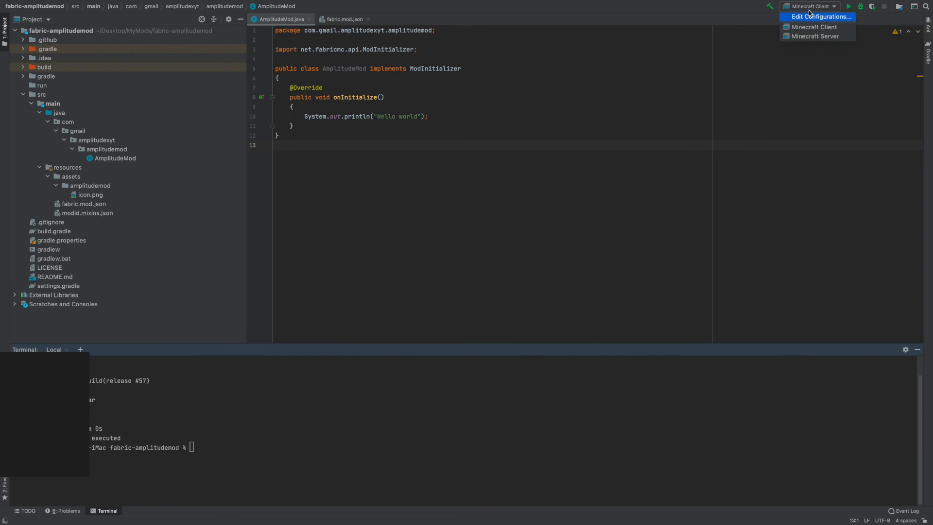
pyautogui.click(818, 16)
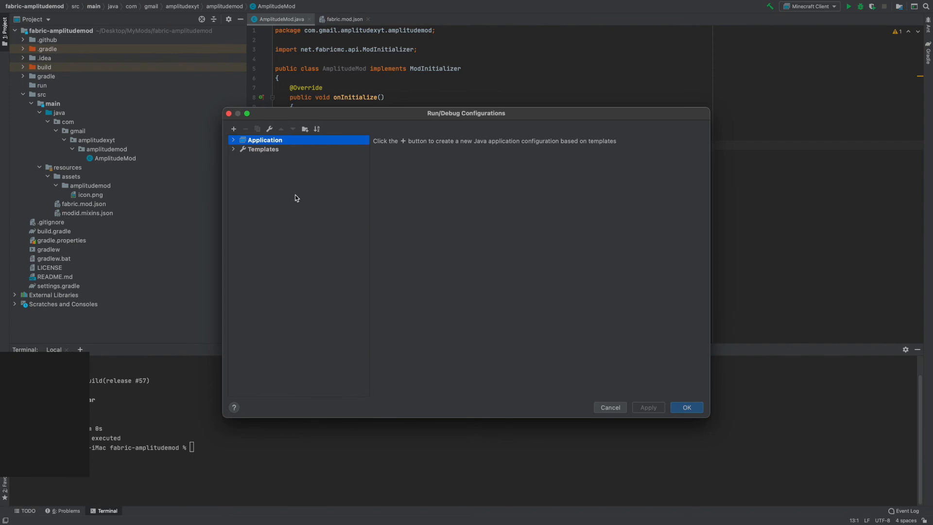
pyautogui.click(234, 140)
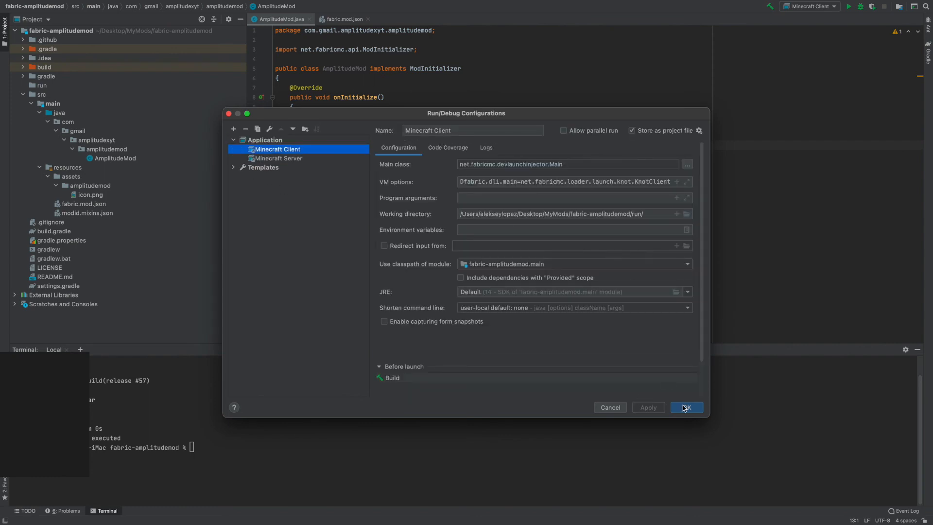
pyautogui.click(686, 407)
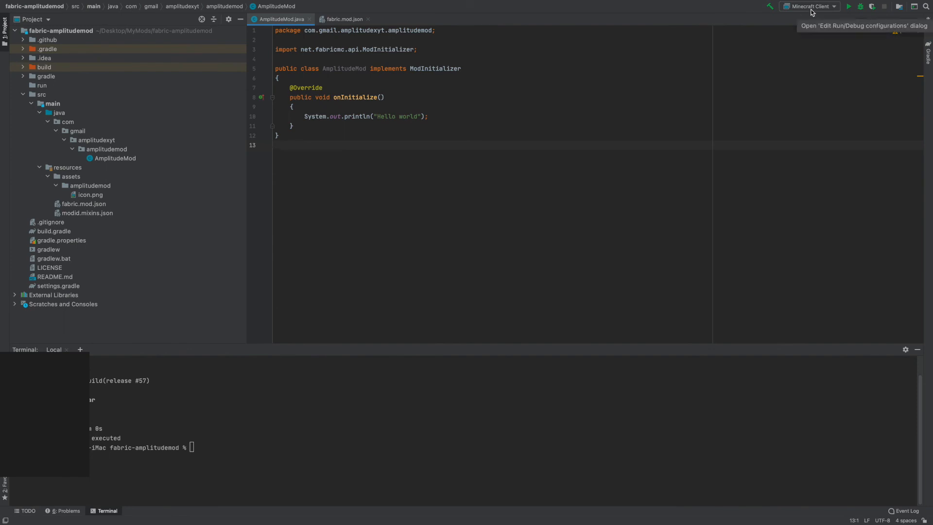
# Run the Minecraft Client configuration from the toolbar
pyautogui.click(809, 6)
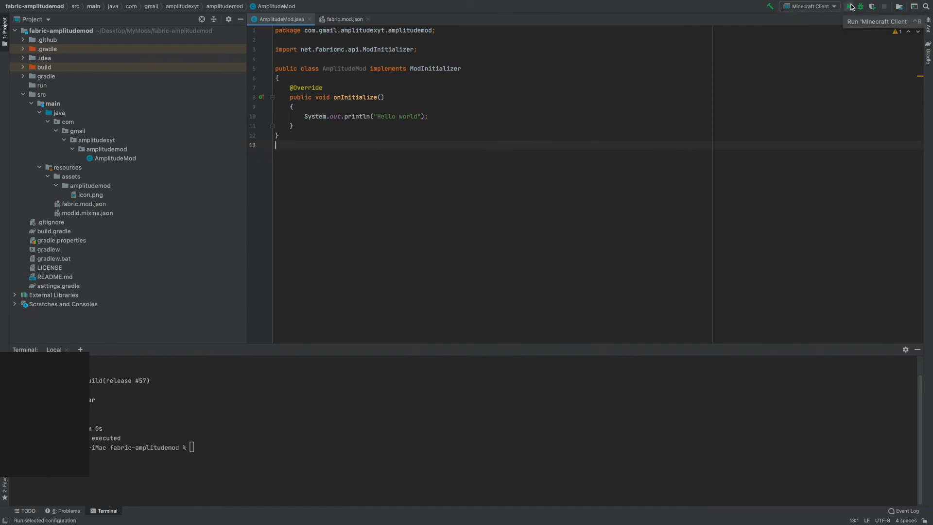
pyautogui.moveTo(843, 11)
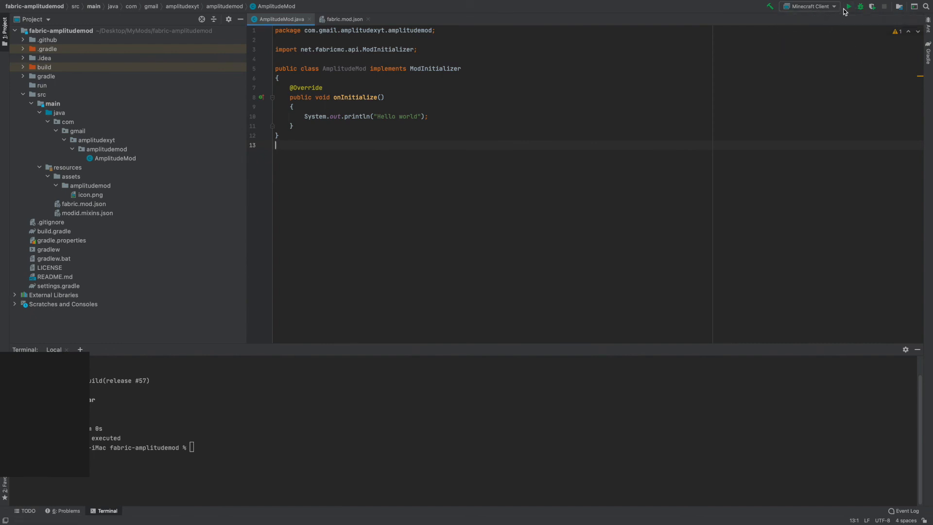
pyautogui.moveTo(856, 150)
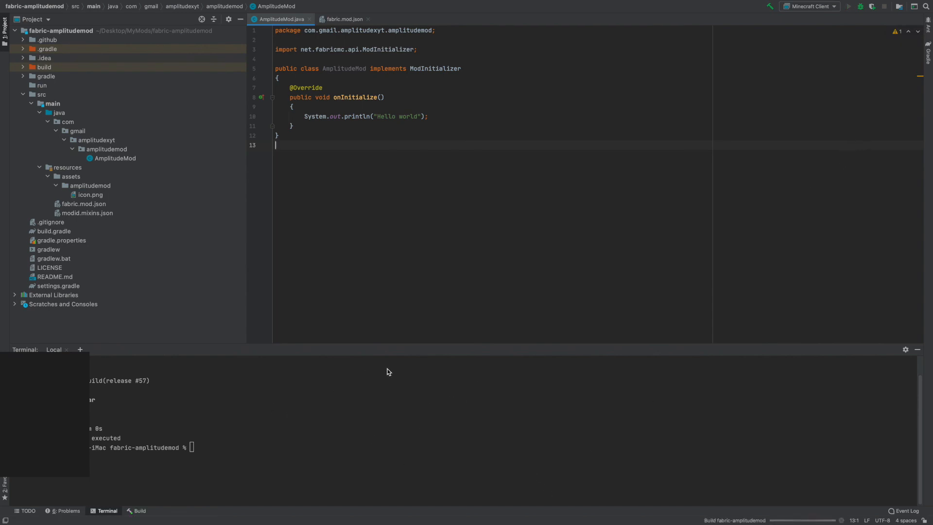
pyautogui.moveTo(449, 364)
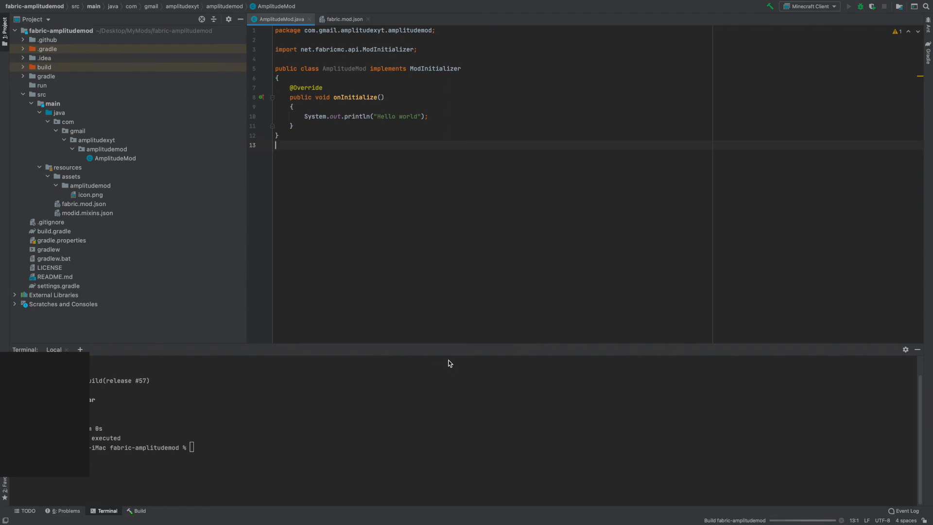
pyautogui.moveTo(353, 375)
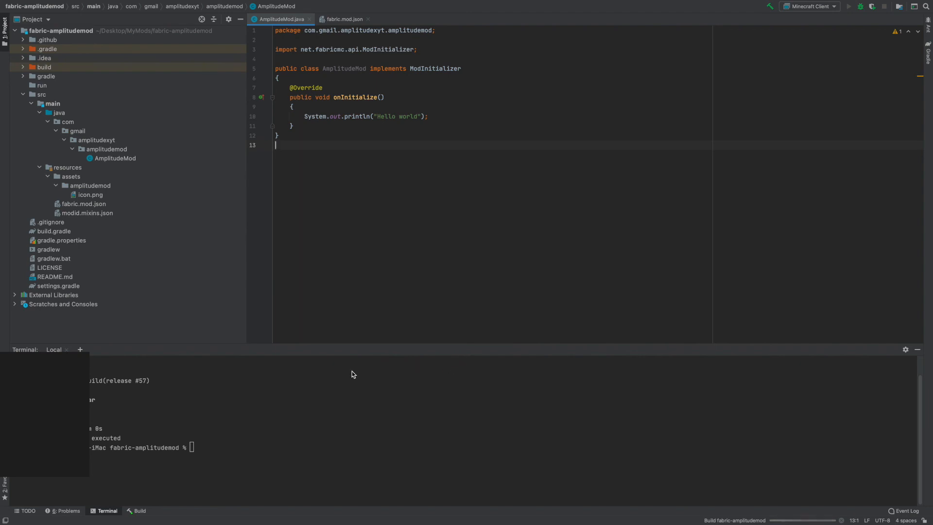
pyautogui.moveTo(357, 370)
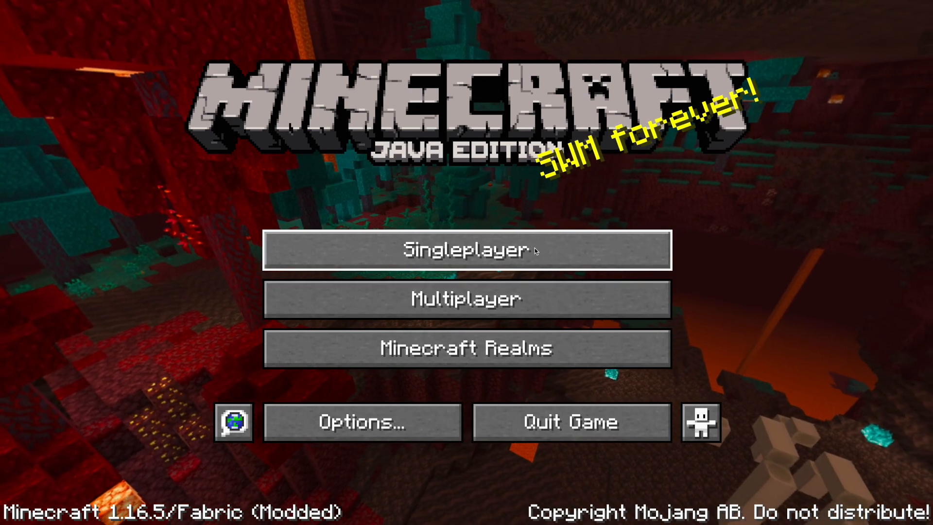
pyautogui.click(466, 251)
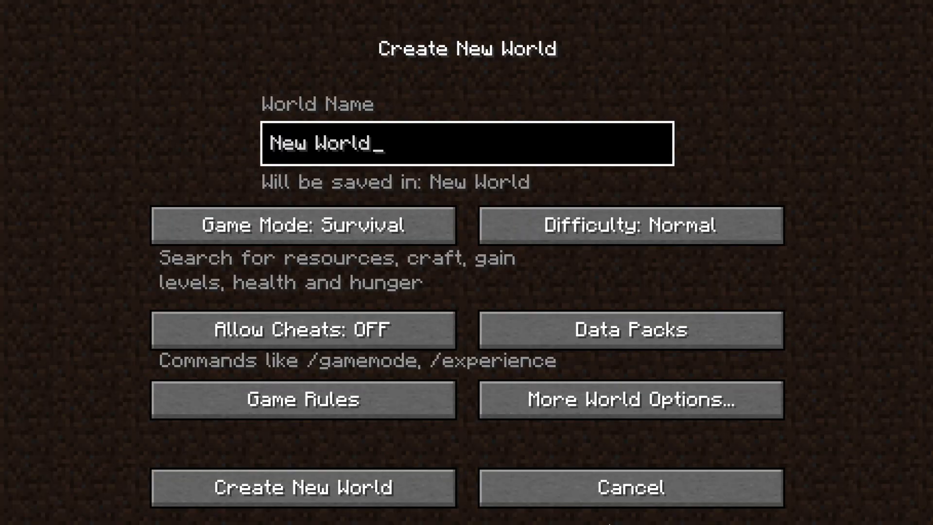
pyautogui.click(634, 488)
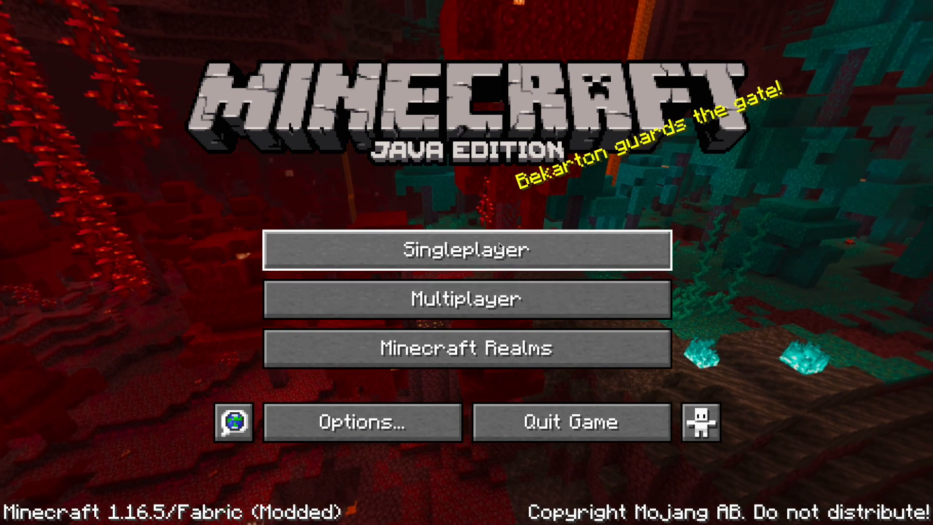
pyautogui.click(467, 249)
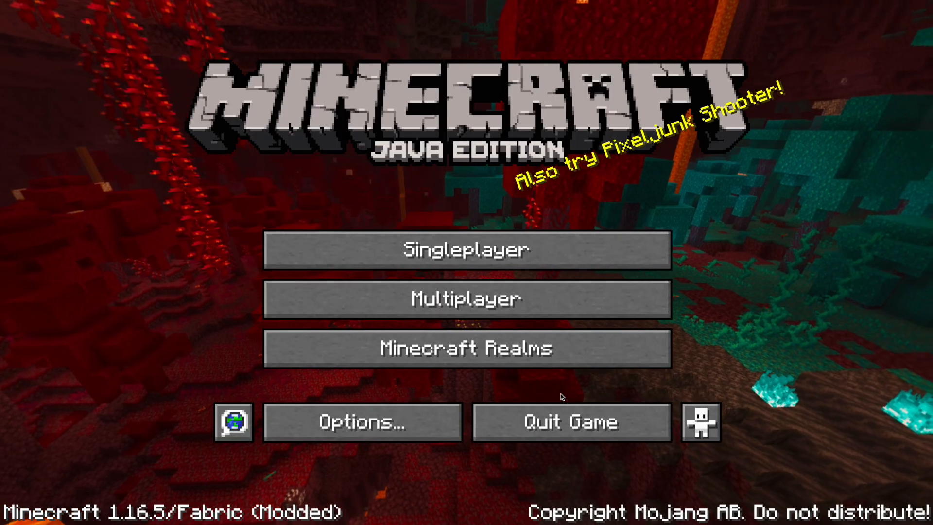
pyautogui.moveTo(666, 432)
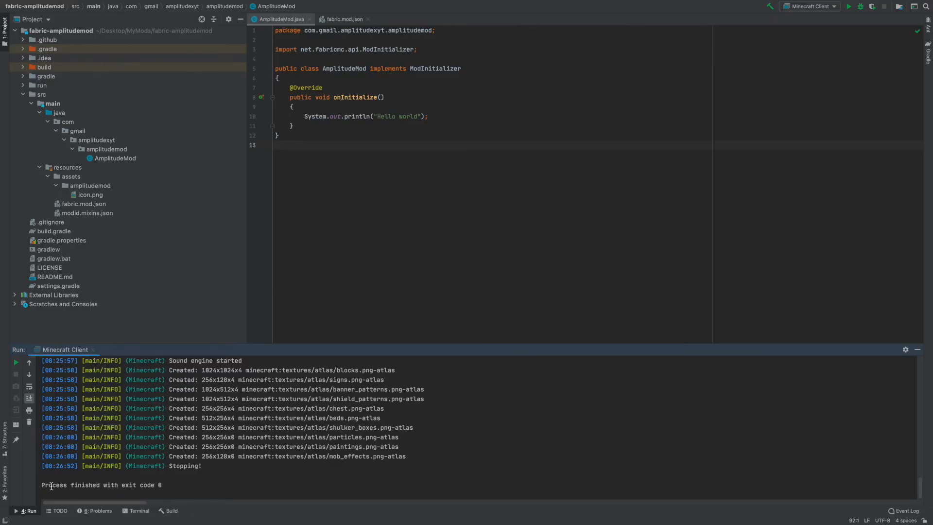
pyautogui.moveTo(871, 336)
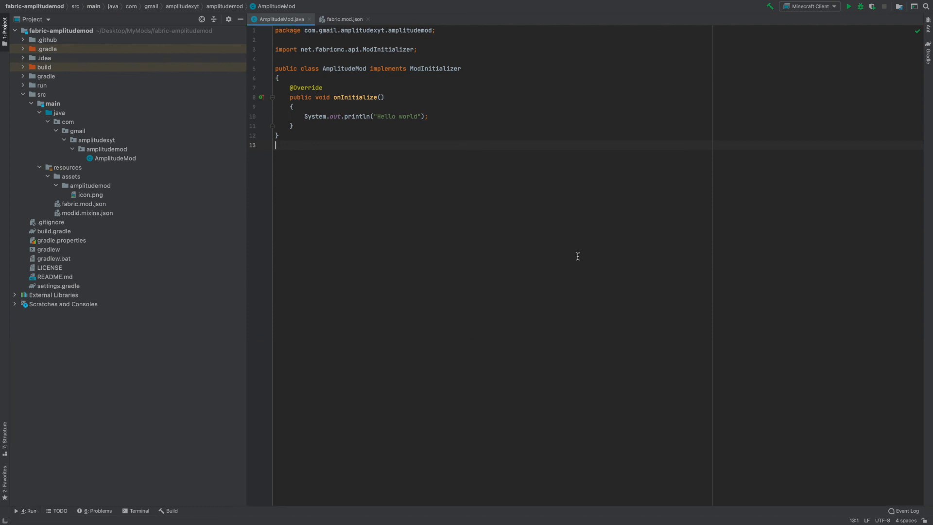
# Glance at fabric.mod.json, then return to the AmplitudeMod.java editor
pyautogui.click(343, 18)
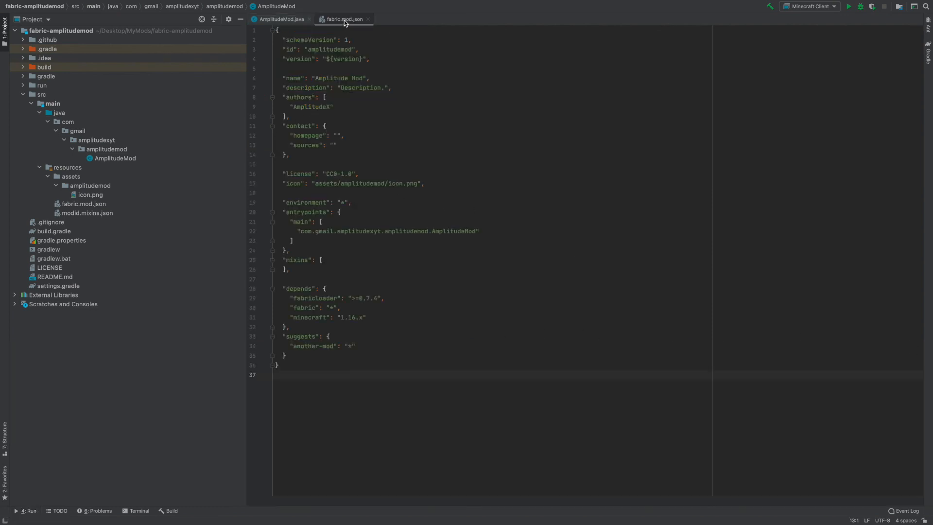
pyautogui.click(287, 18)
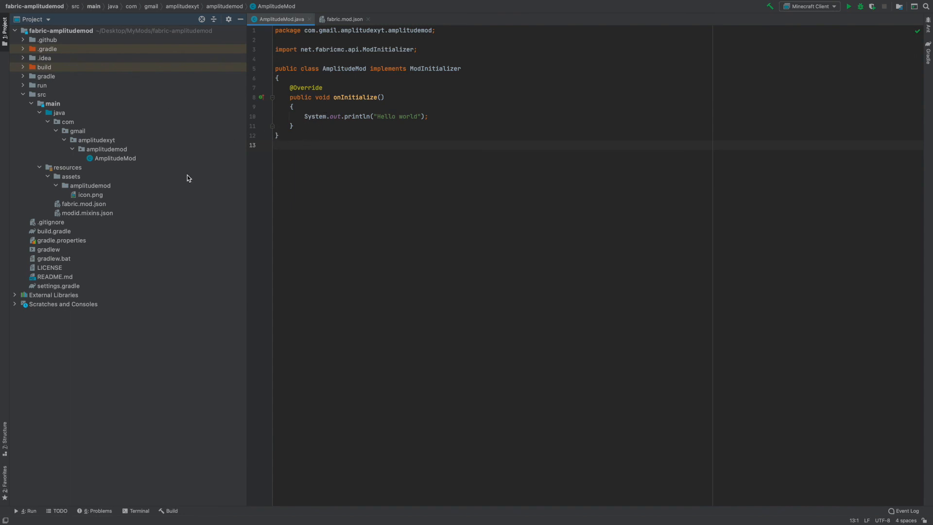
pyautogui.moveTo(305, 257)
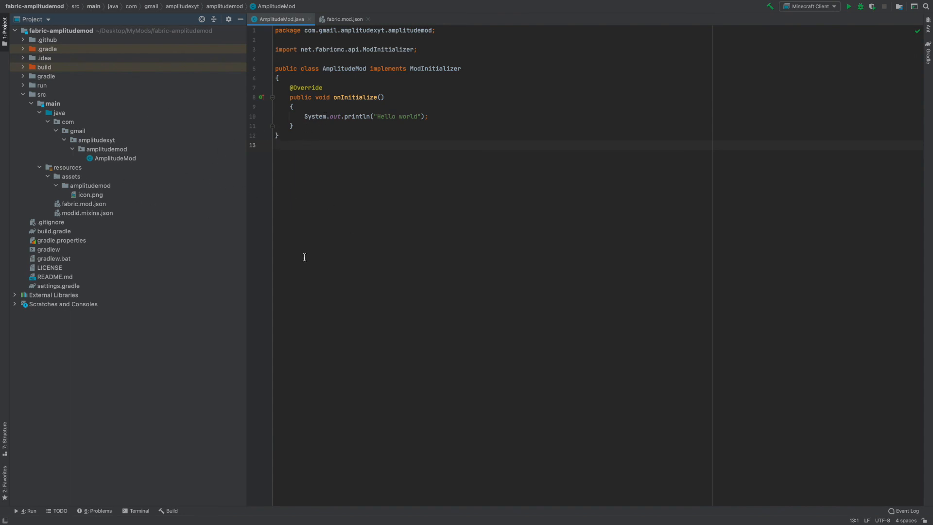
pyautogui.moveTo(450, 210)
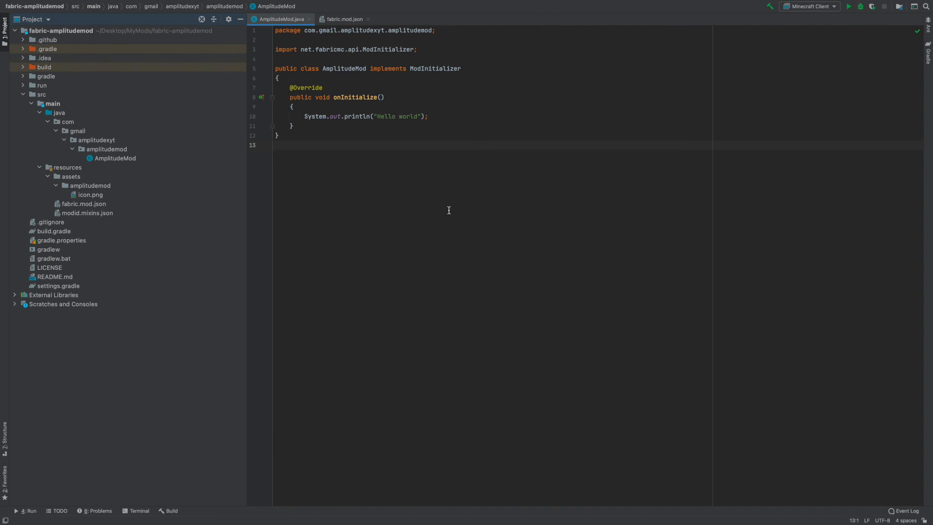
pyautogui.moveTo(615, 300)
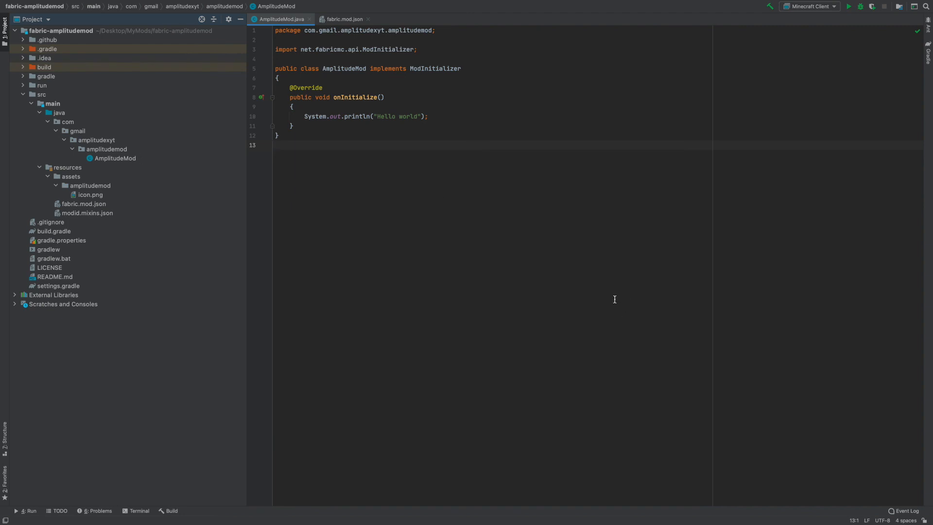
pyautogui.moveTo(610, 262)
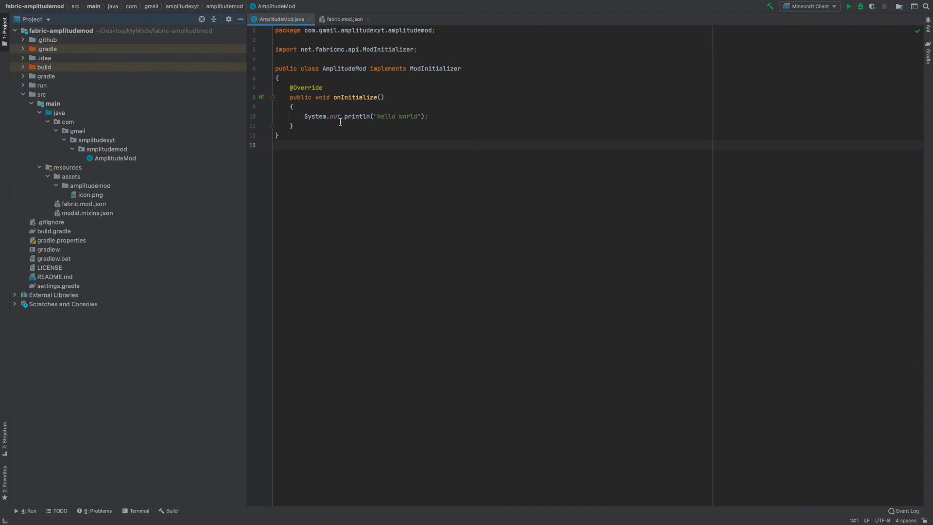
pyautogui.moveTo(385, 290)
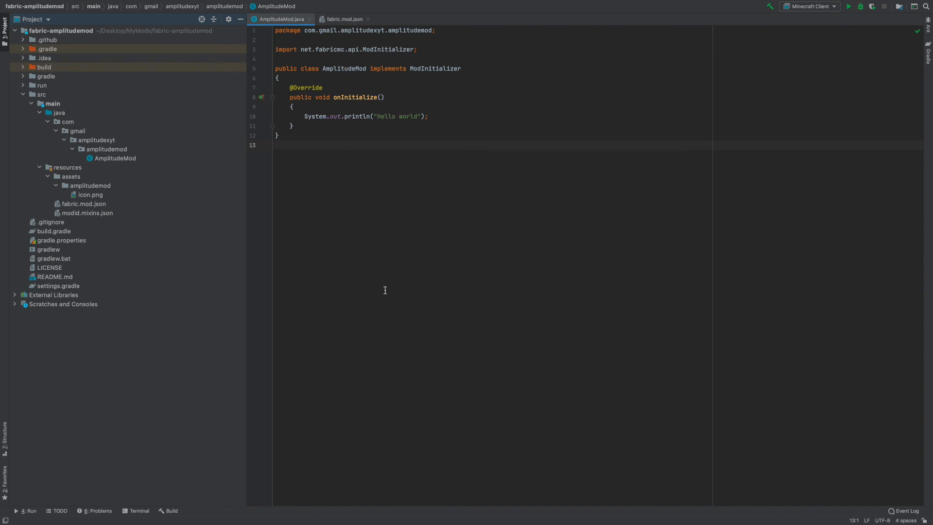
pyautogui.moveTo(323, 144)
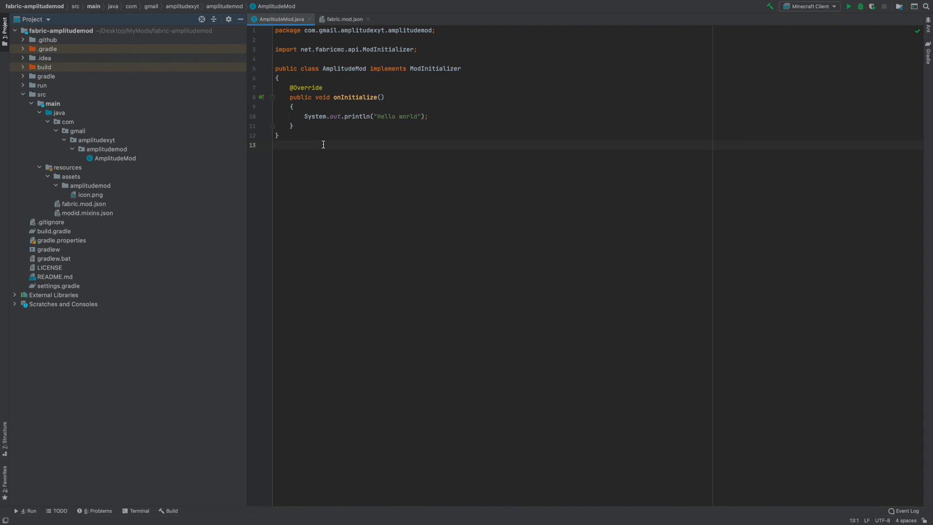